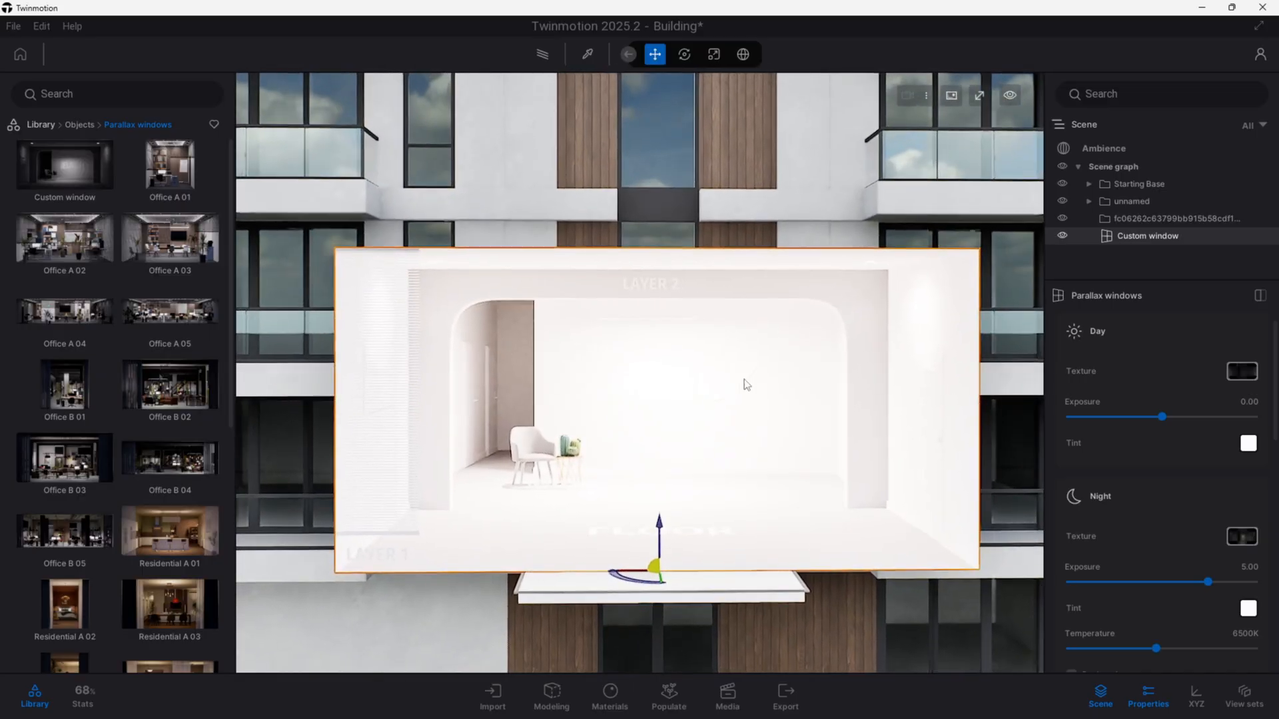
# Lower the parallax window's Day Exposure to -9.13 and Night Exposure to about 0.65
pyautogui.click(1240, 371)
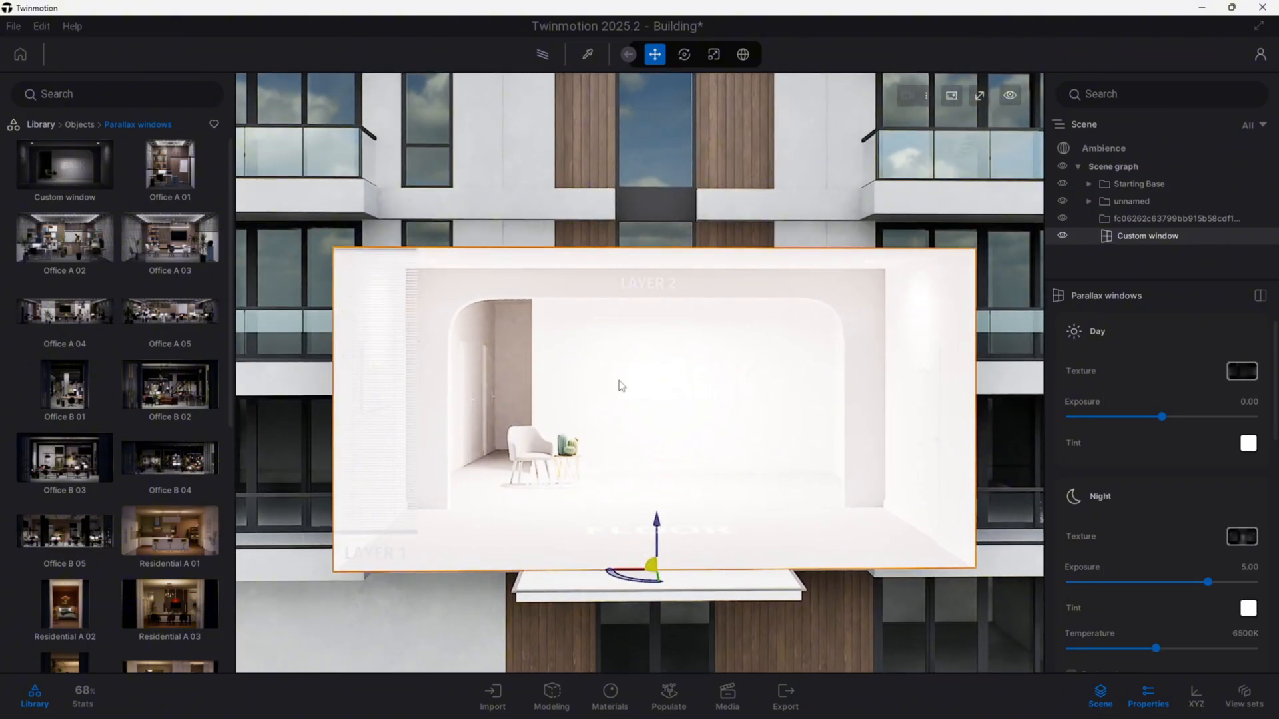
pyautogui.moveTo(1150, 360)
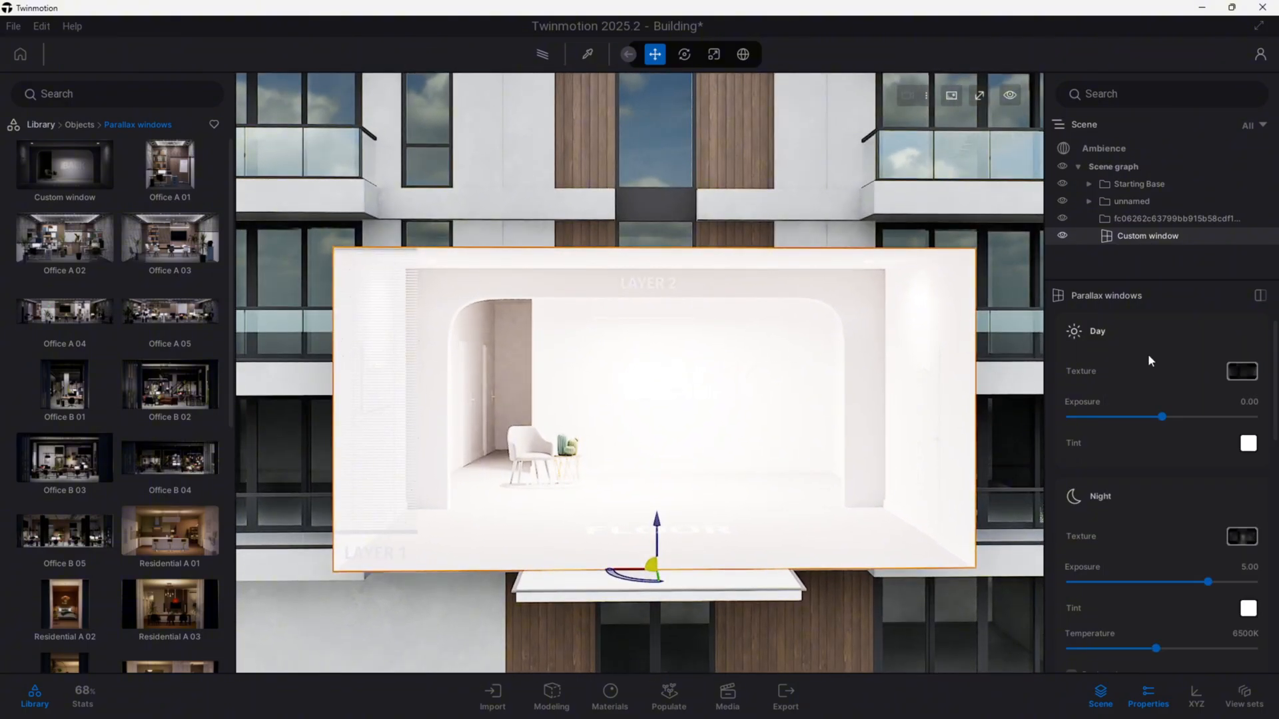
pyautogui.moveTo(1163, 415); pyautogui.dragTo(1076, 415)
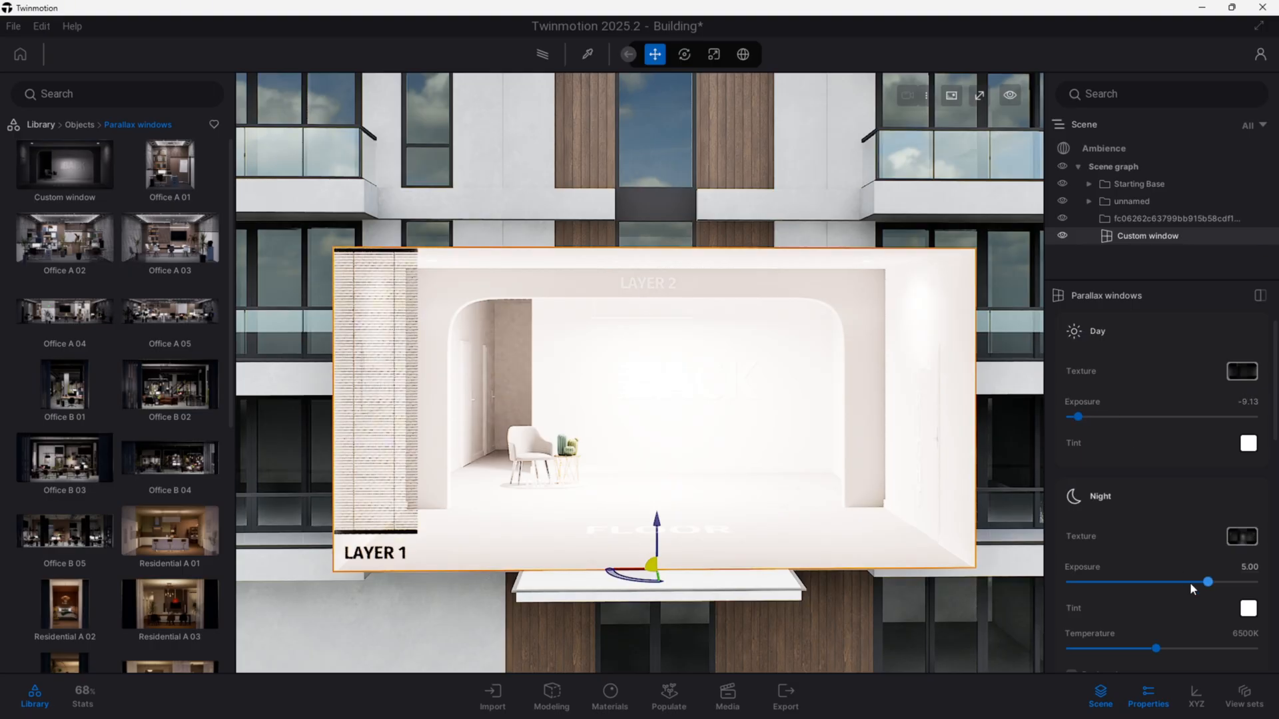
pyautogui.moveTo(1207, 581); pyautogui.dragTo(1167, 581)
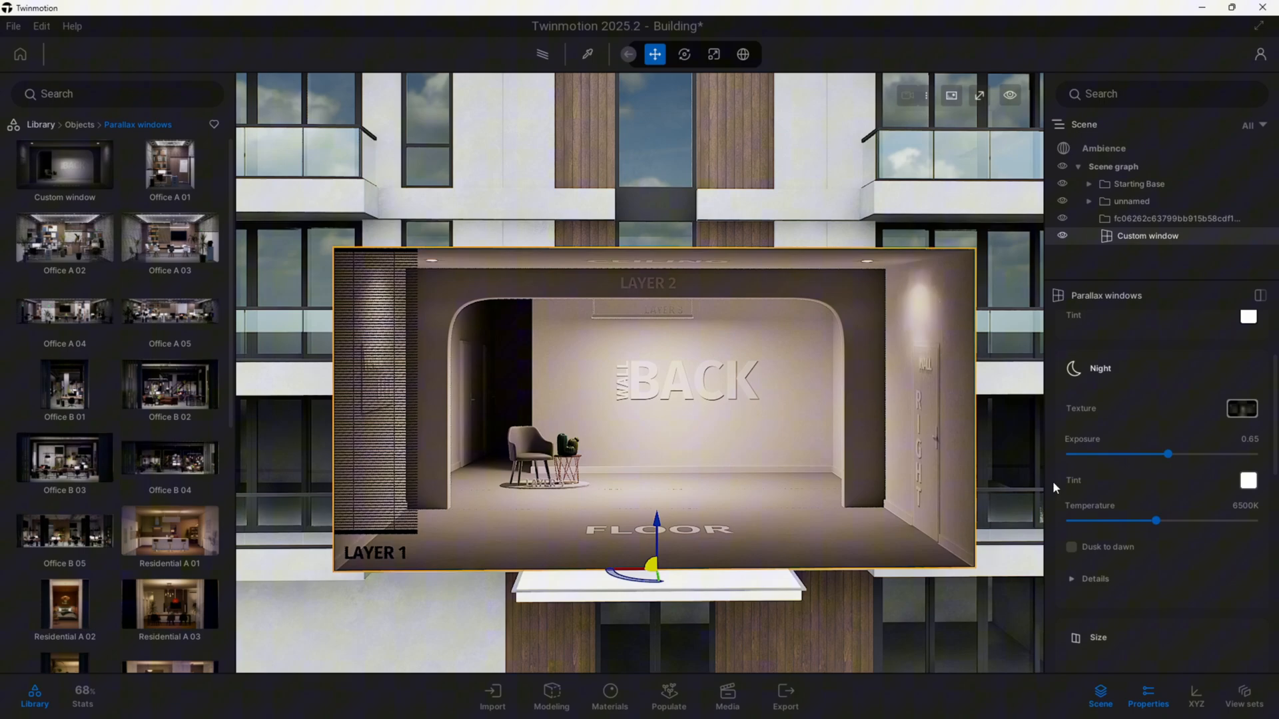
pyautogui.scroll(-3)
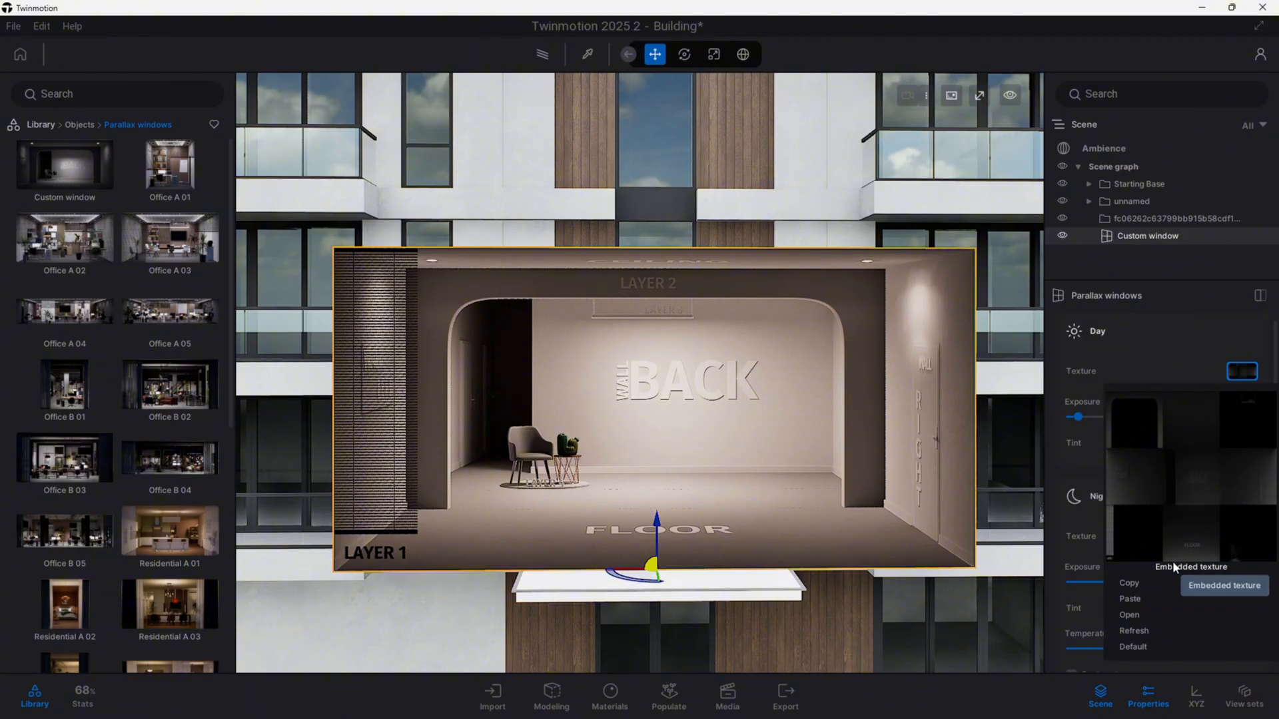
pyautogui.moveTo(1199, 479)
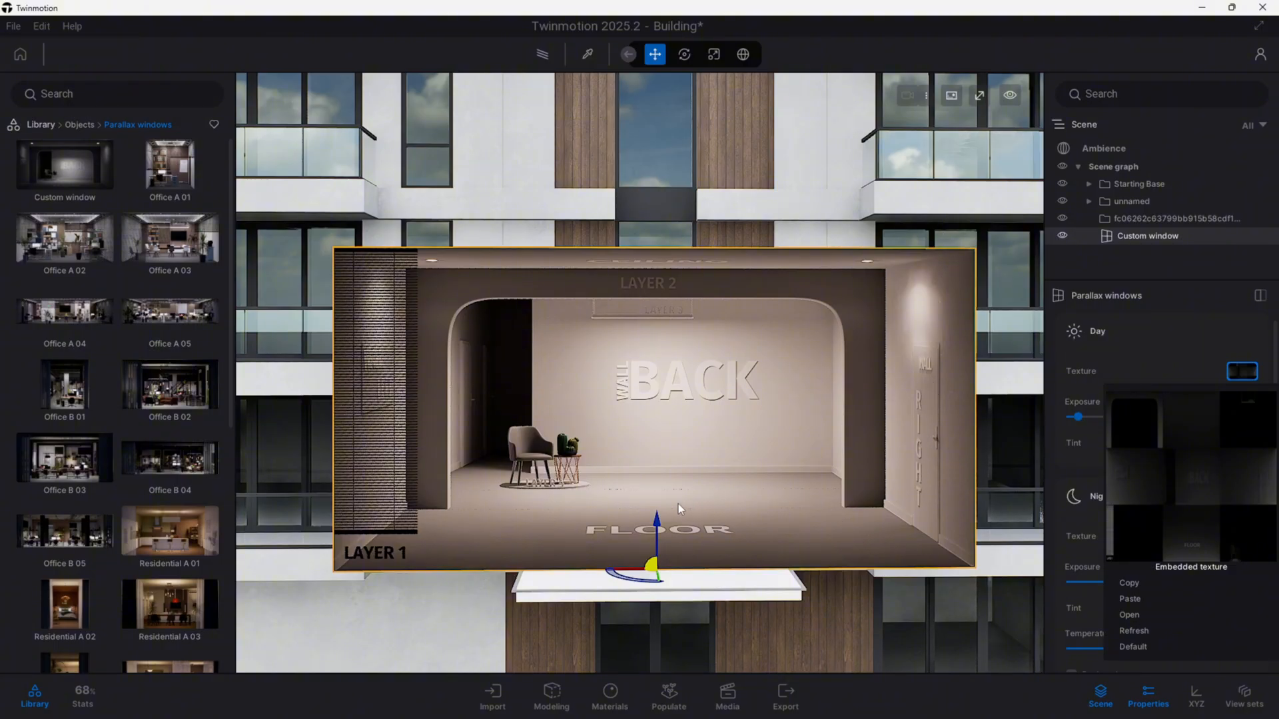
pyautogui.moveTo(1129, 412)
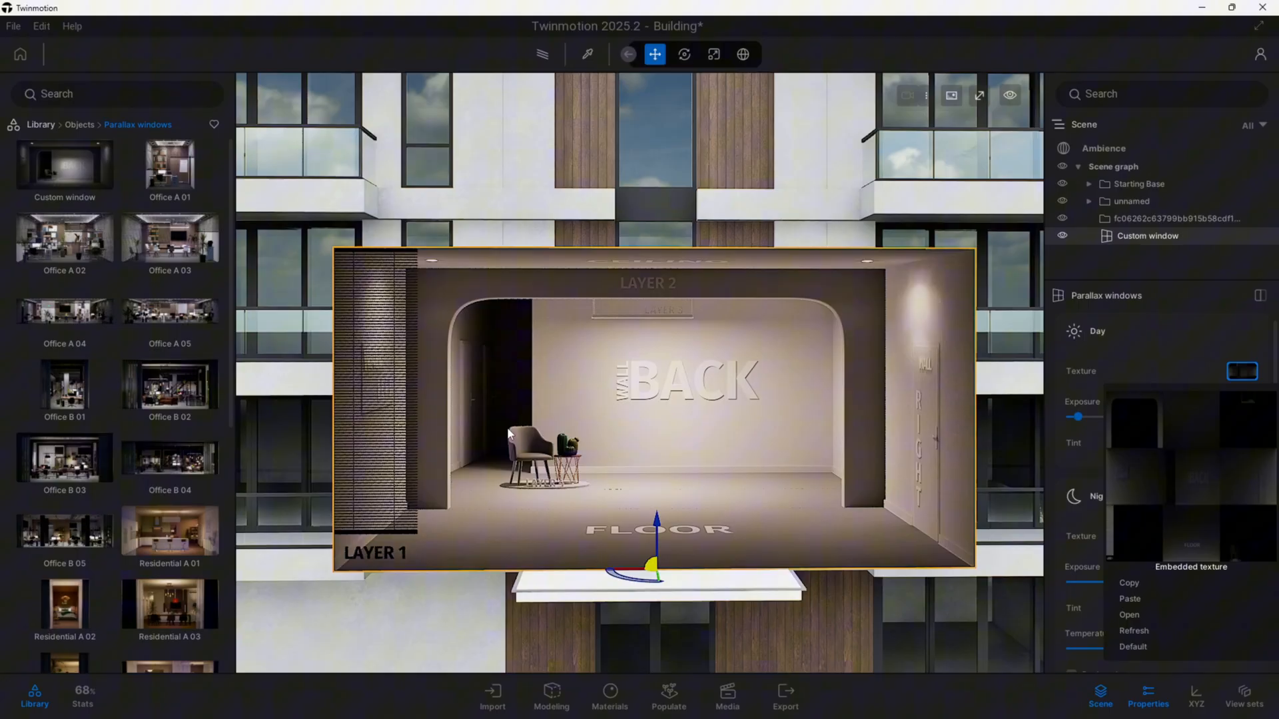
pyautogui.moveTo(611, 253)
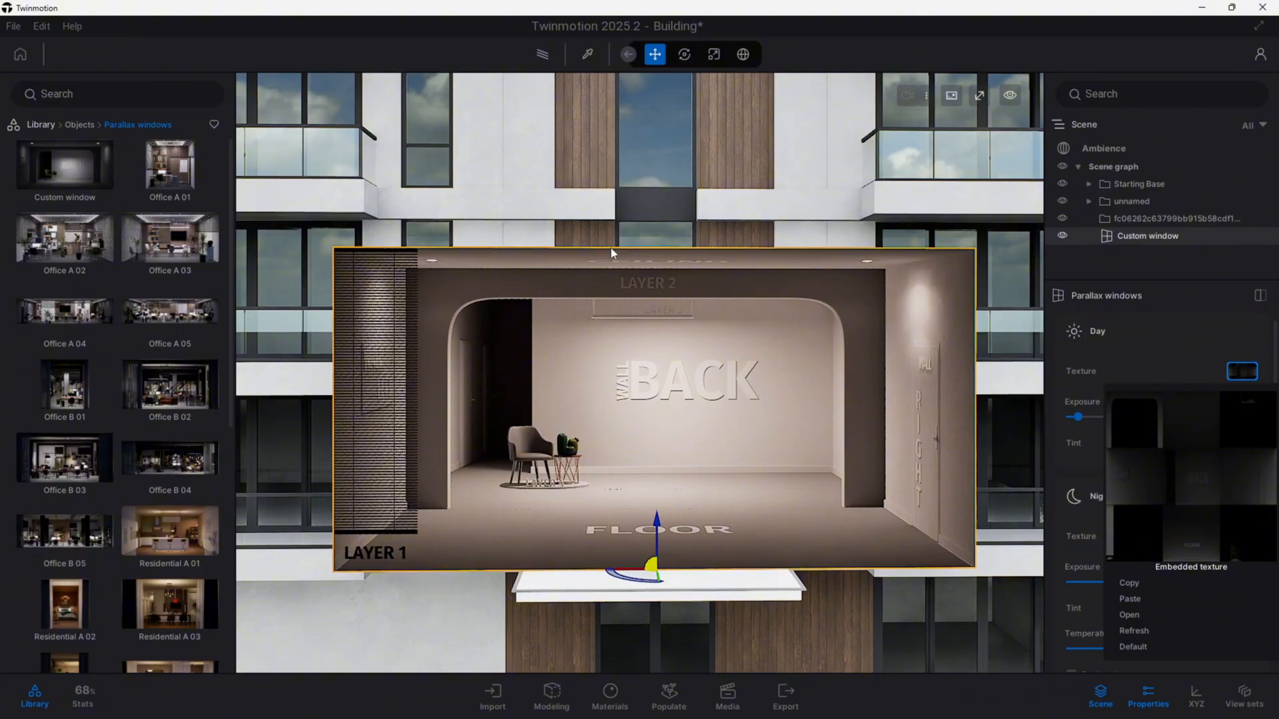
pyautogui.moveTo(1238, 458)
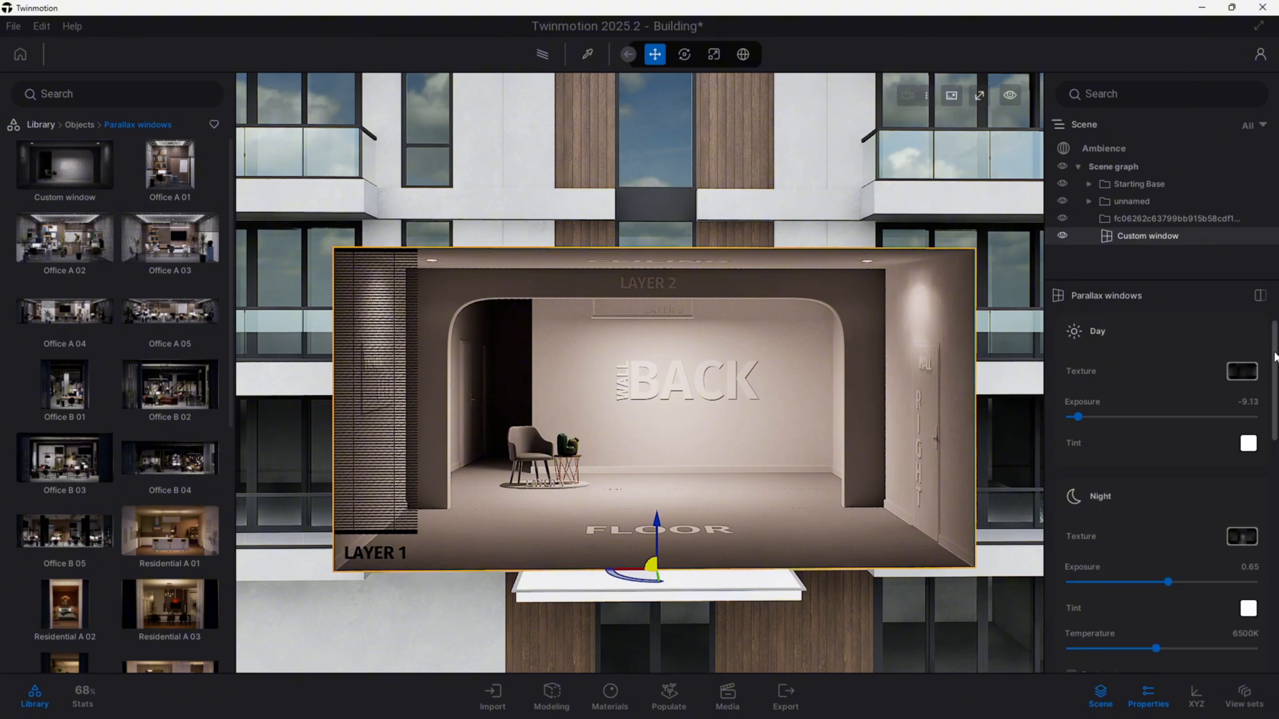
# Set the parallax Layers depth to 0.30 for layer 1 and 0.64 for layer 2
pyautogui.scroll(-3)
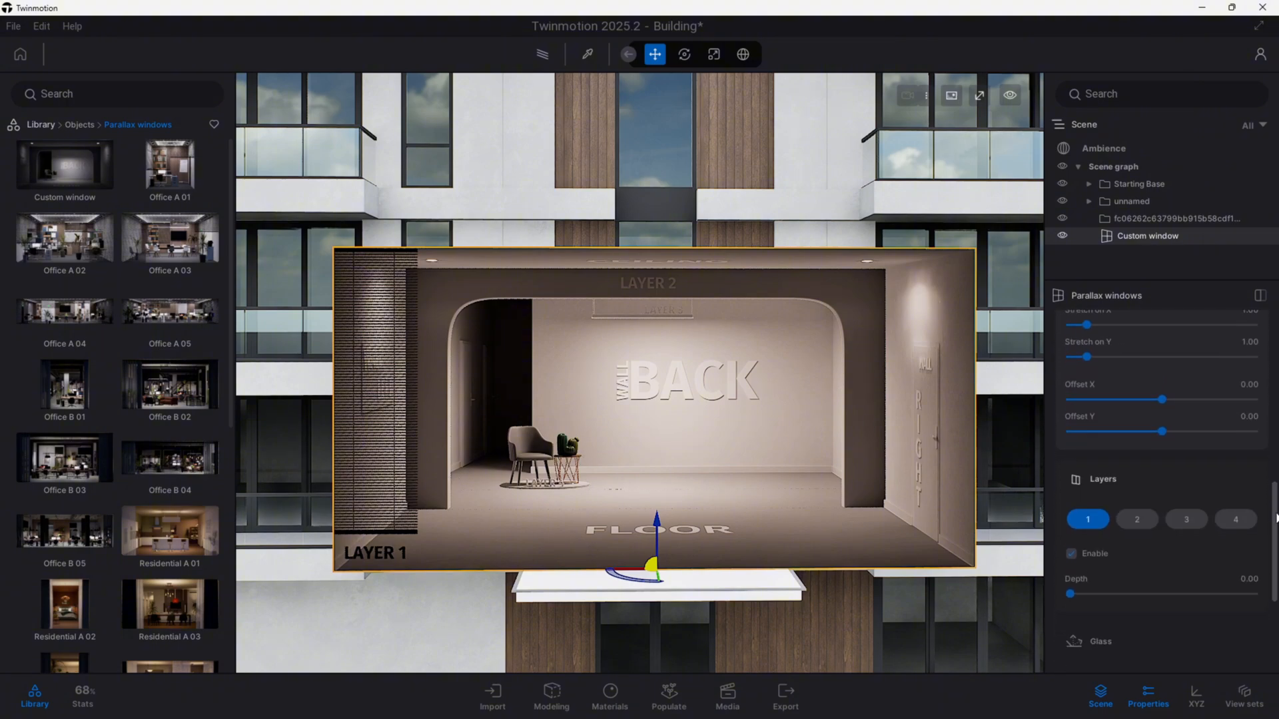
pyautogui.scroll(-3)
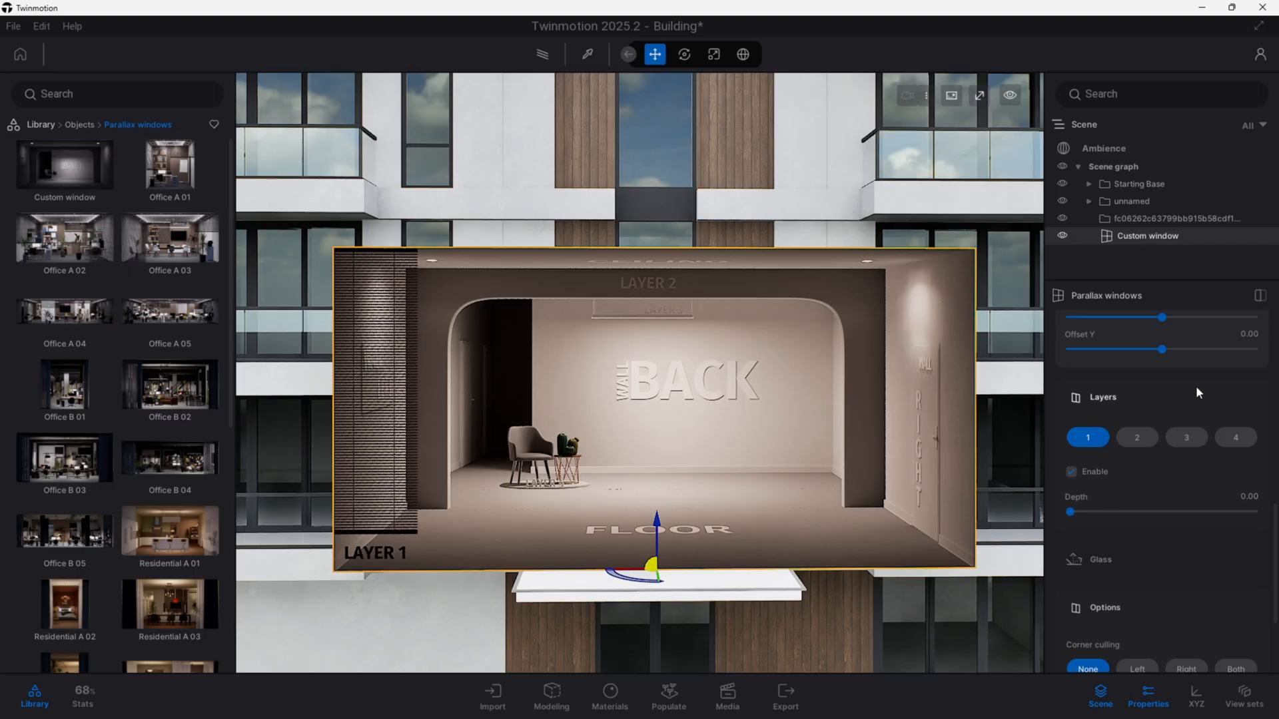
pyautogui.moveTo(1068, 512); pyautogui.dragTo(1076, 512)
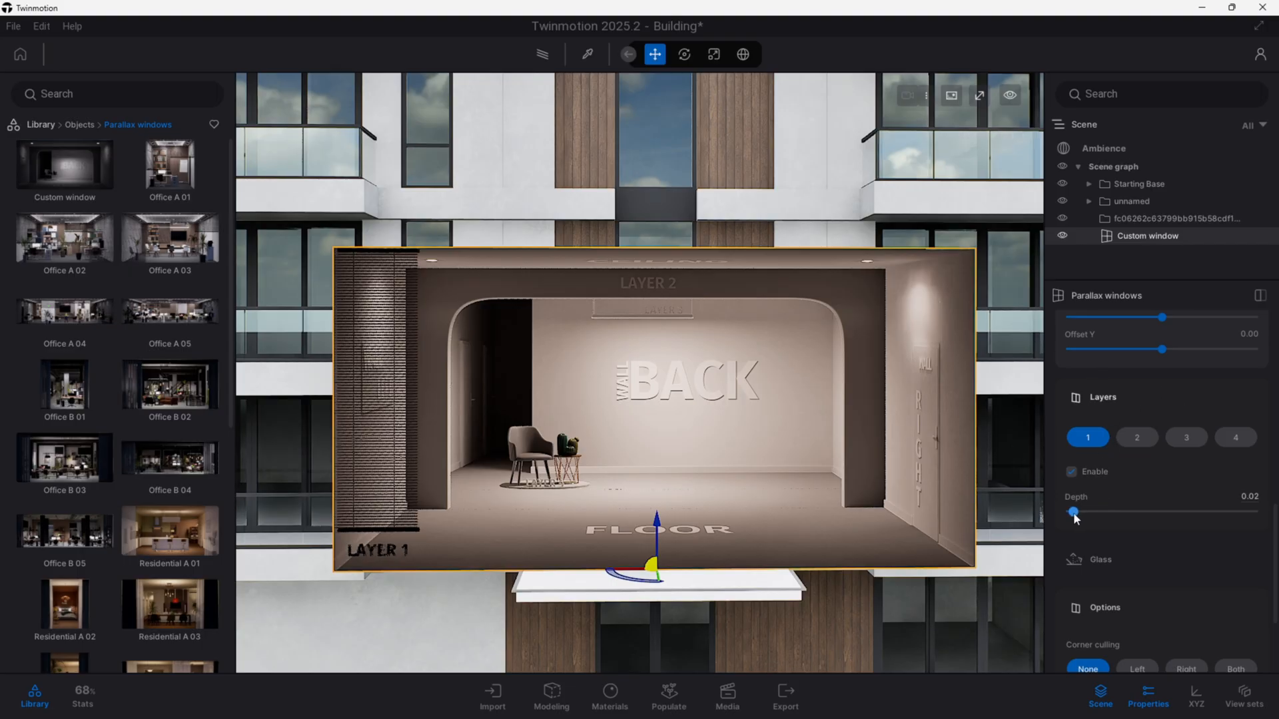
pyautogui.moveTo(1074, 511); pyautogui.dragTo(1125, 511)
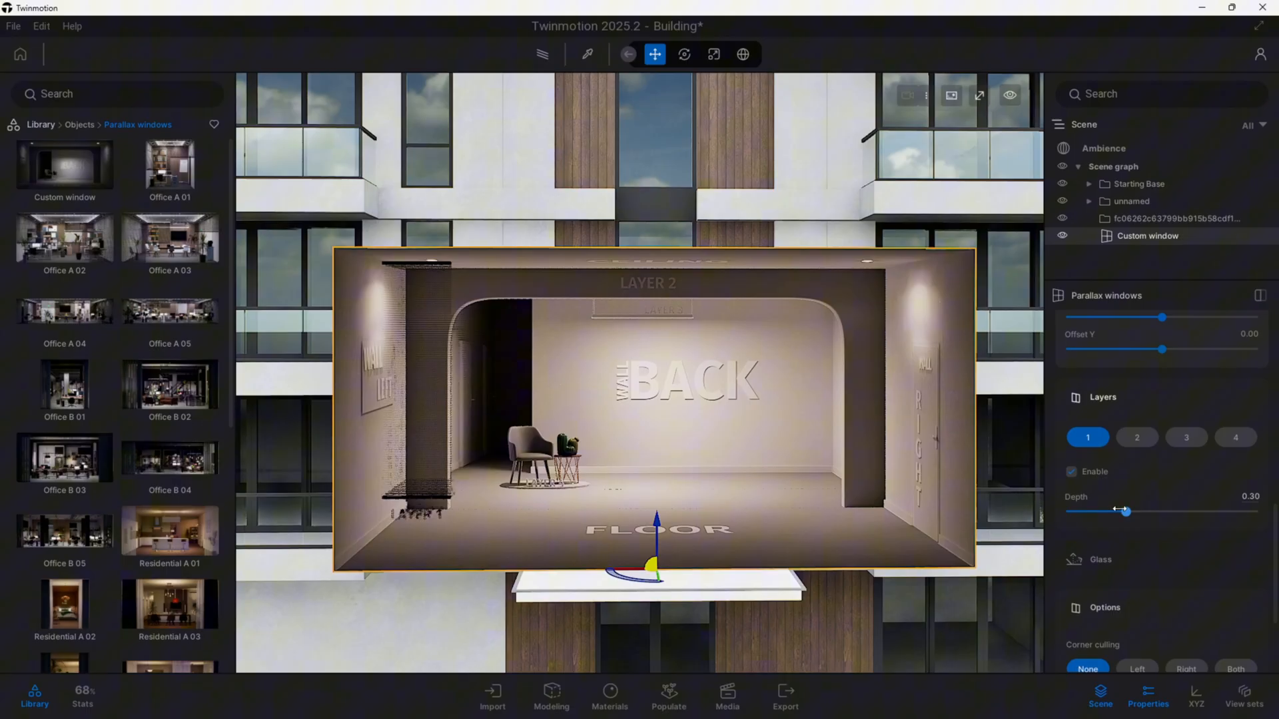
pyautogui.click(1136, 437)
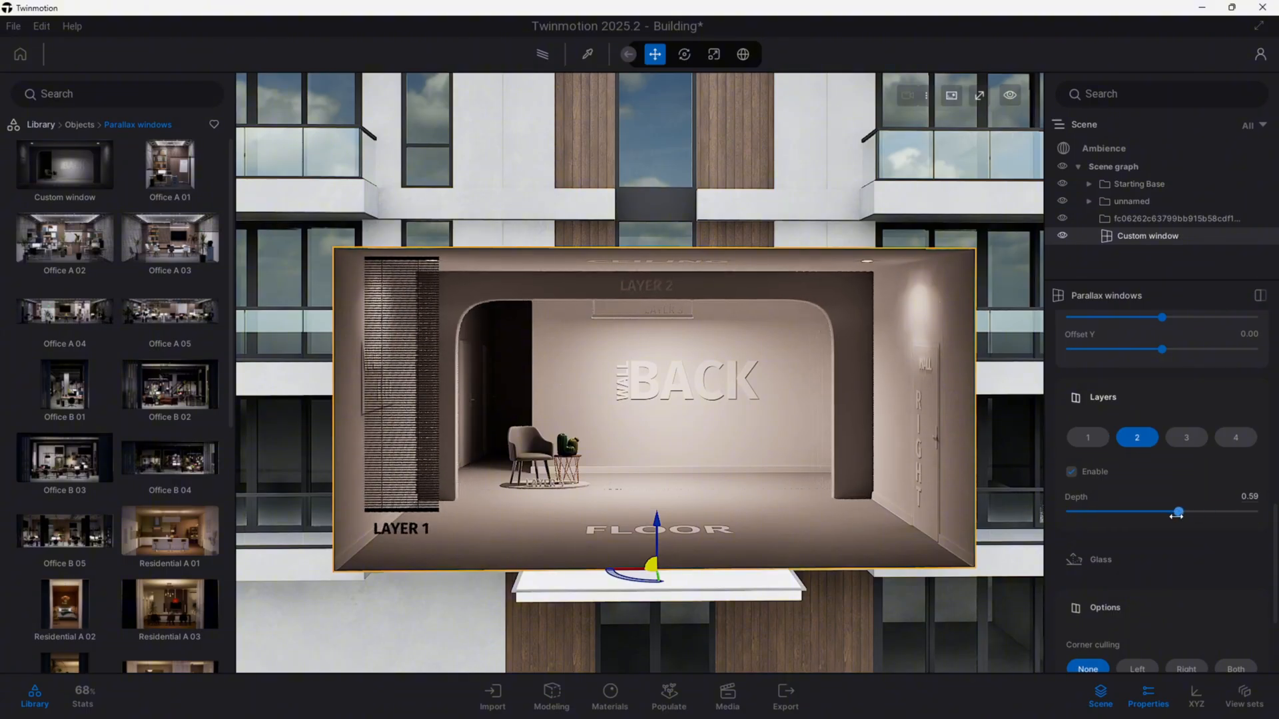
pyautogui.moveTo(1176, 513); pyautogui.dragTo(1187, 512)
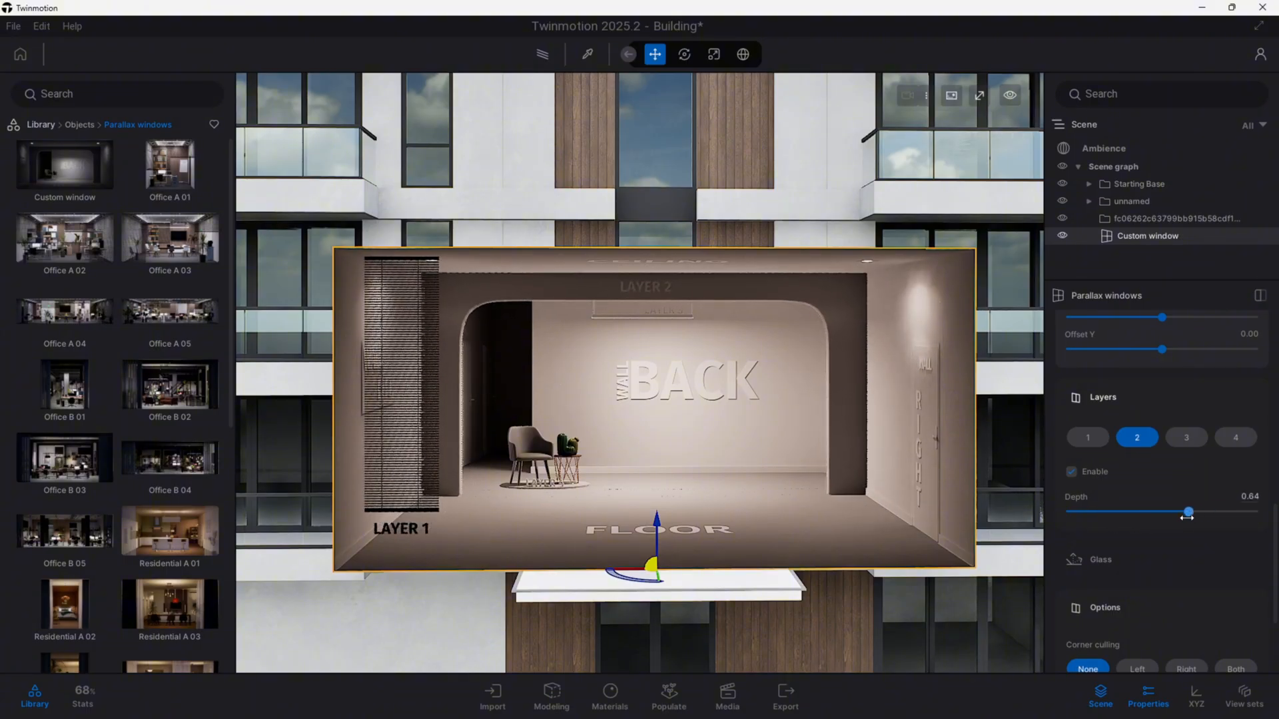
pyautogui.moveTo(1187, 512); pyautogui.dragTo(1170, 516)
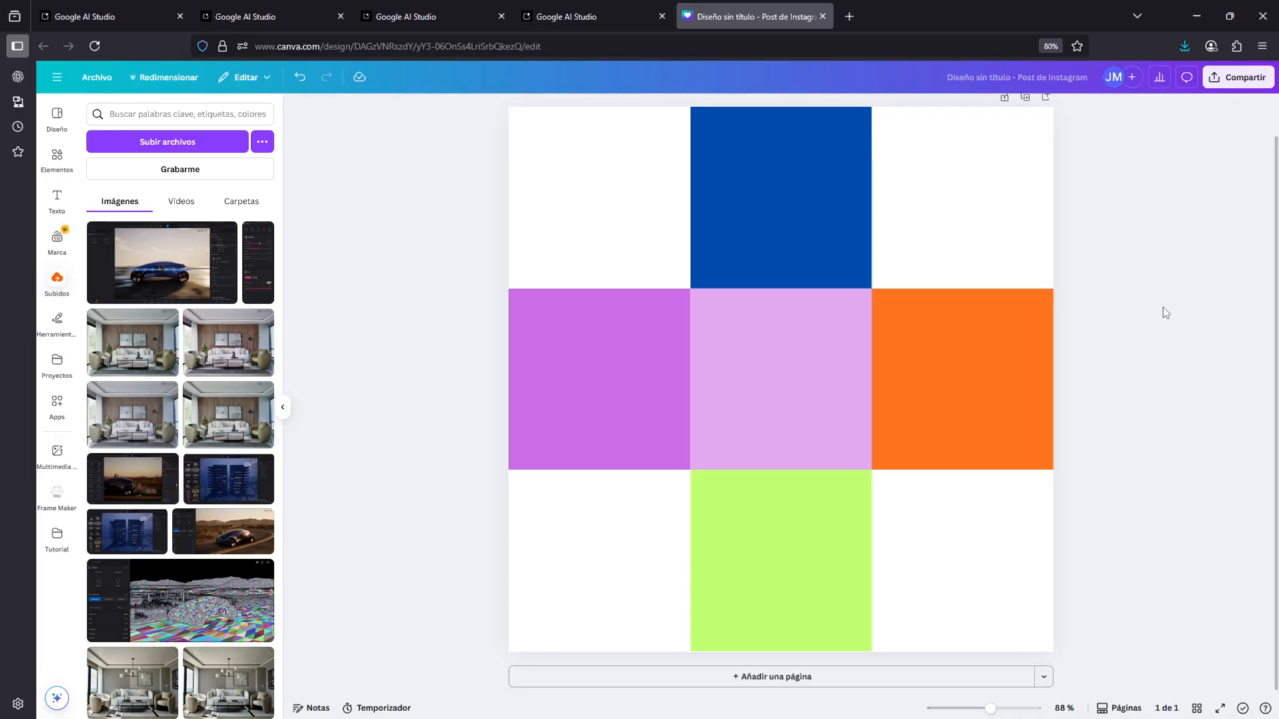
pyautogui.moveTo(1135, 191)
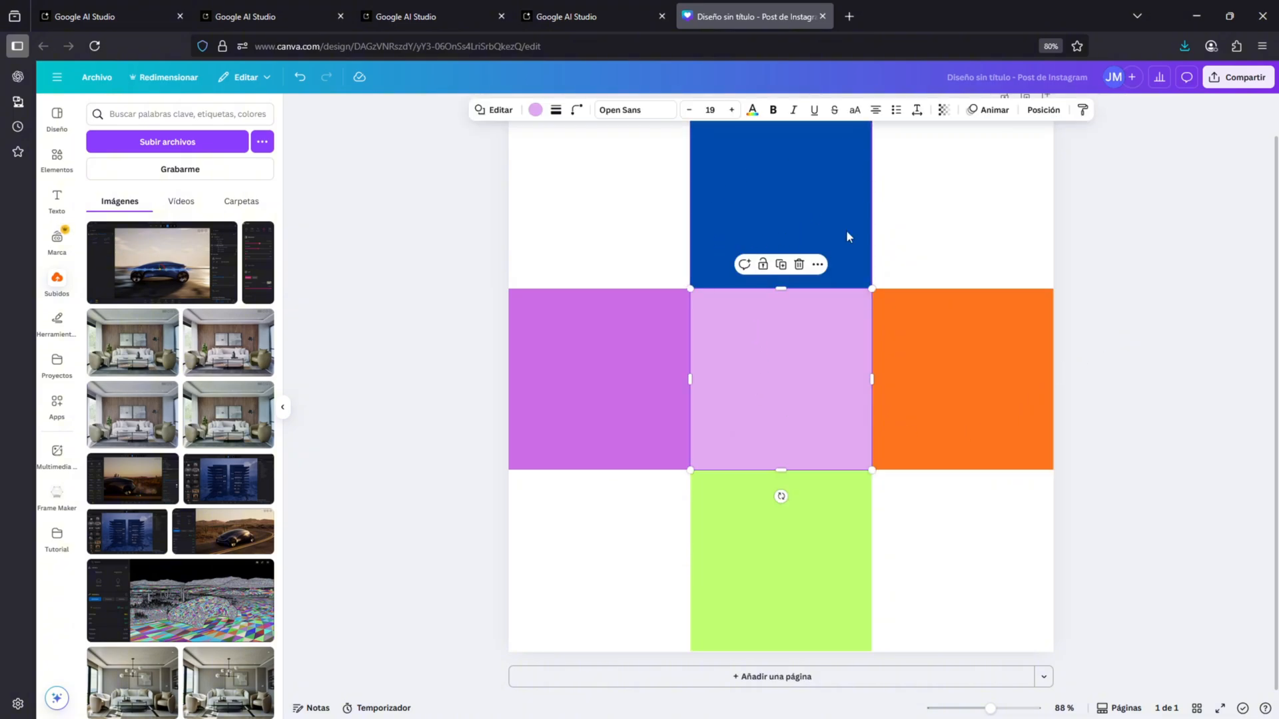
# Select the light purple centre square of the Canva colour-block grid
pyautogui.click(961, 378)
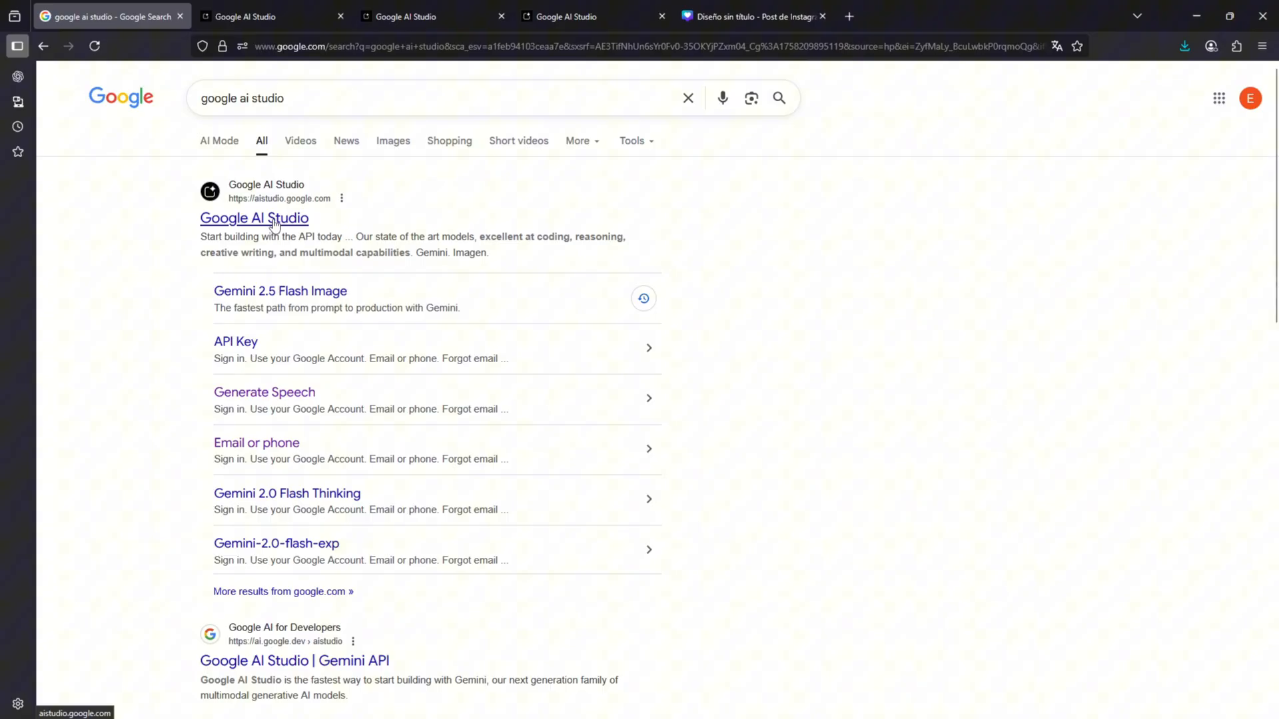
# Open Google AI Studio from the search results and go to its image generation page
pyautogui.click(254, 217)
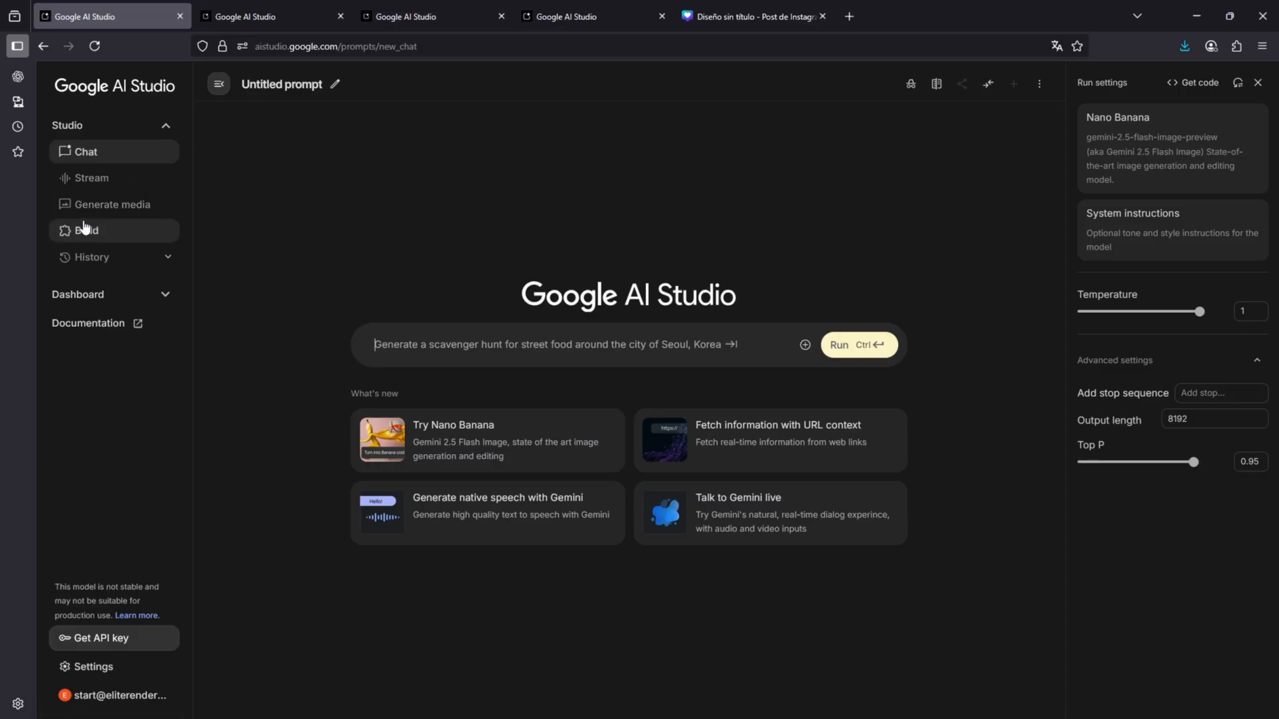
pyautogui.click(112, 204)
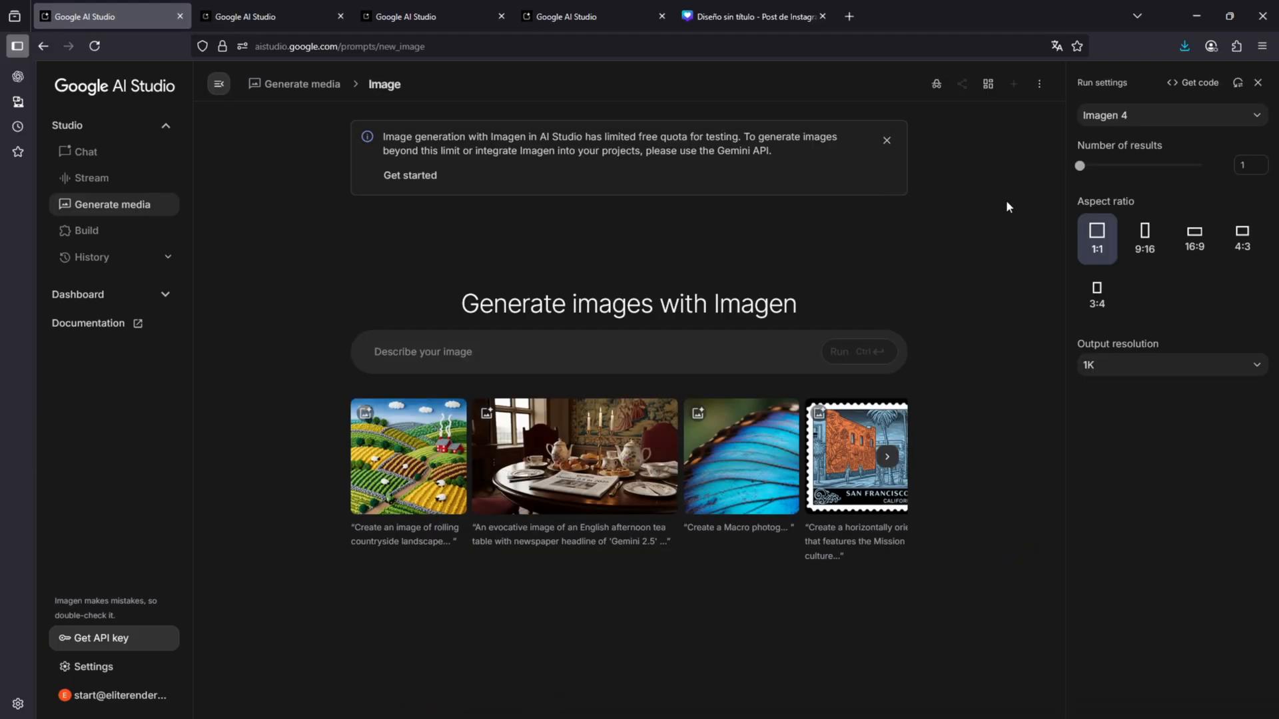
pyautogui.click(1170, 364)
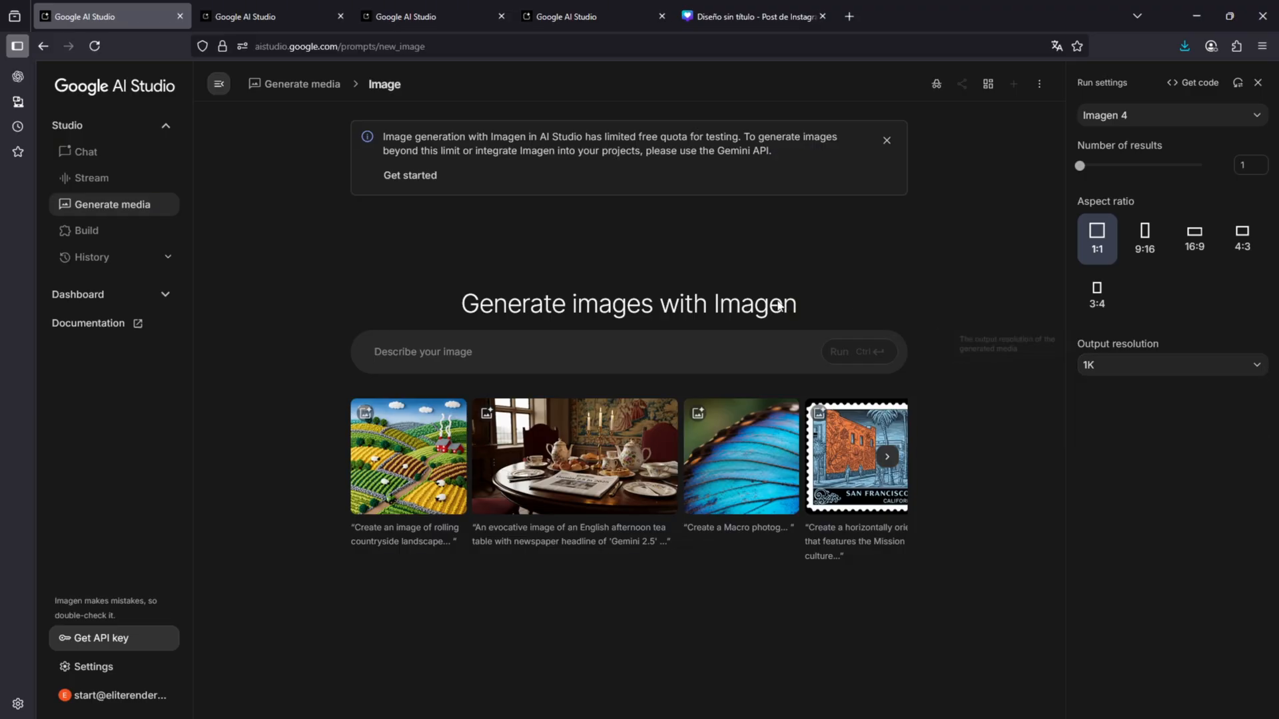
pyautogui.moveTo(1163, 385)
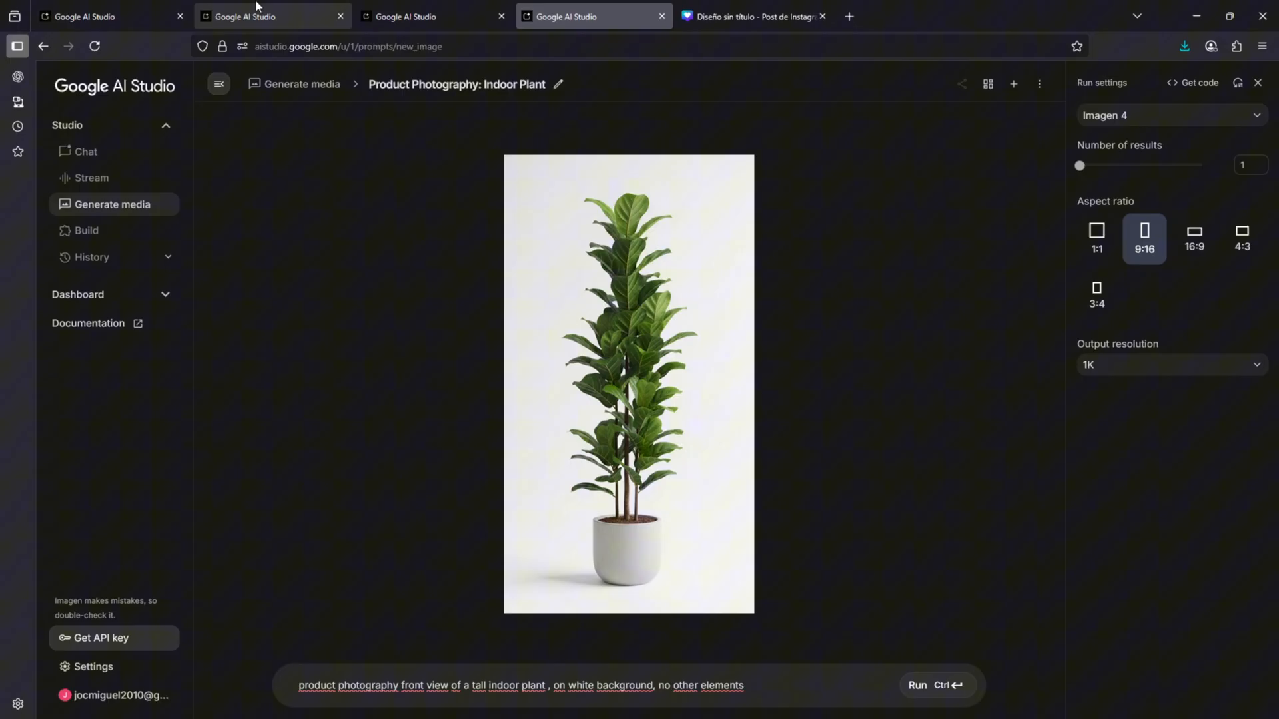
# Switch tabs to view the generated grey wall image with the black 4B door
pyautogui.click(433, 16)
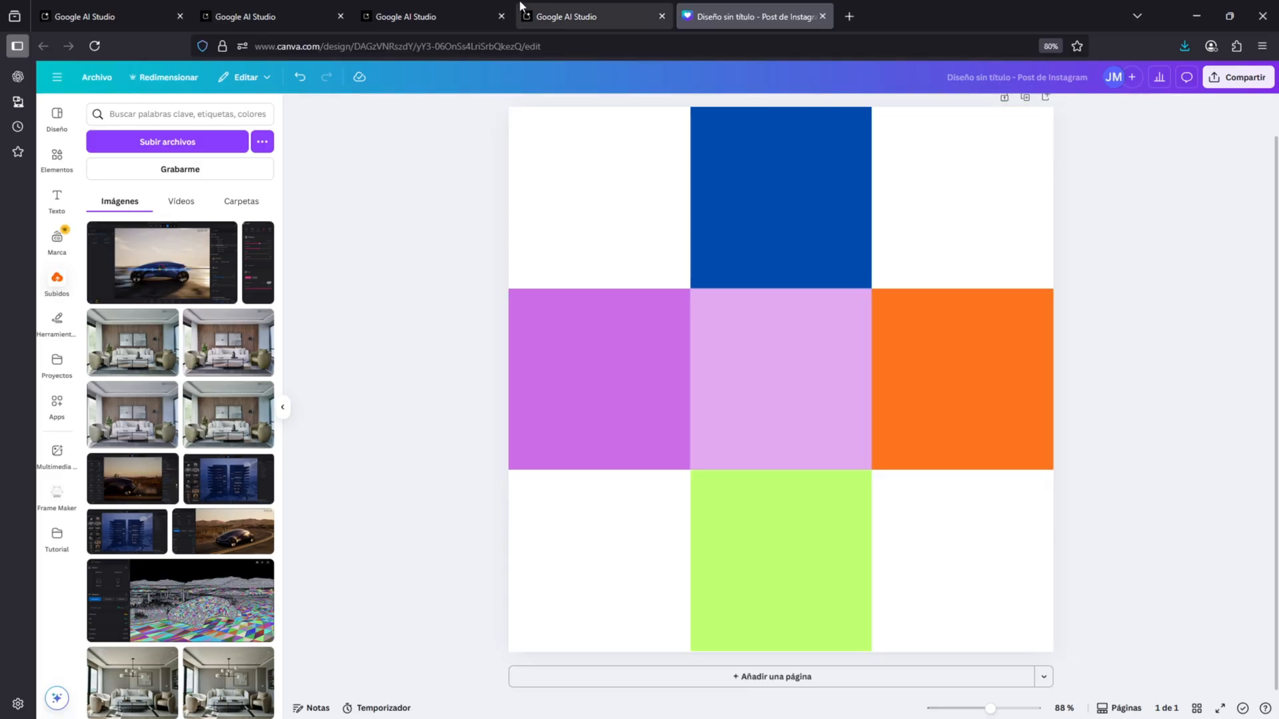
pyautogui.click(432, 16)
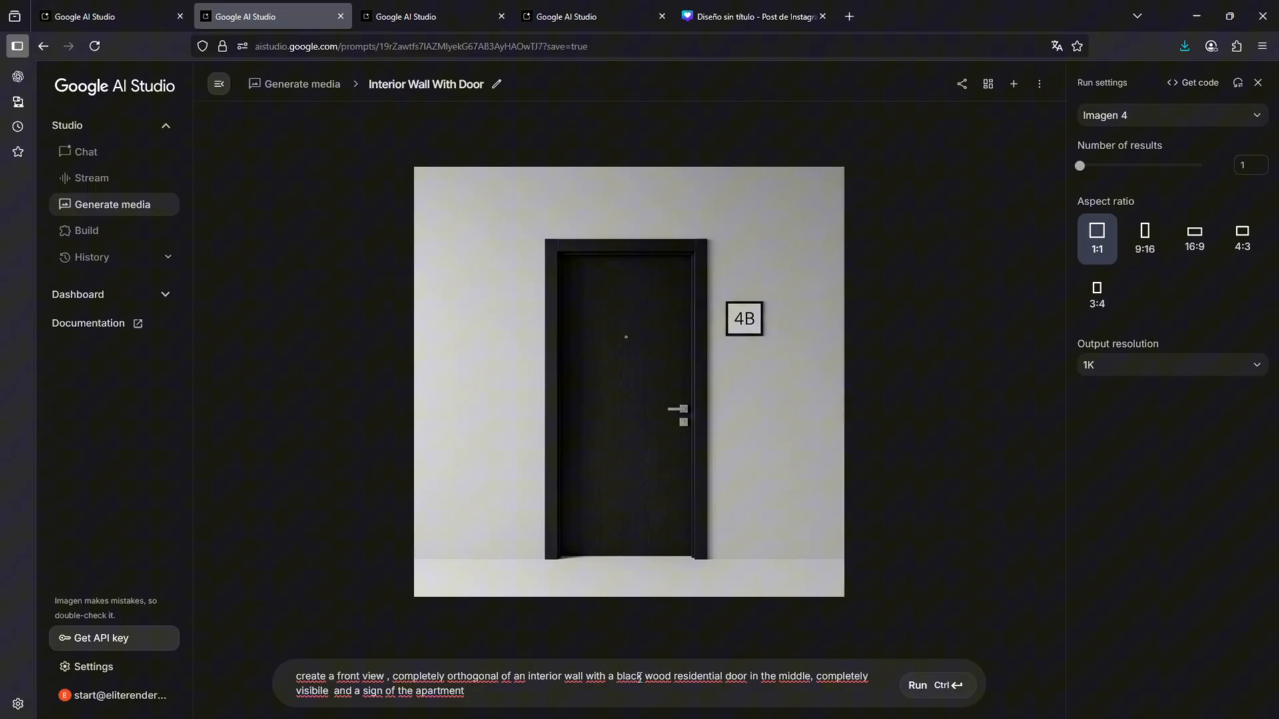
pyautogui.moveTo(893, 547)
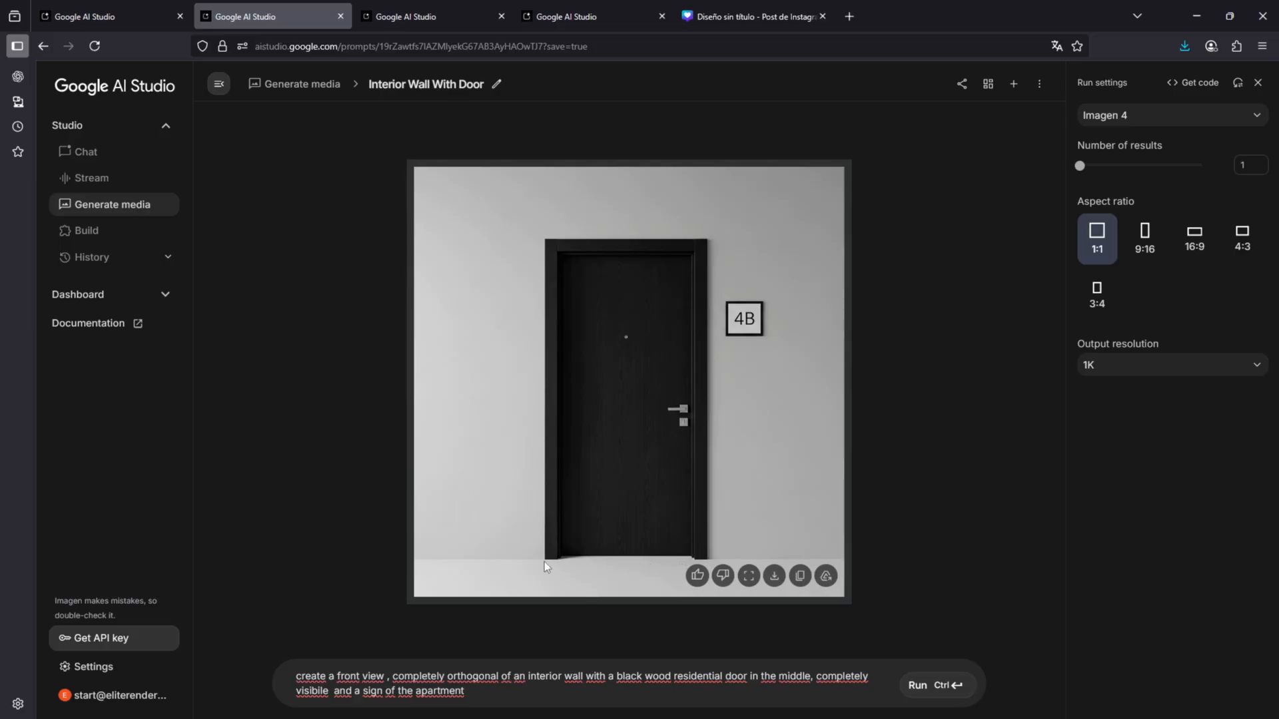
pyautogui.moveTo(692, 509)
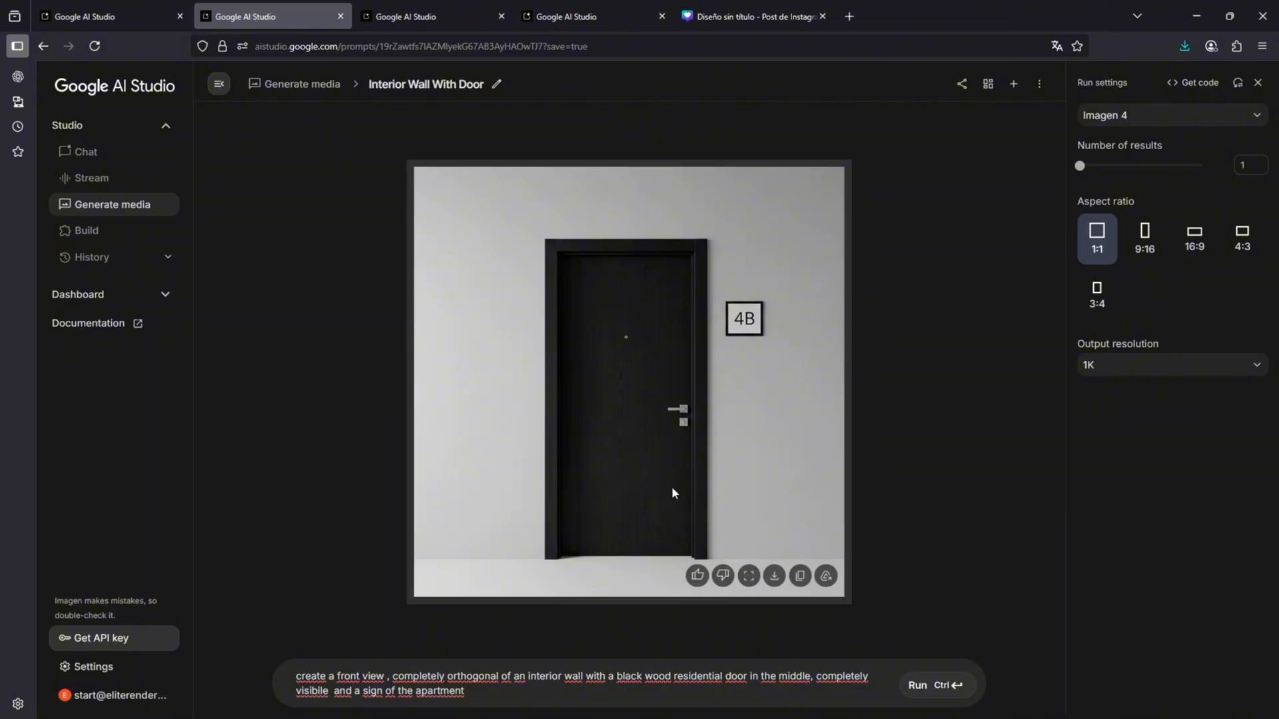
pyautogui.moveTo(580, 570)
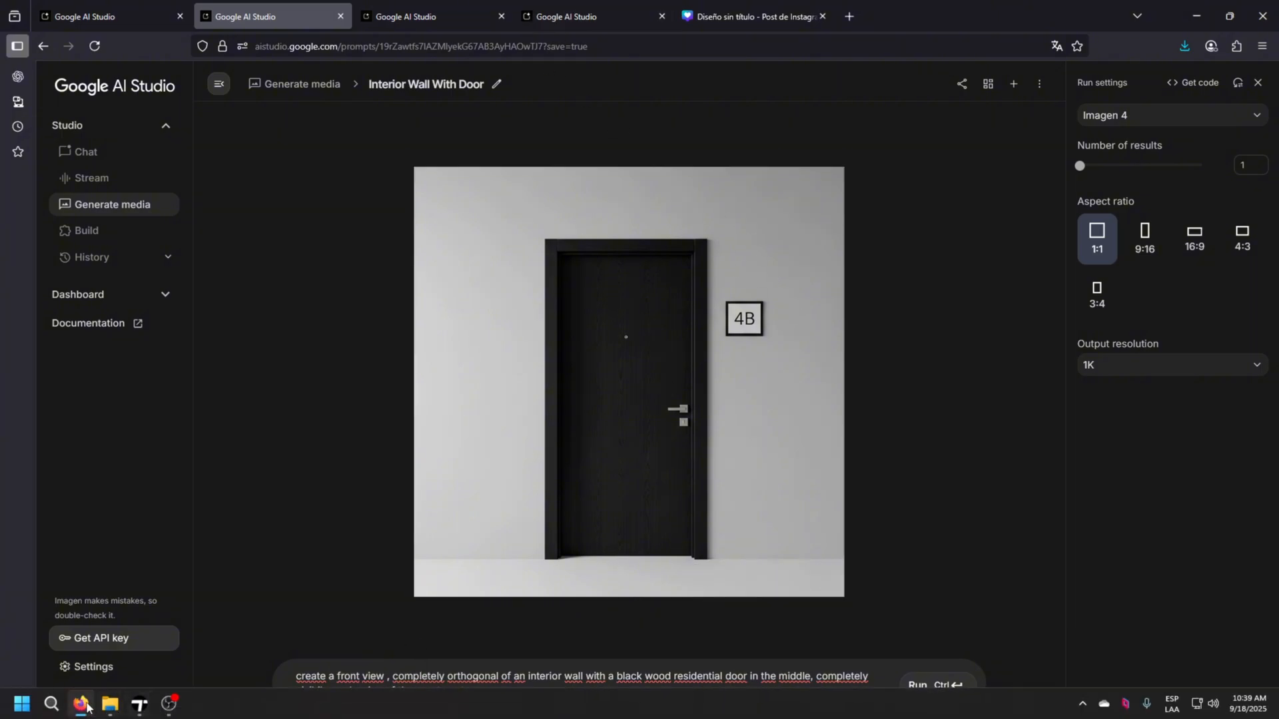
# Drag the door and elevator PNGs from Downloads > Tutorial into the Canva design
pyautogui.click(110, 703)
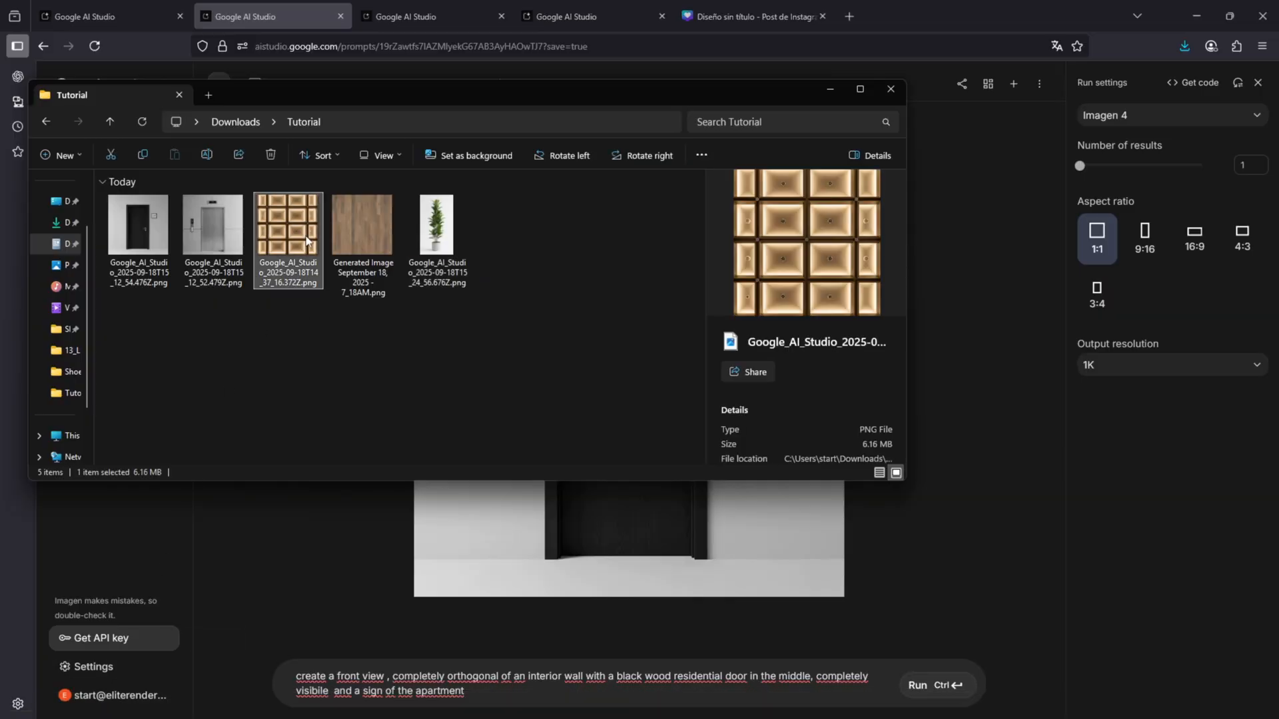
pyautogui.click(362, 225)
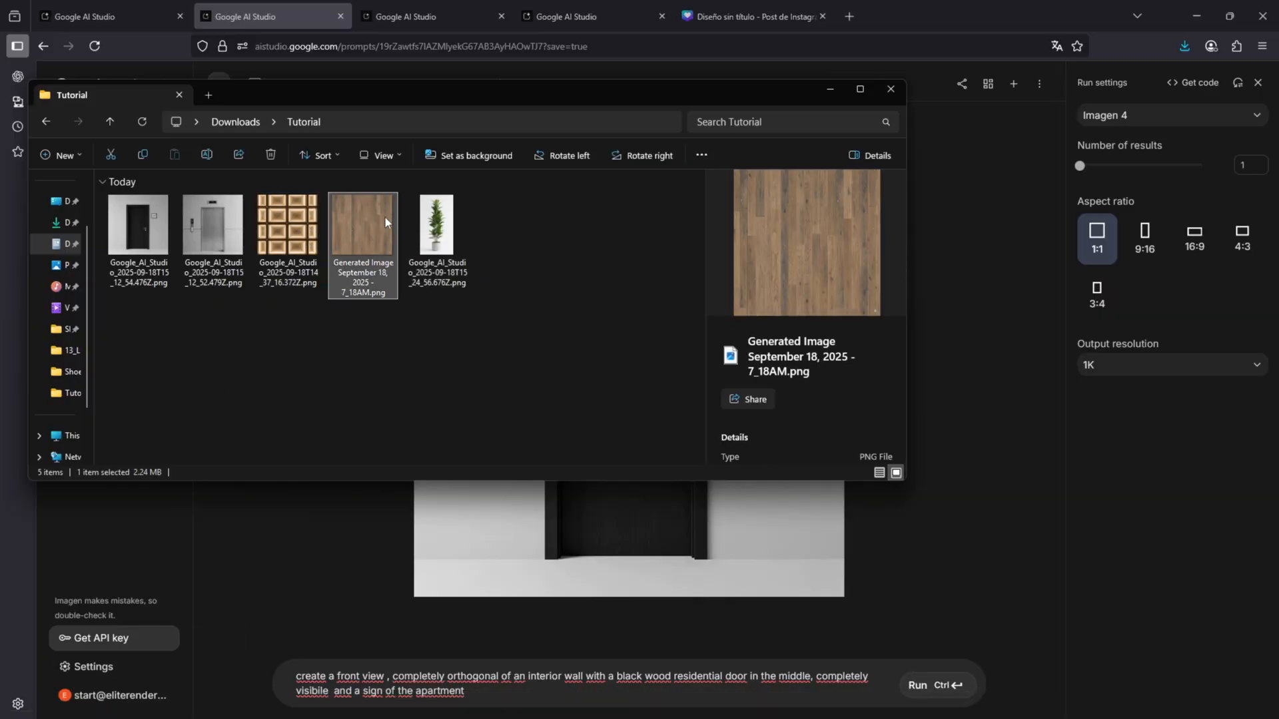
pyautogui.click(436, 226)
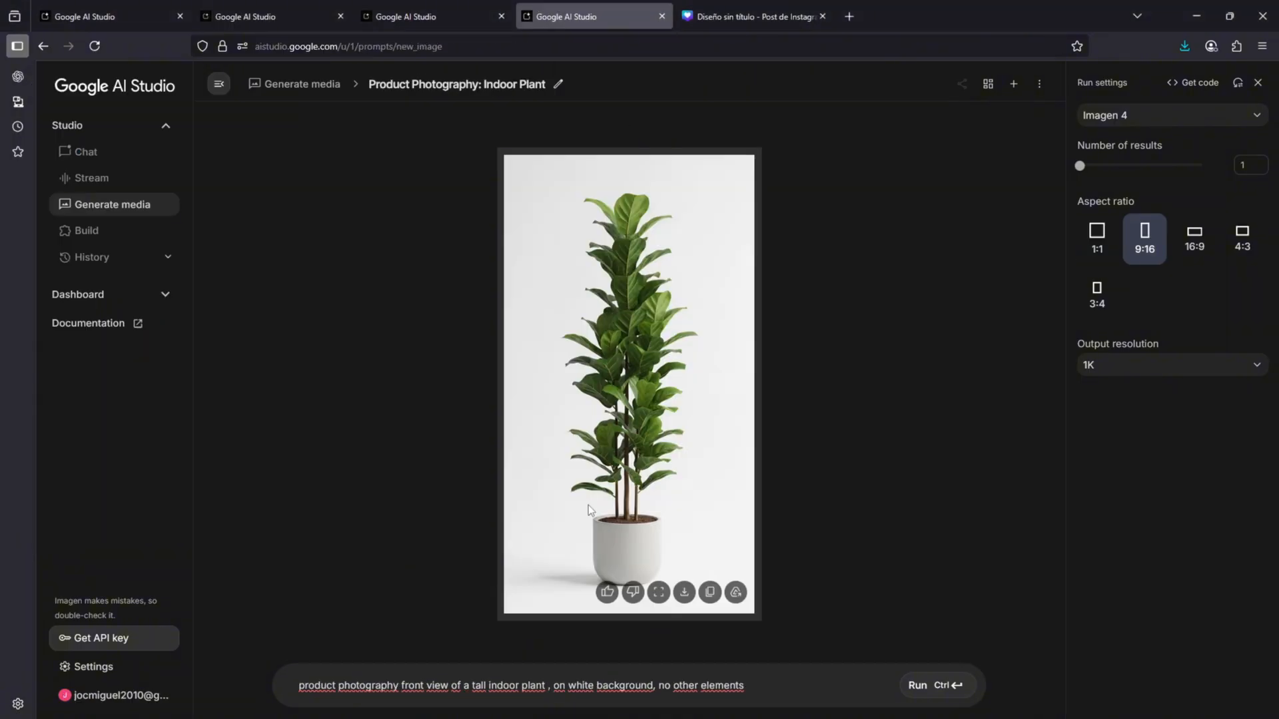
pyautogui.moveTo(464, 668)
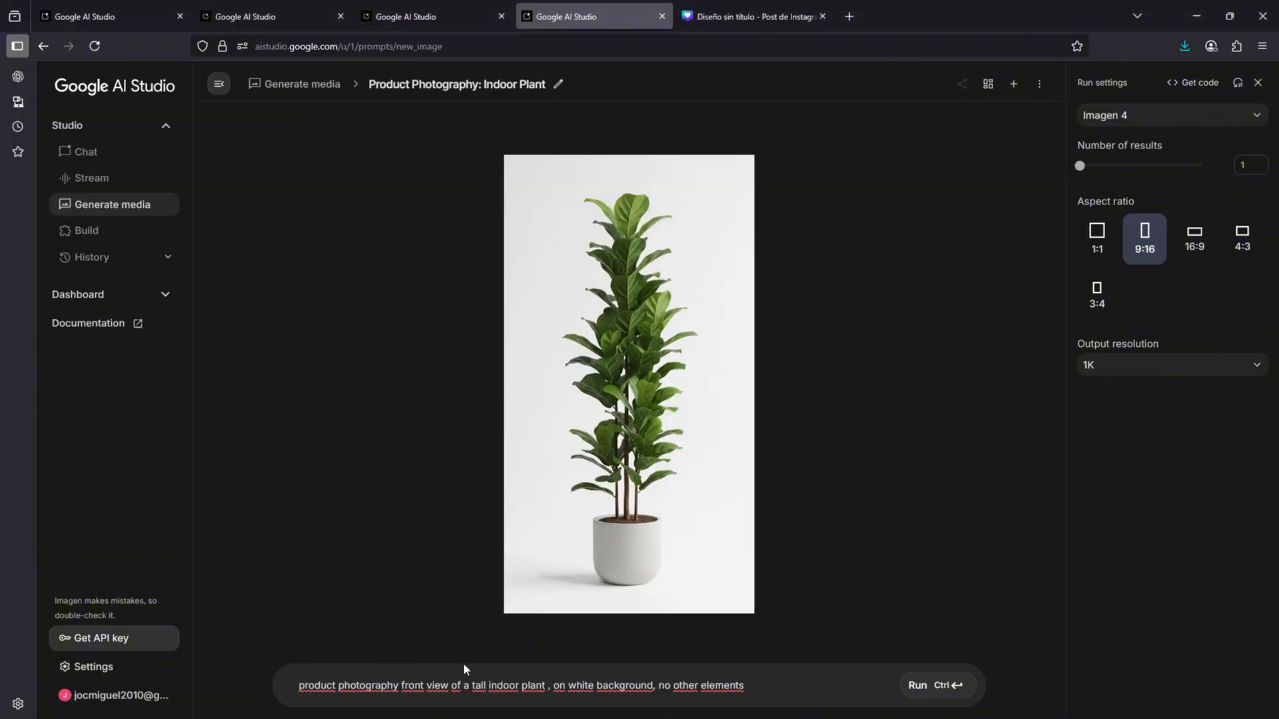
pyautogui.moveTo(621, 659)
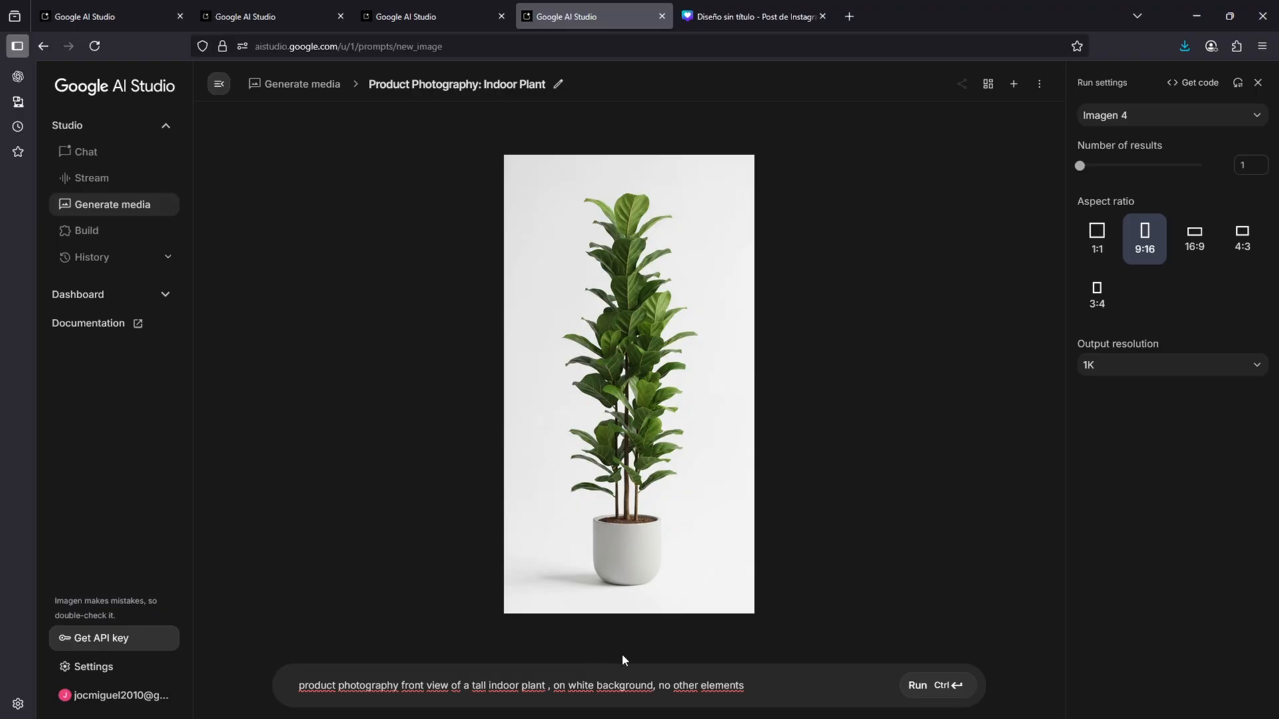
pyautogui.moveTo(711, 661)
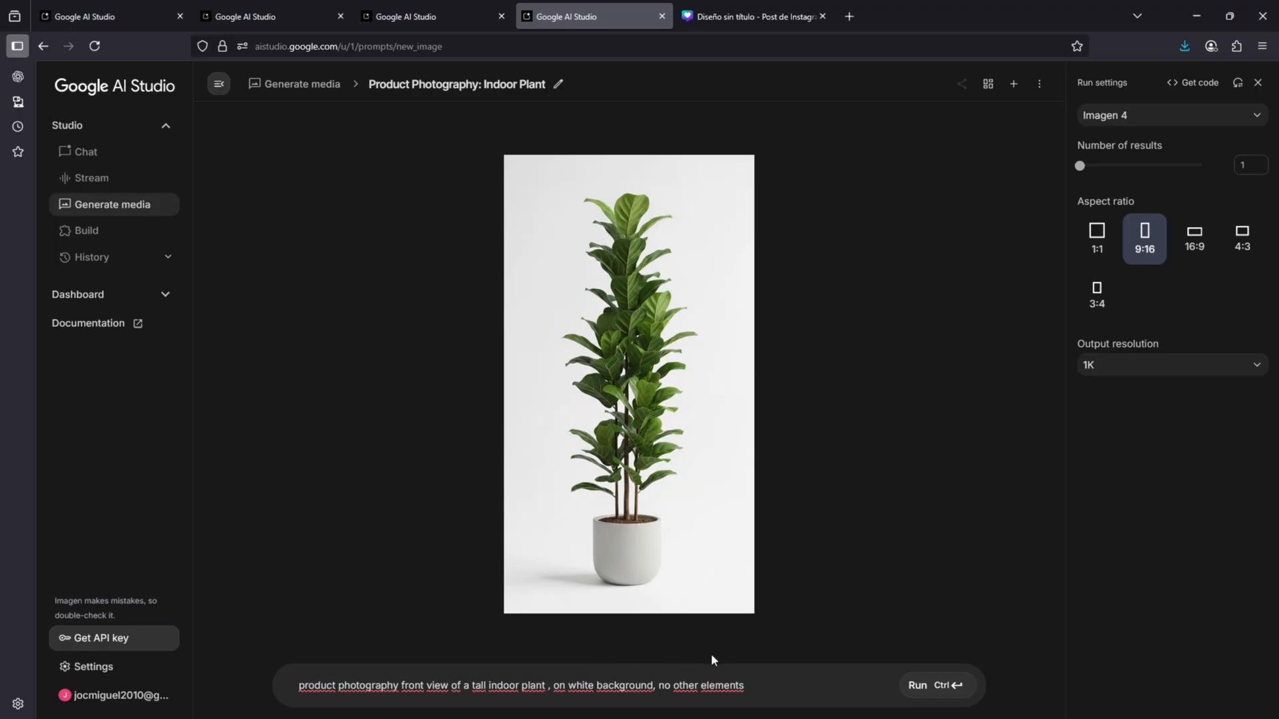
pyautogui.click(750, 16)
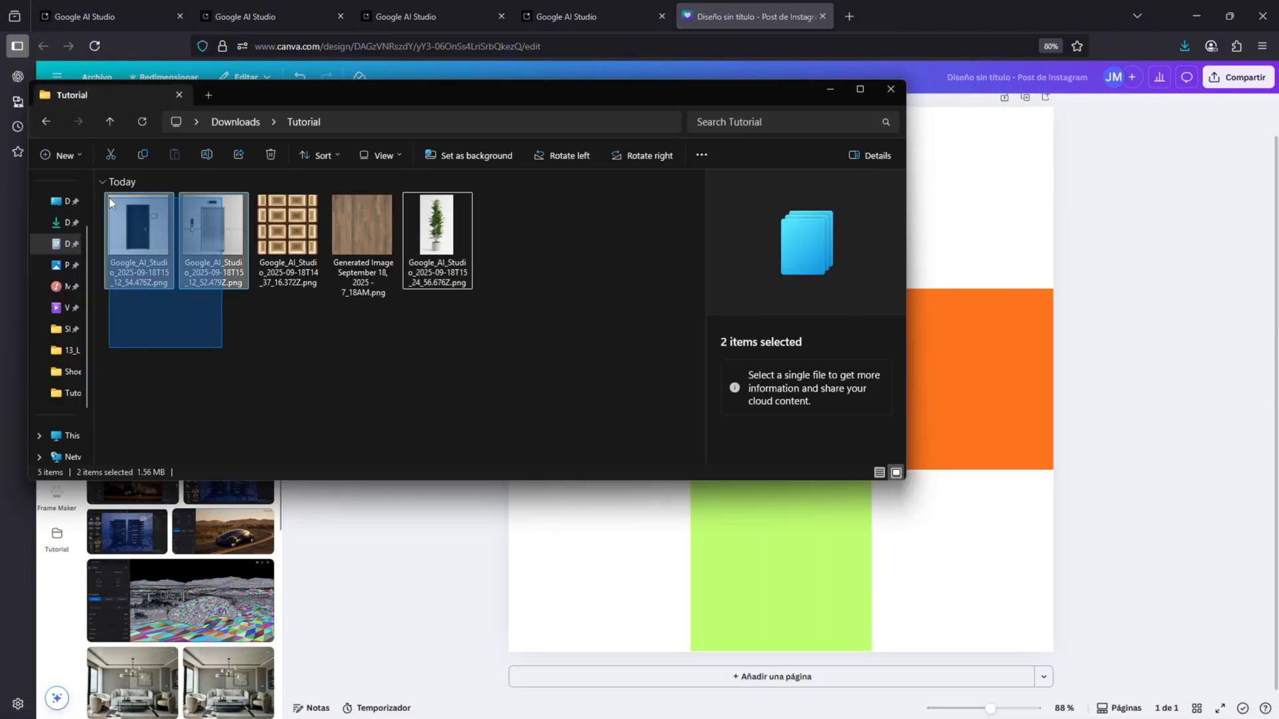
pyautogui.click(890, 88)
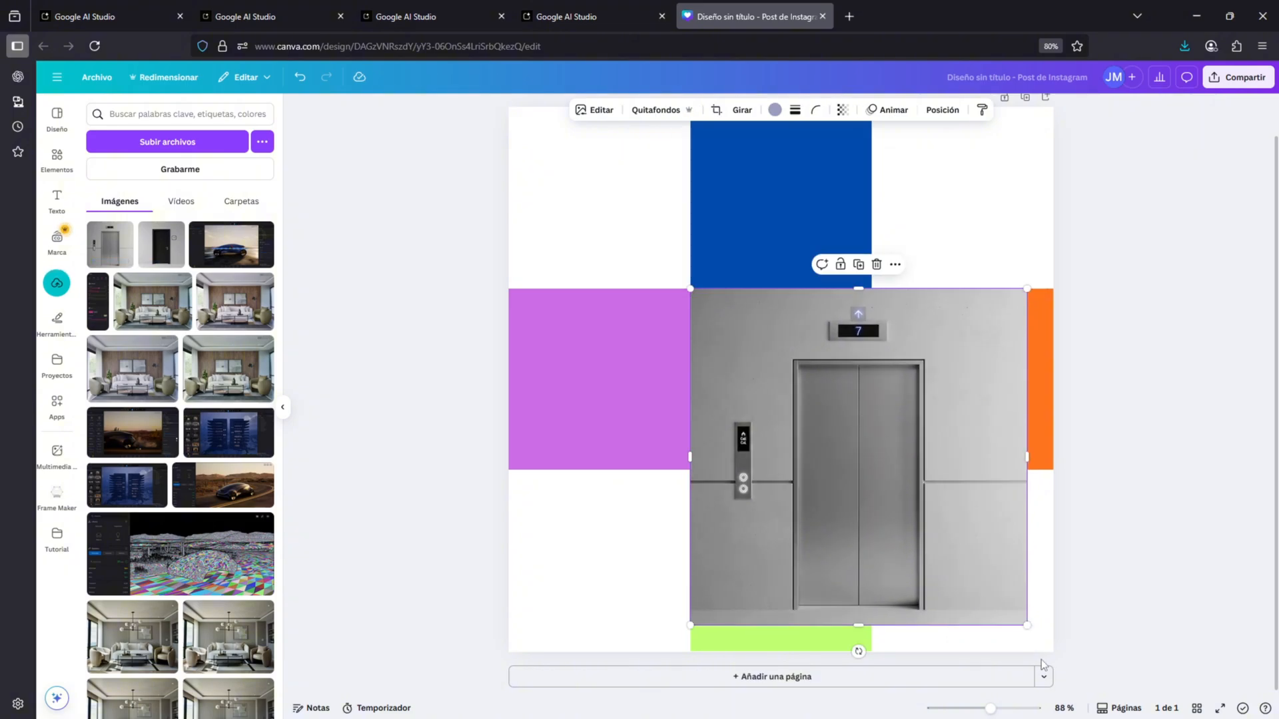
# Crop the elevator image to a 1:1 square and fit it into the grid's centre cell
pyautogui.moveTo(1027, 625); pyautogui.dragTo(872, 470)
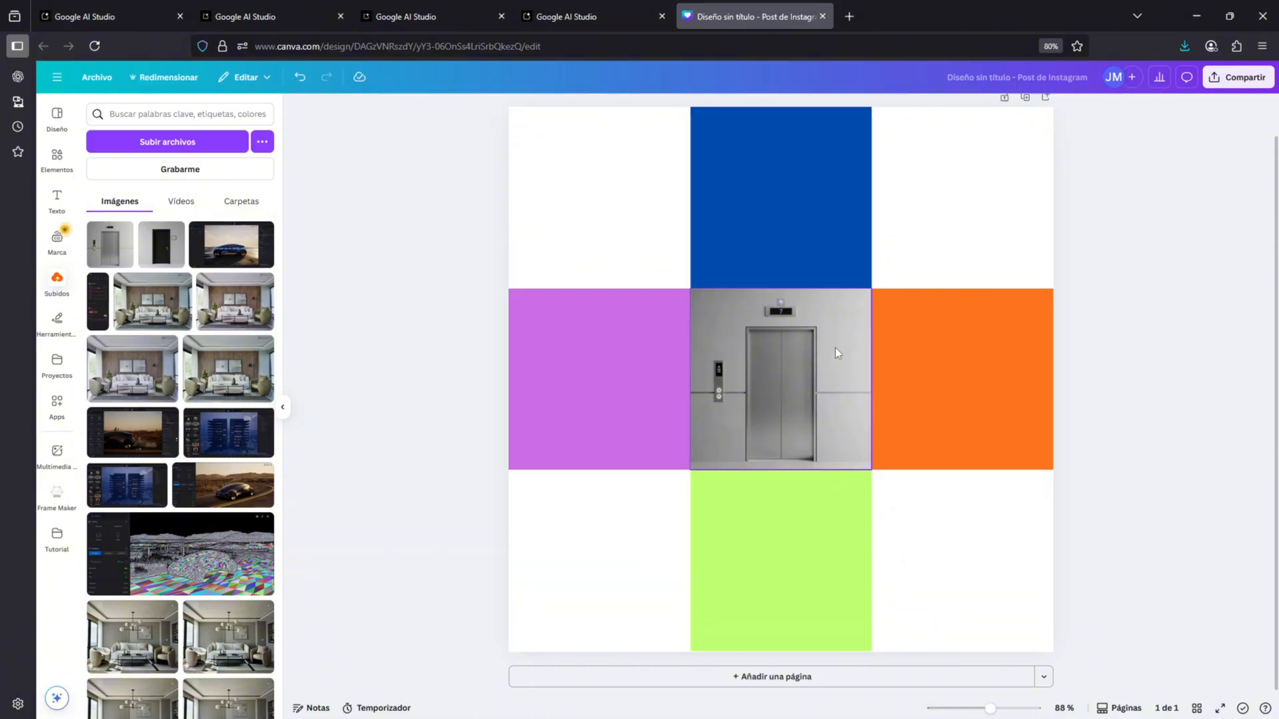
pyautogui.moveTo(869, 468); pyautogui.dragTo(1020, 620)
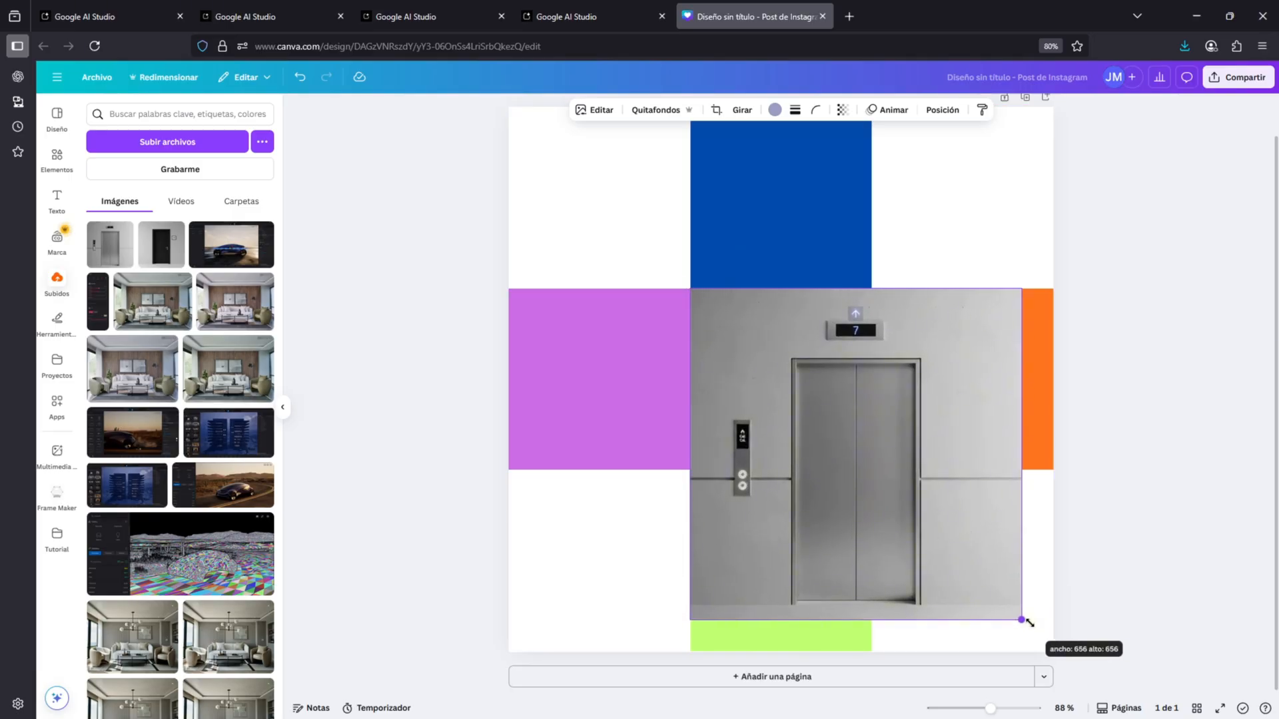
pyautogui.moveTo(1020, 620); pyautogui.dragTo(955, 476)
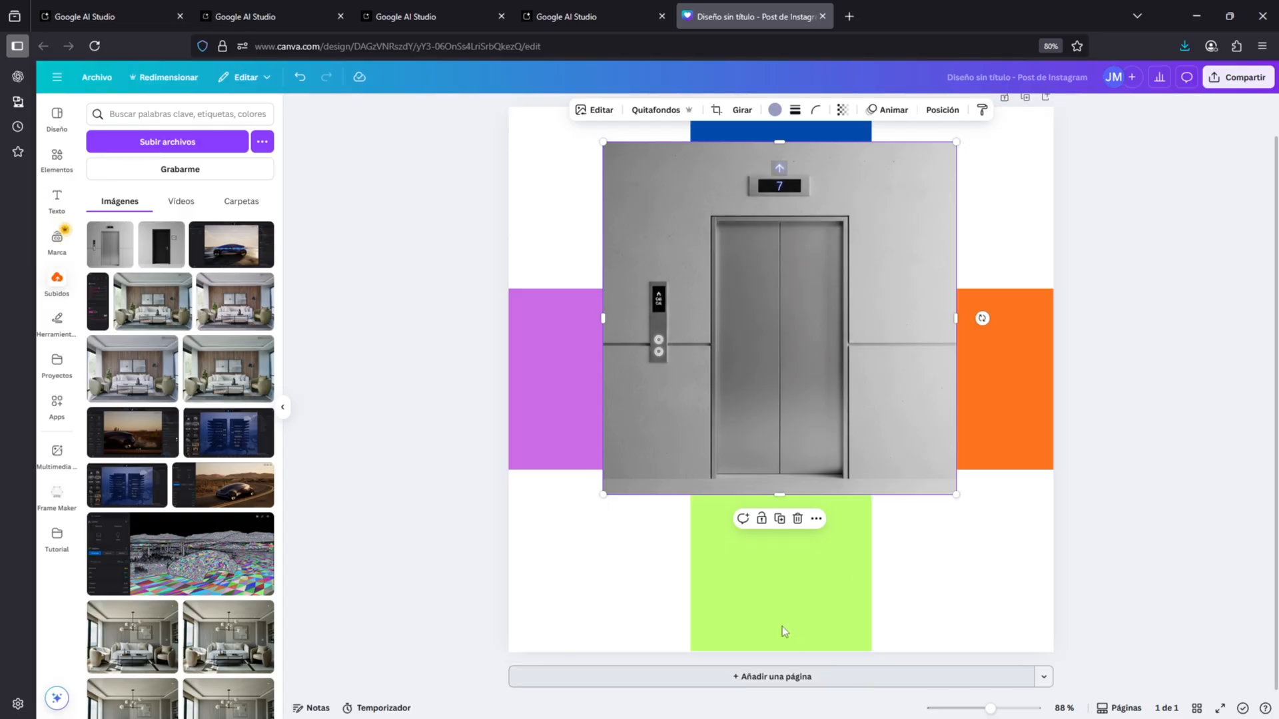
pyautogui.moveTo(873, 158)
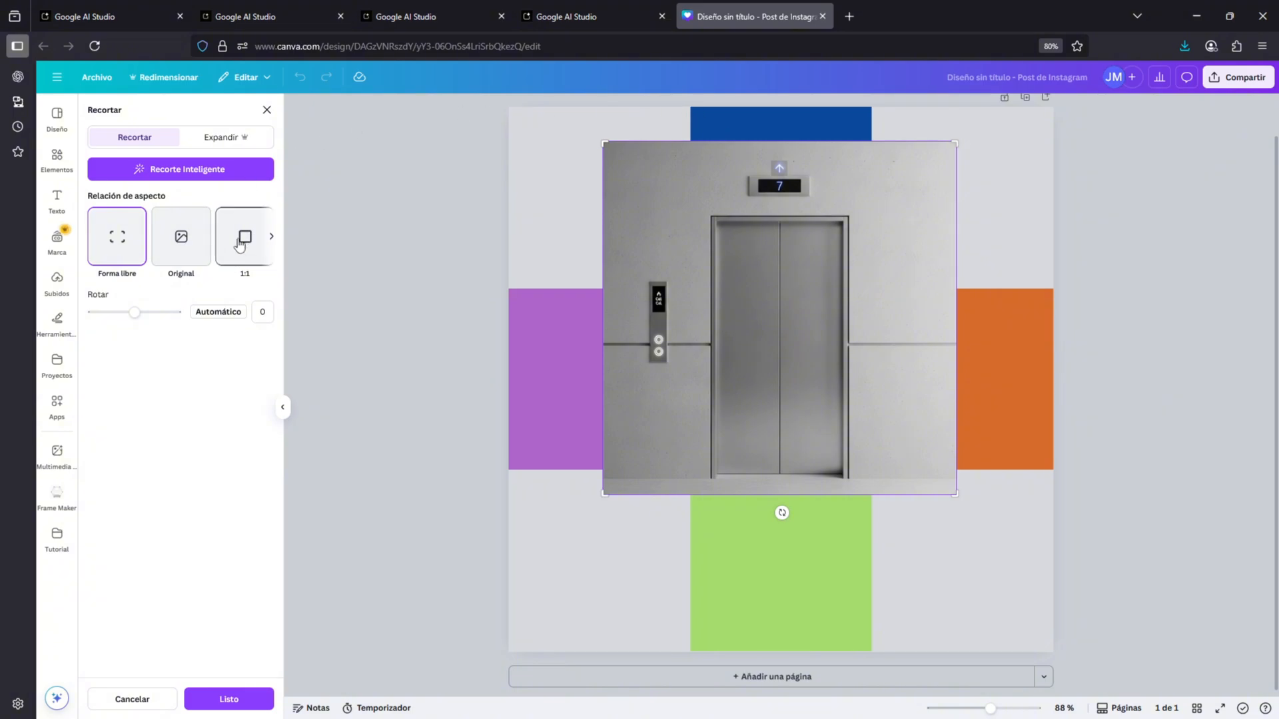
pyautogui.click(243, 236)
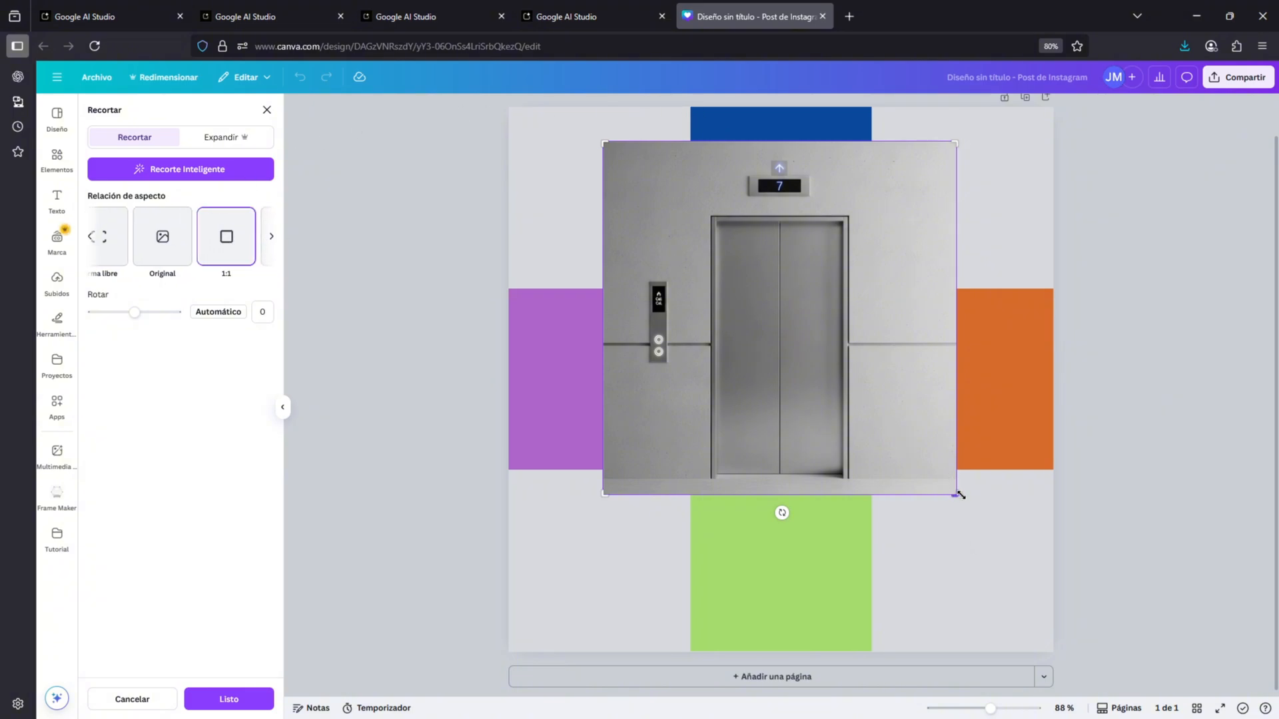
pyautogui.moveTo(958, 493); pyautogui.dragTo(934, 475)
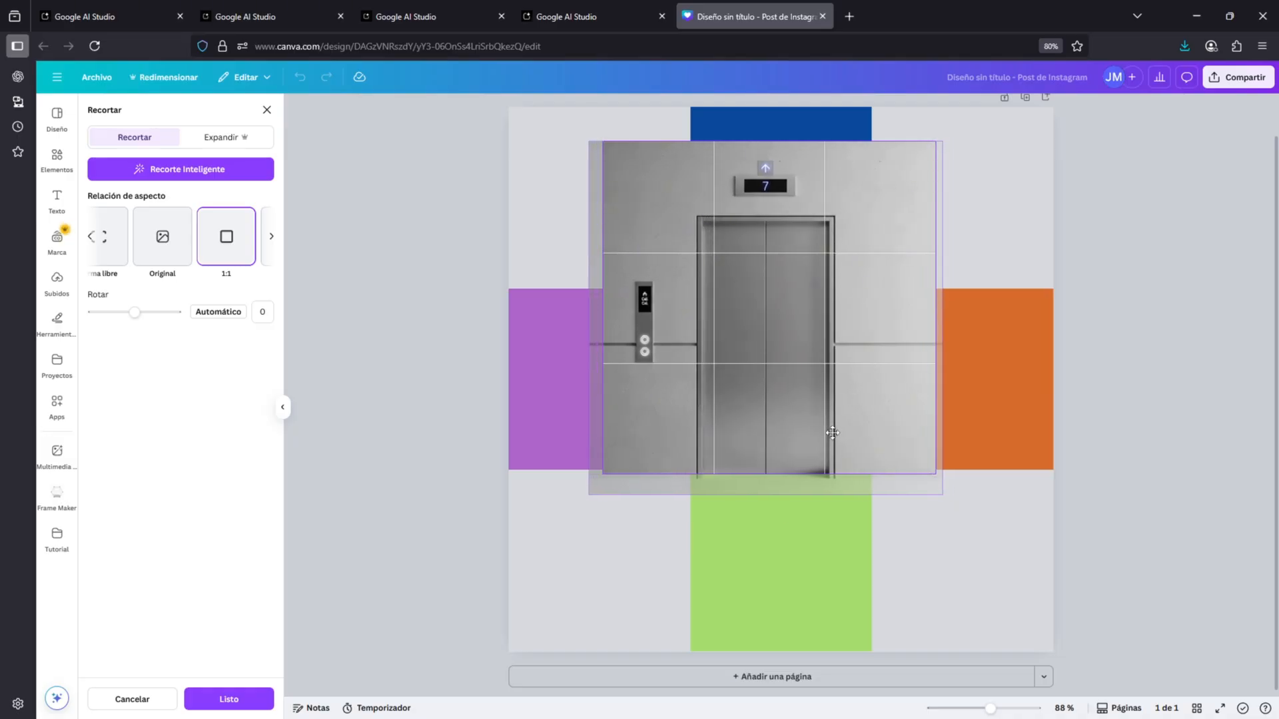
pyautogui.moveTo(831, 432); pyautogui.dragTo(838, 429)
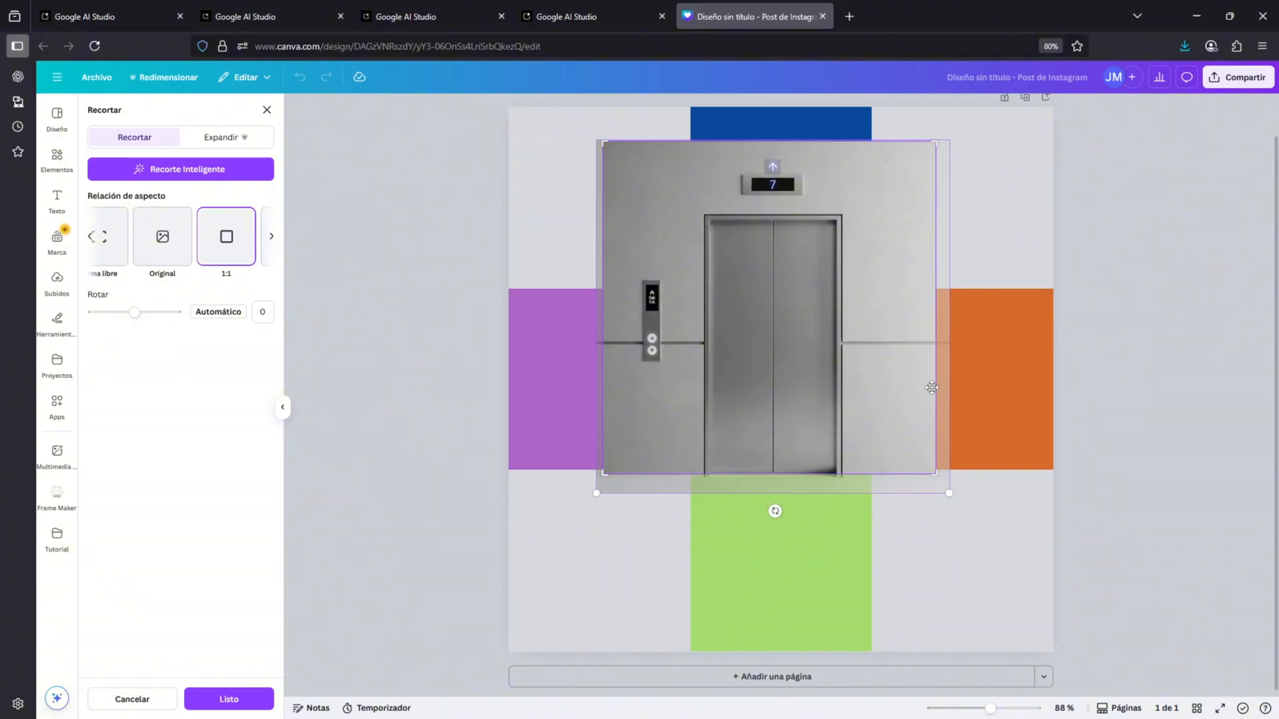
pyautogui.click(229, 698)
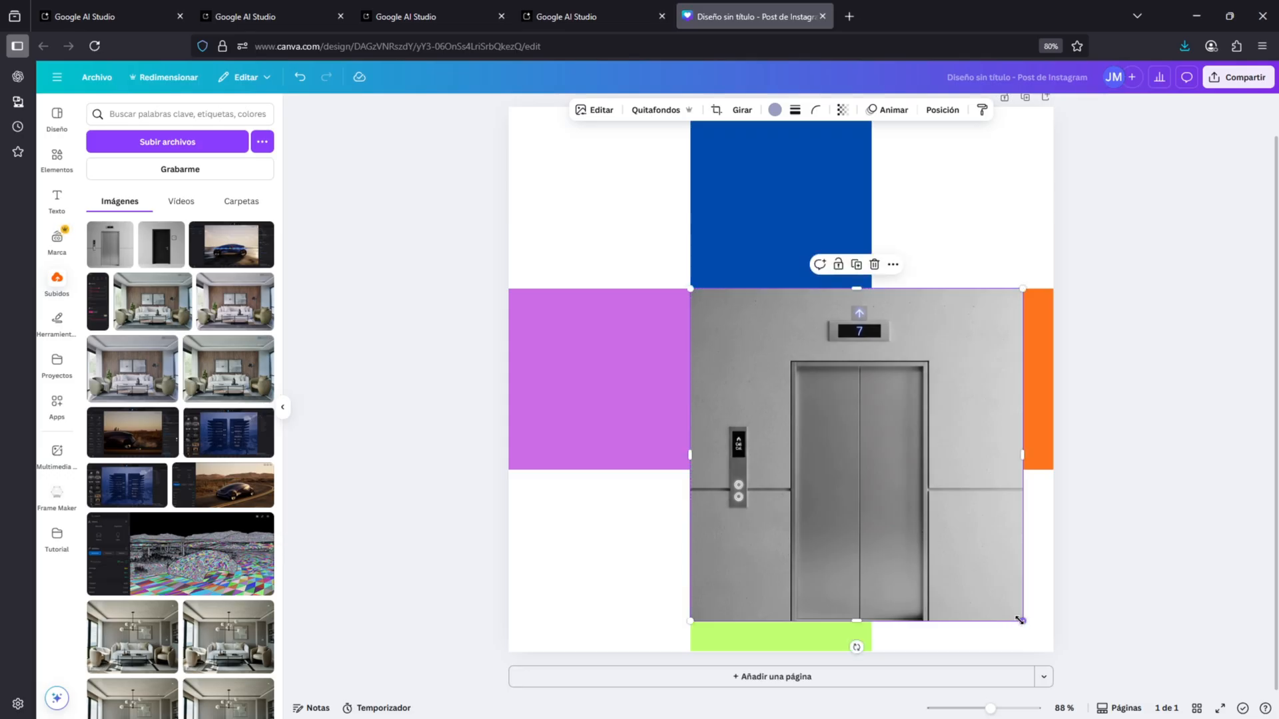
pyautogui.moveTo(1021, 620); pyautogui.dragTo(871, 469)
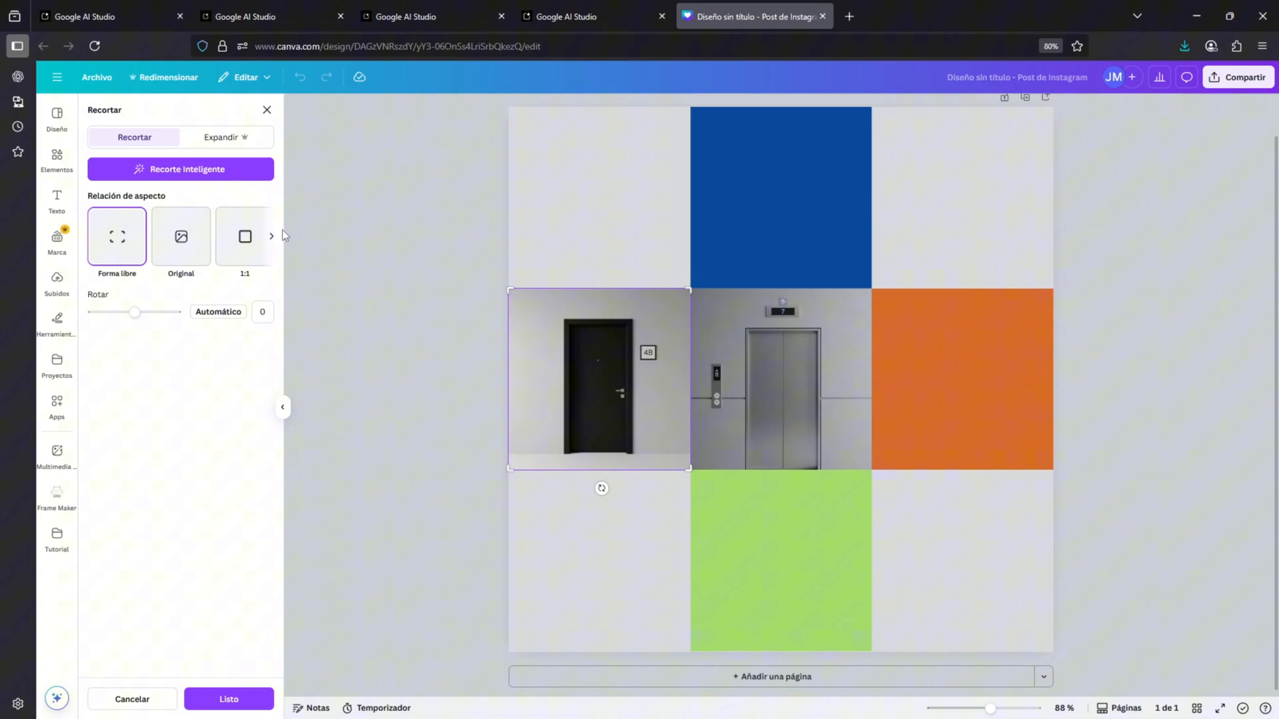
# Crop the door image to a square and enlarge it to fill the left cell
pyautogui.click(244, 237)
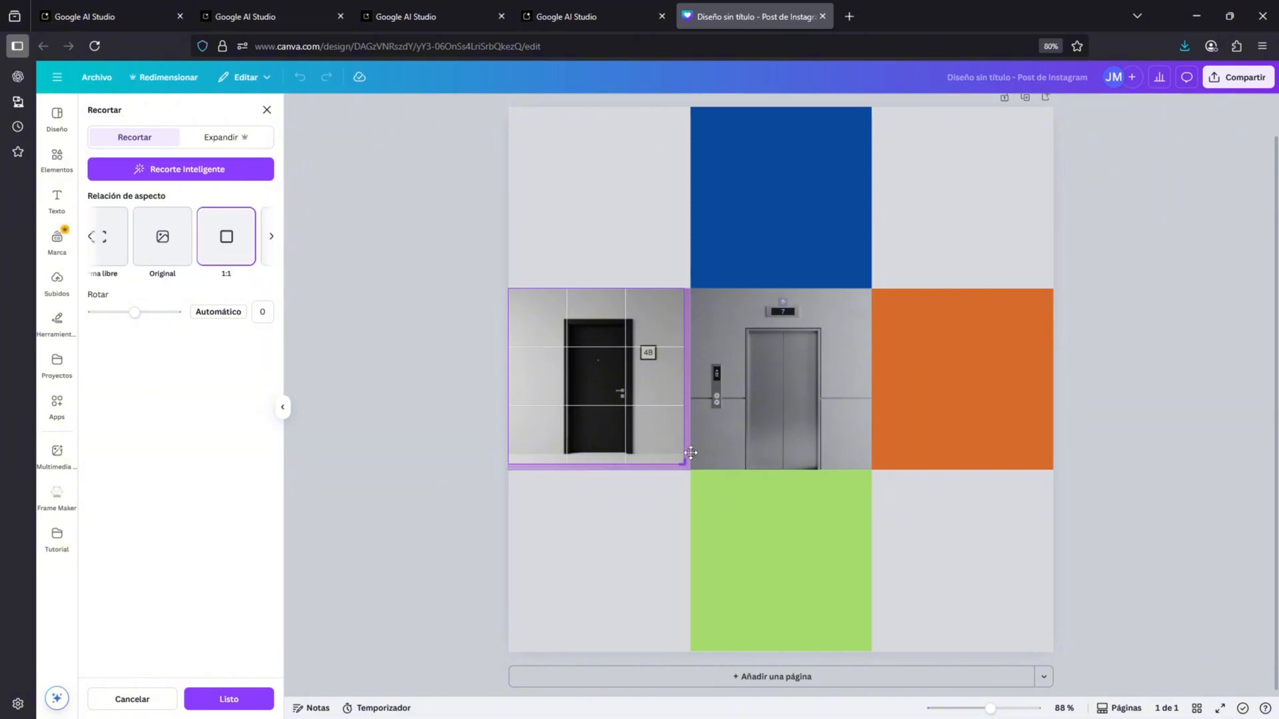
pyautogui.moveTo(691, 453); pyautogui.dragTo(680, 438)
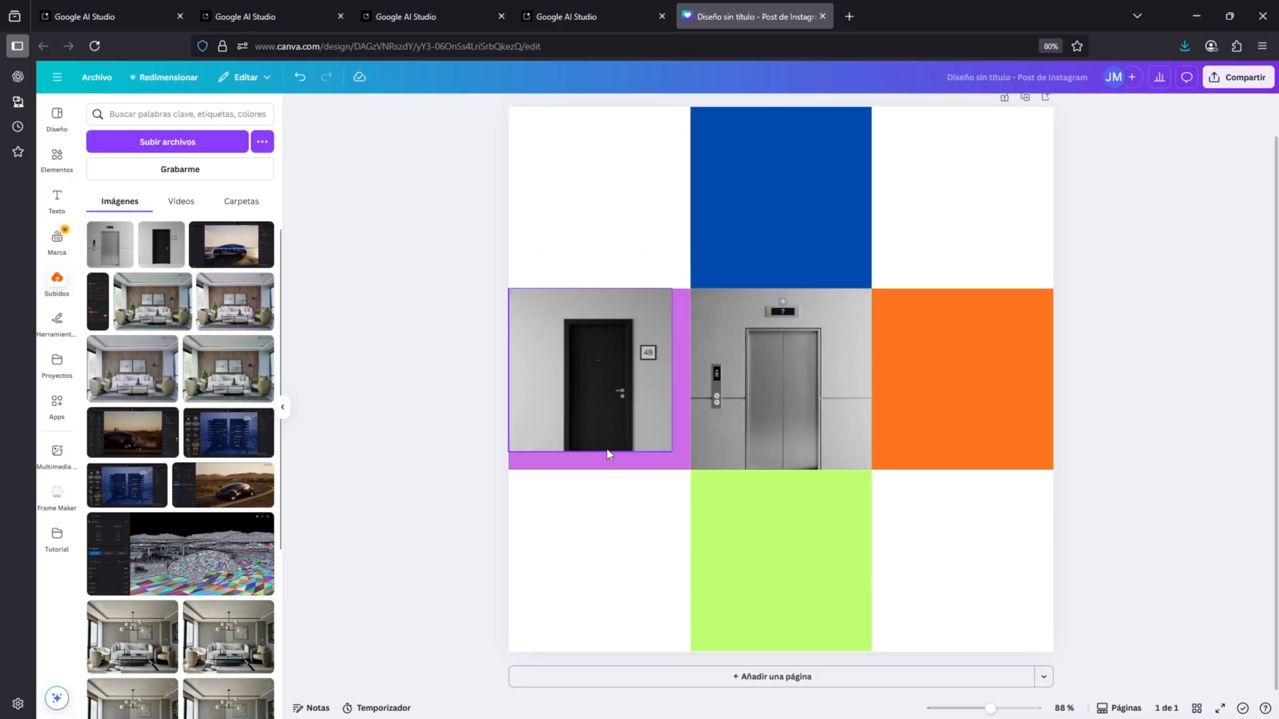
pyautogui.moveTo(673, 451); pyautogui.dragTo(691, 473)
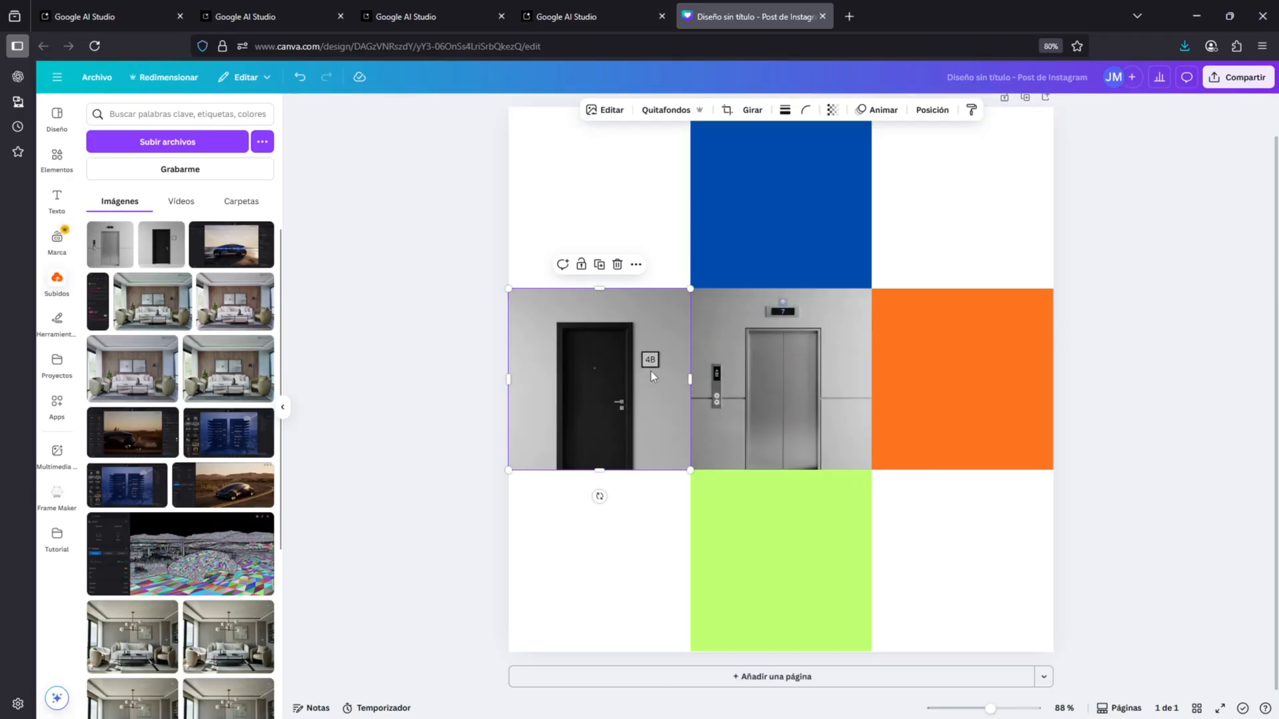
# Place a horizontally mirrored copy of the door image in the right cell
pyautogui.moveTo(599, 378); pyautogui.dragTo(962, 378)
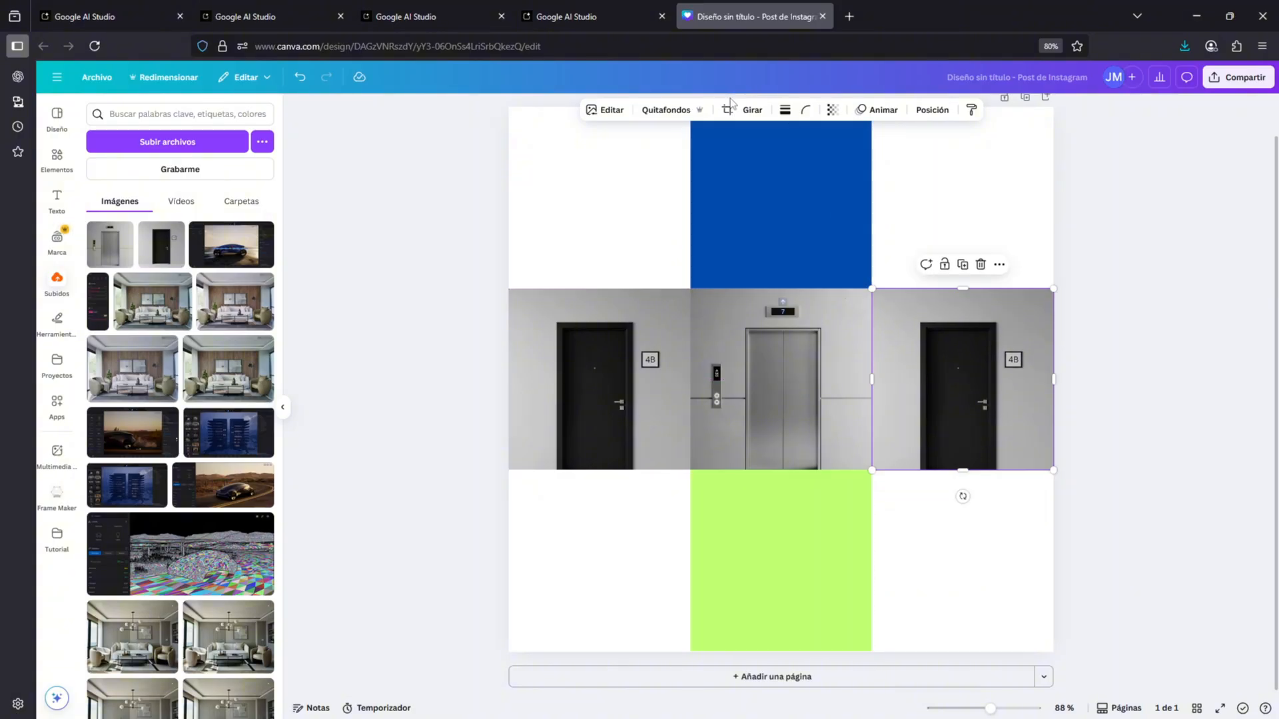
pyautogui.click(751, 109)
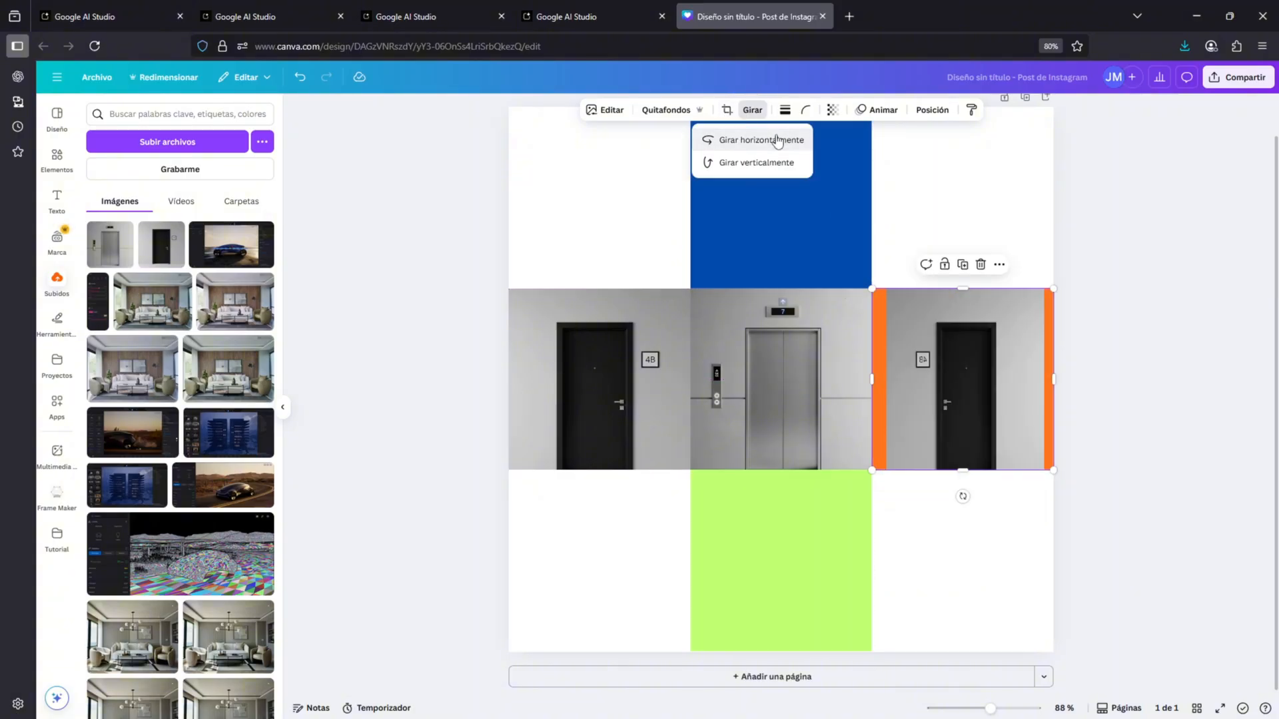
pyautogui.click(755, 139)
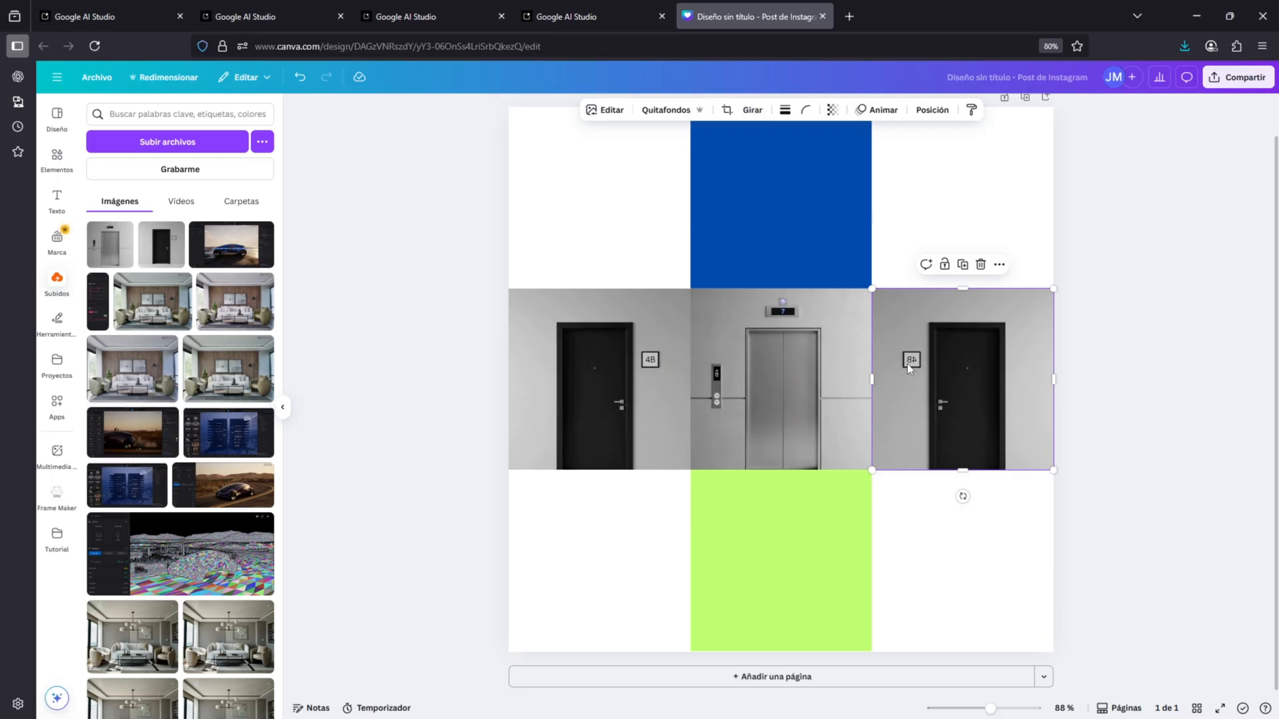
pyautogui.moveTo(1089, 361)
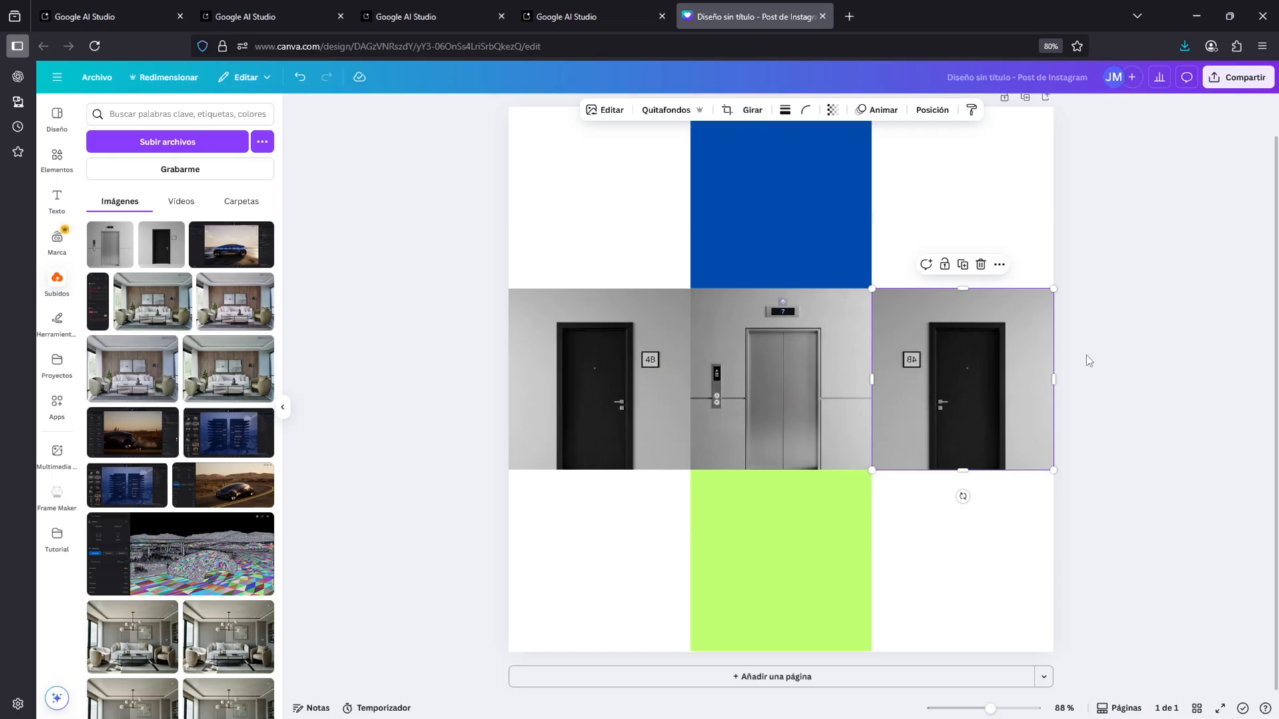
pyautogui.click(1117, 314)
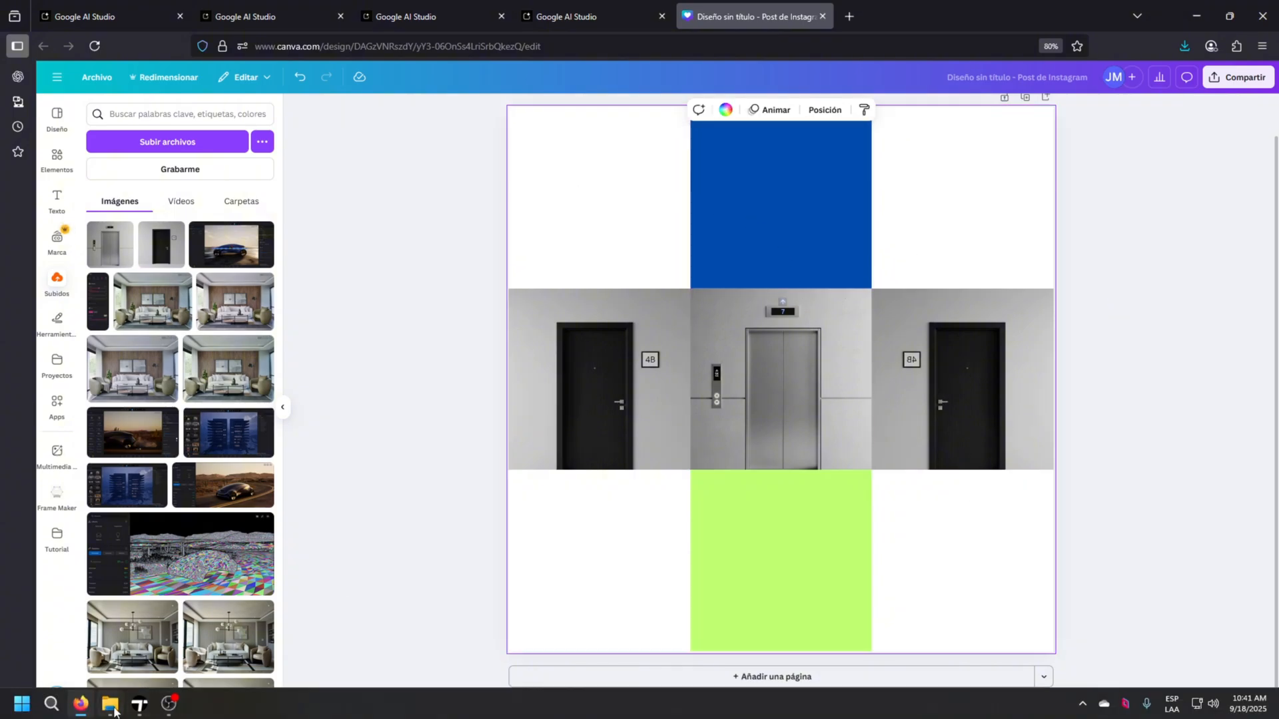
# Swap the top and bottom squares for coffered ceiling and wood floor textures
pyautogui.click(110, 704)
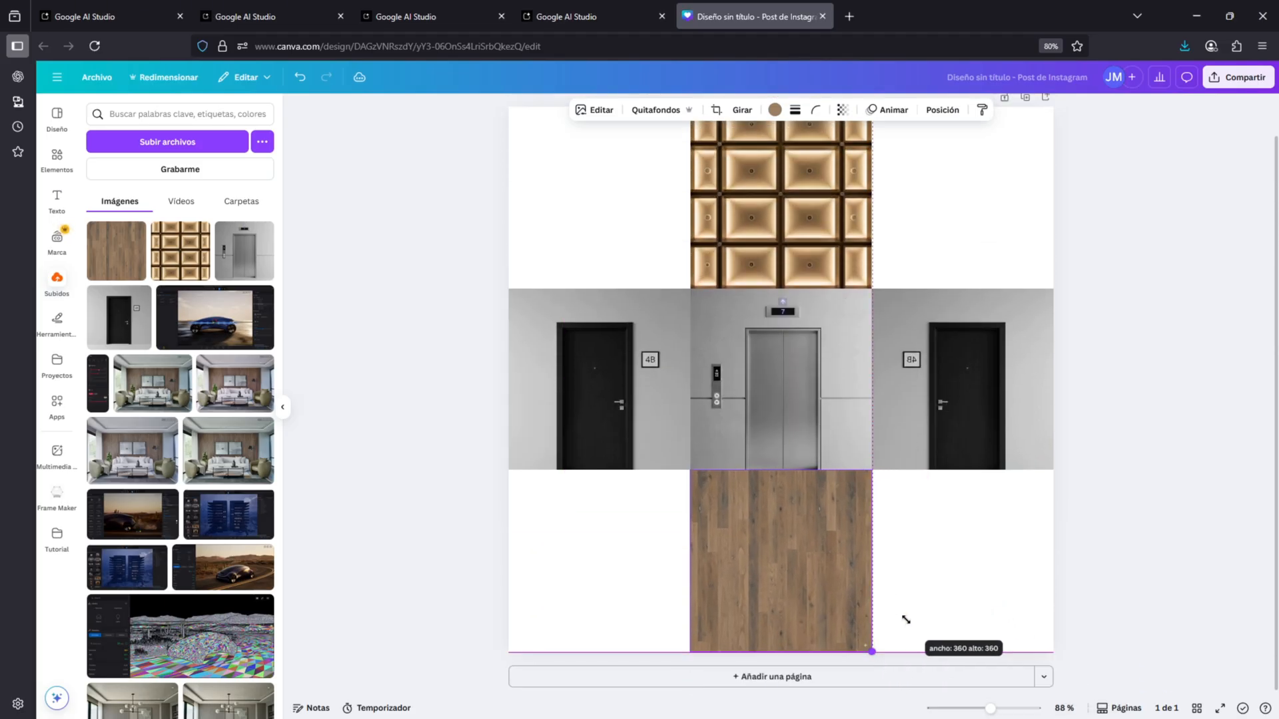
pyautogui.click(1144, 400)
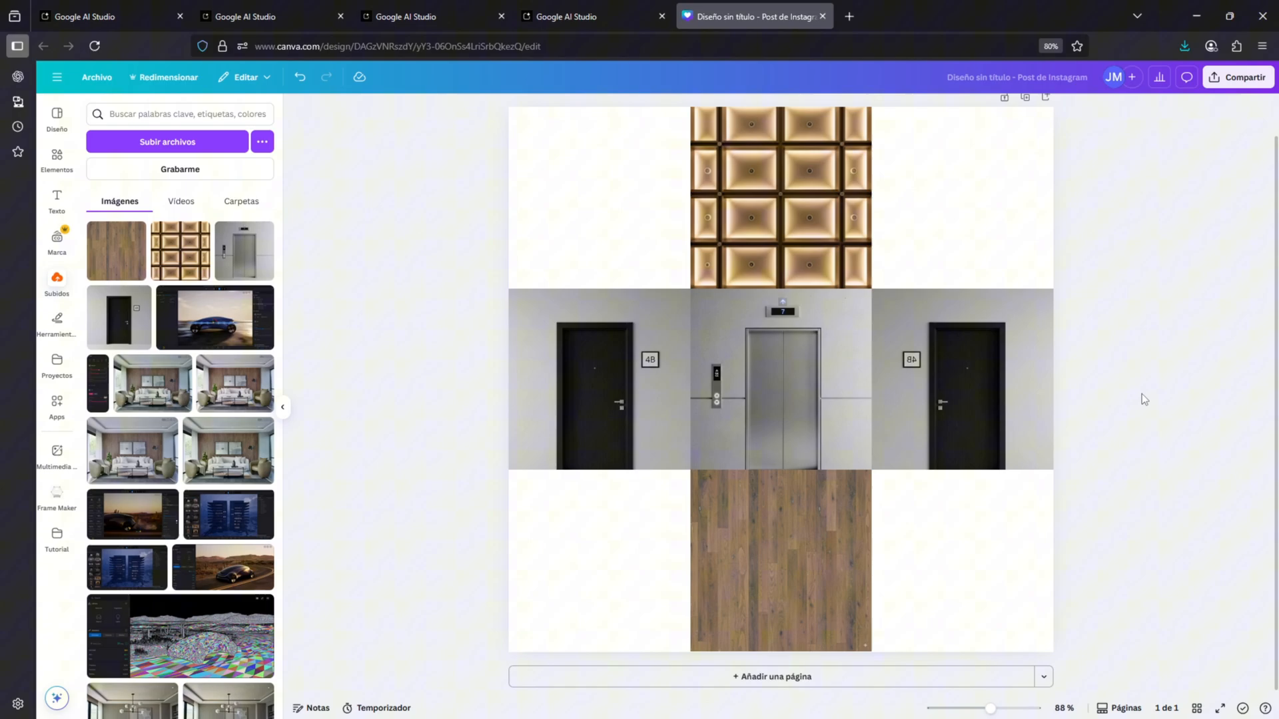
pyautogui.moveTo(1116, 333)
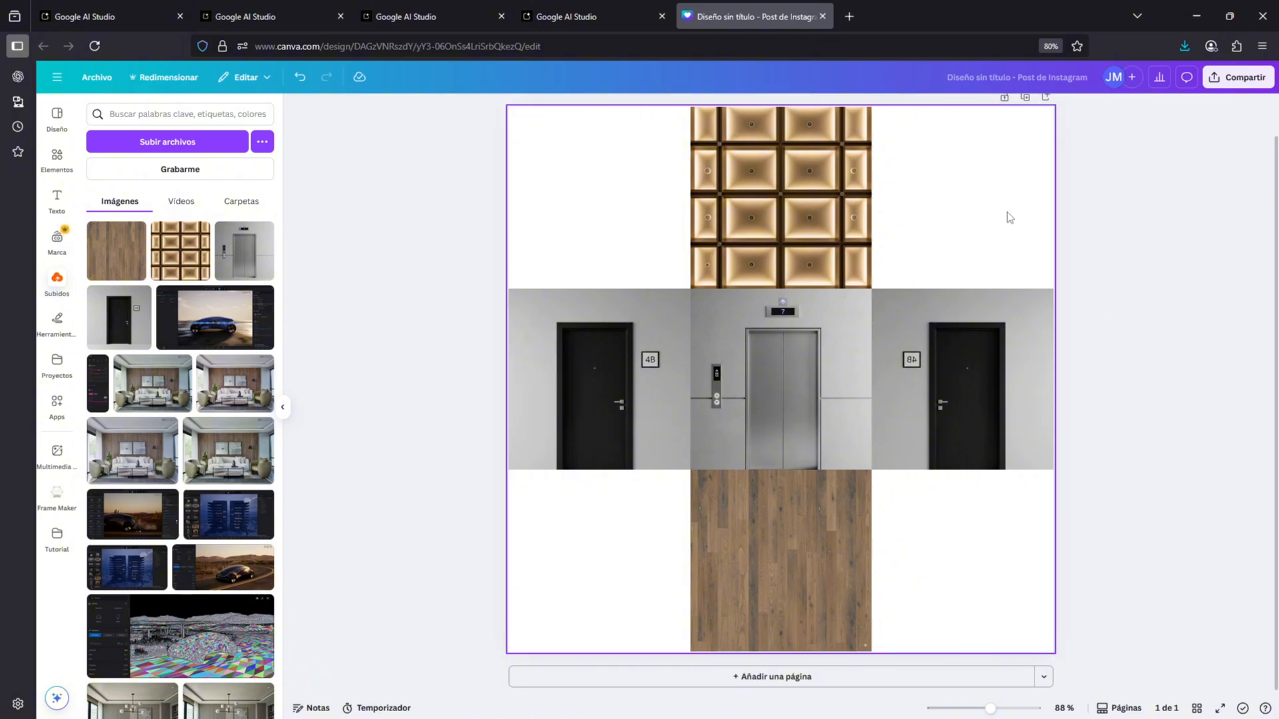
pyautogui.click(595, 379)
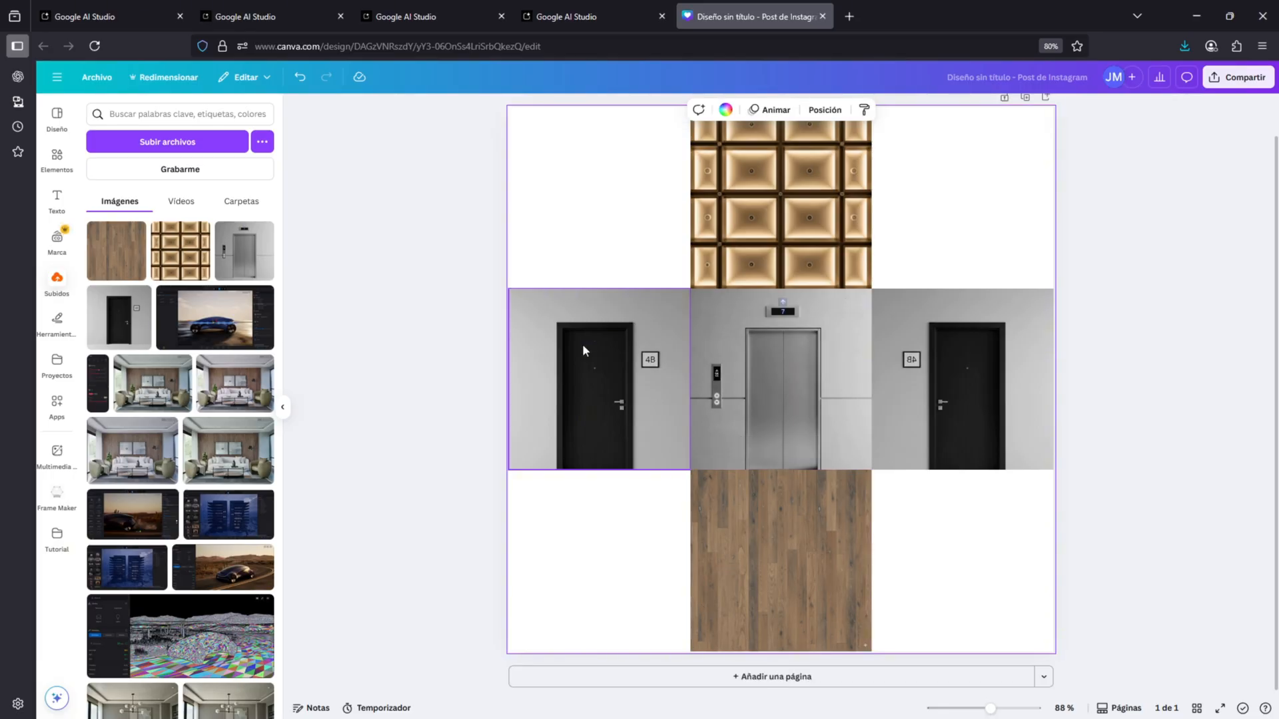
pyautogui.click(1102, 166)
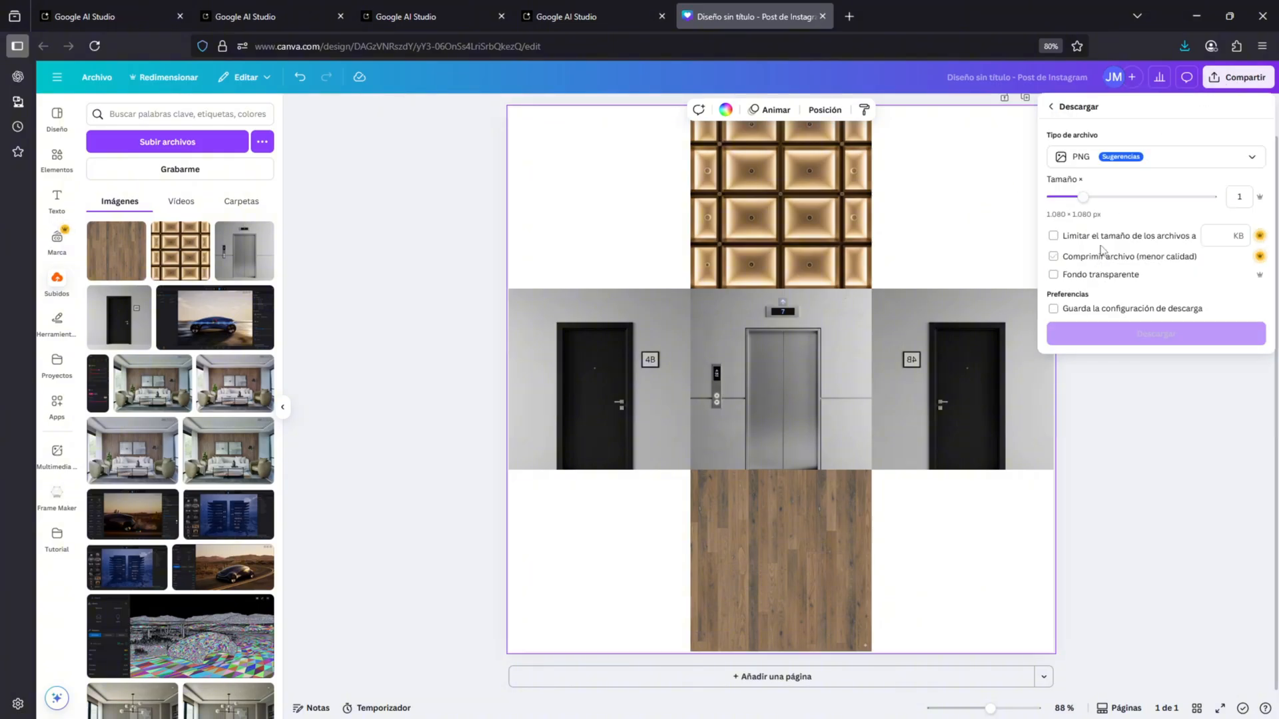
# Download the collage as a PNG with Fondo transparente enabled
pyautogui.click(1053, 255)
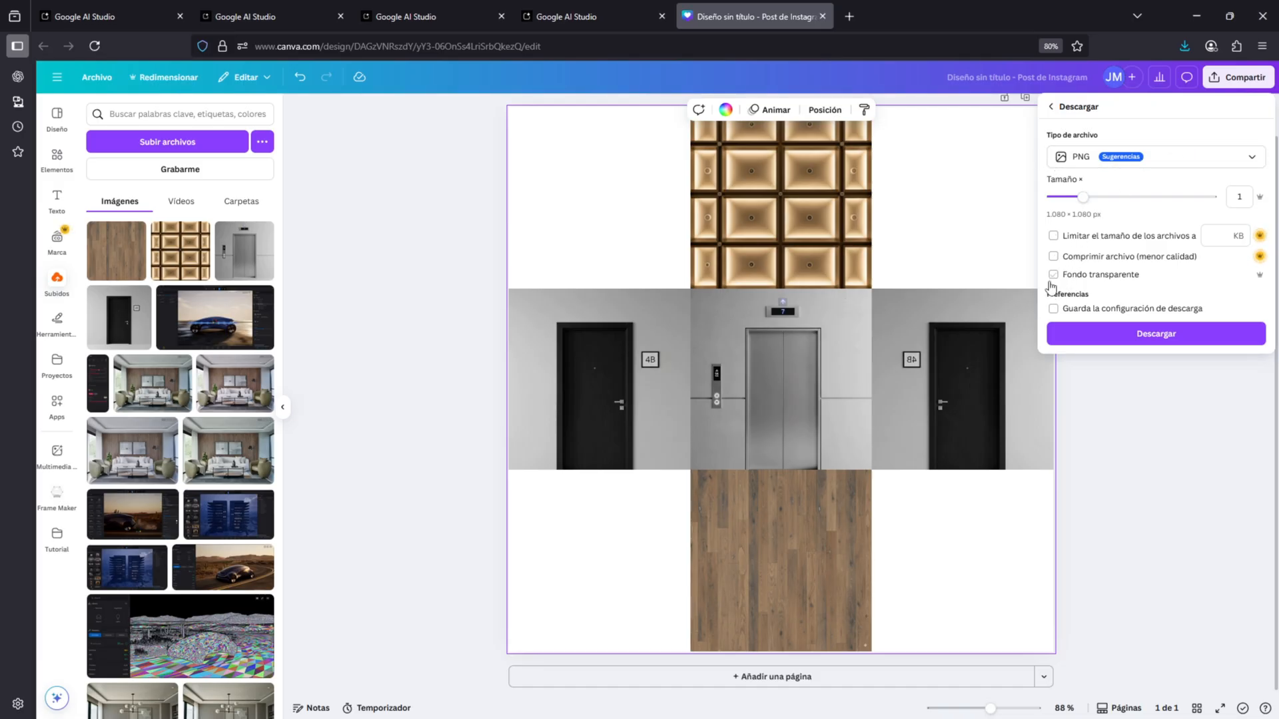
pyautogui.click(1052, 273)
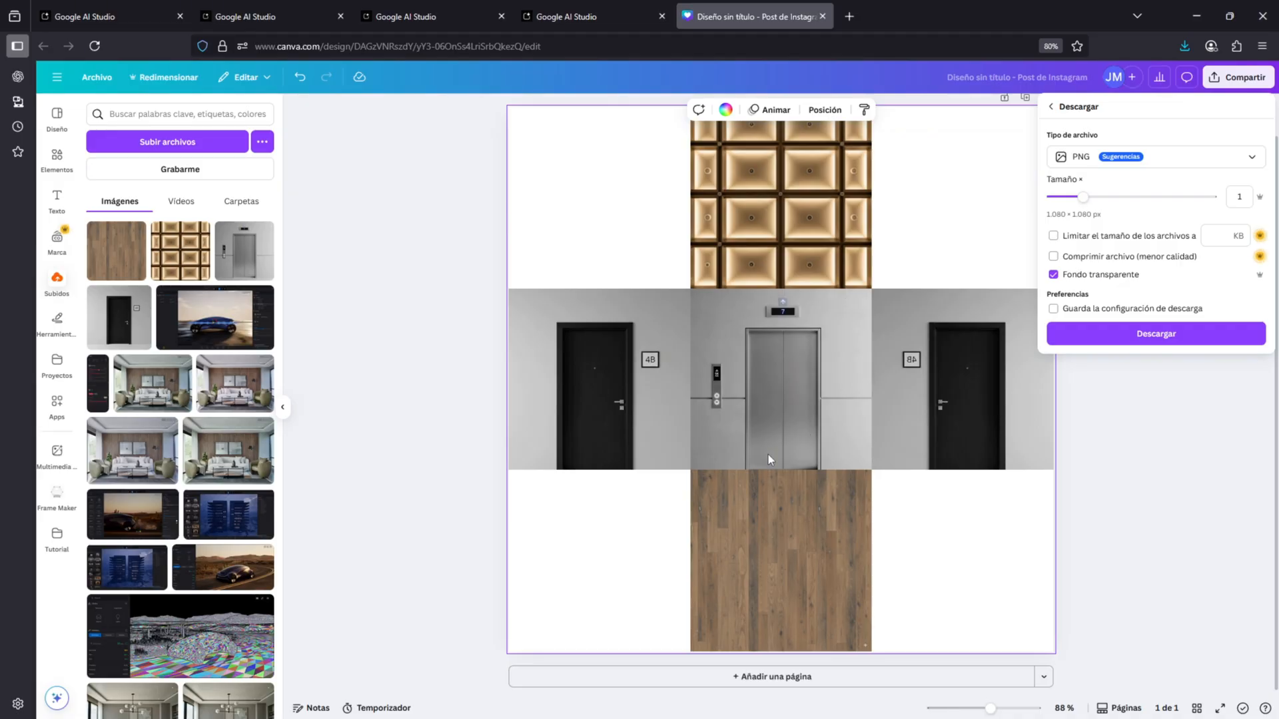
pyautogui.moveTo(661, 556)
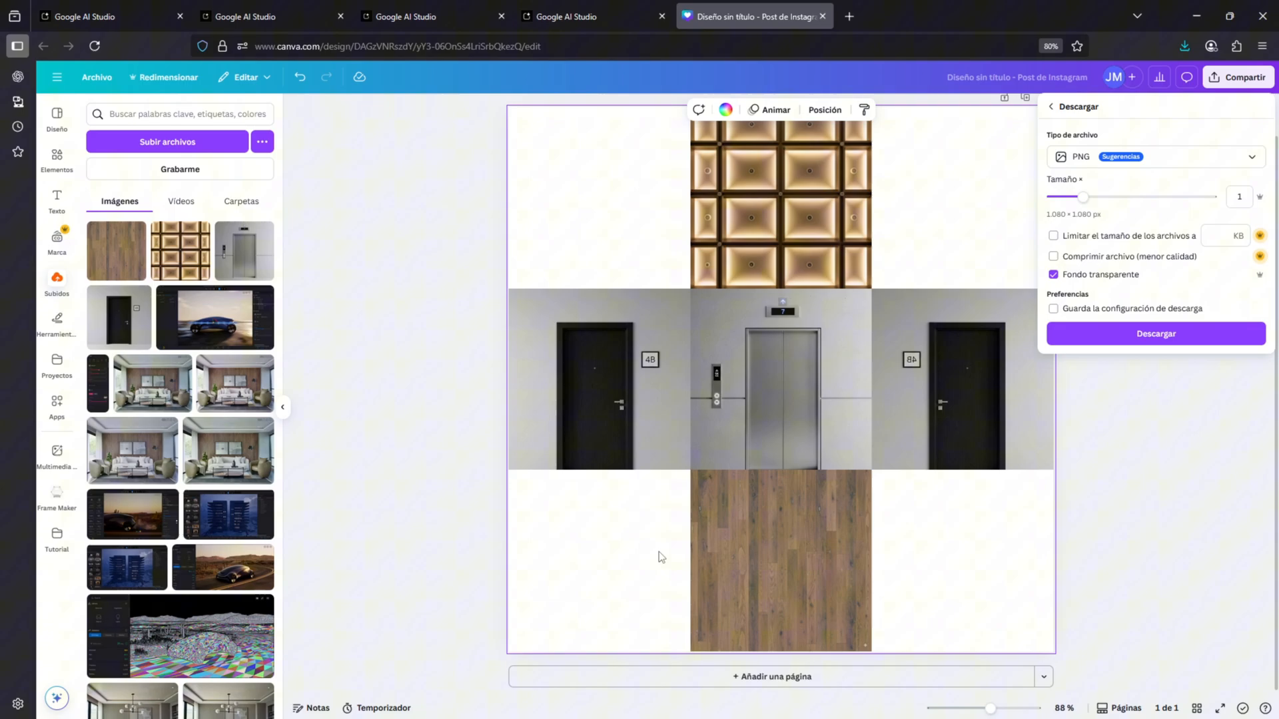
pyautogui.moveTo(640, 632)
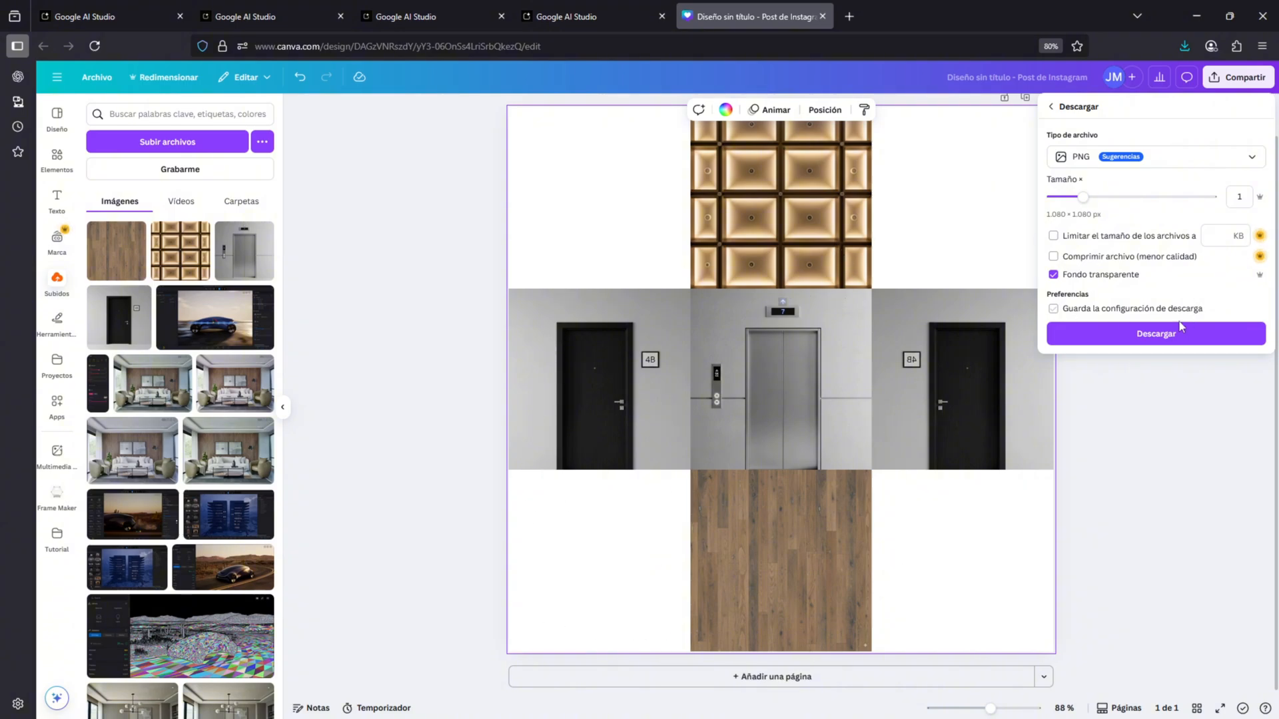
pyautogui.click(1154, 333)
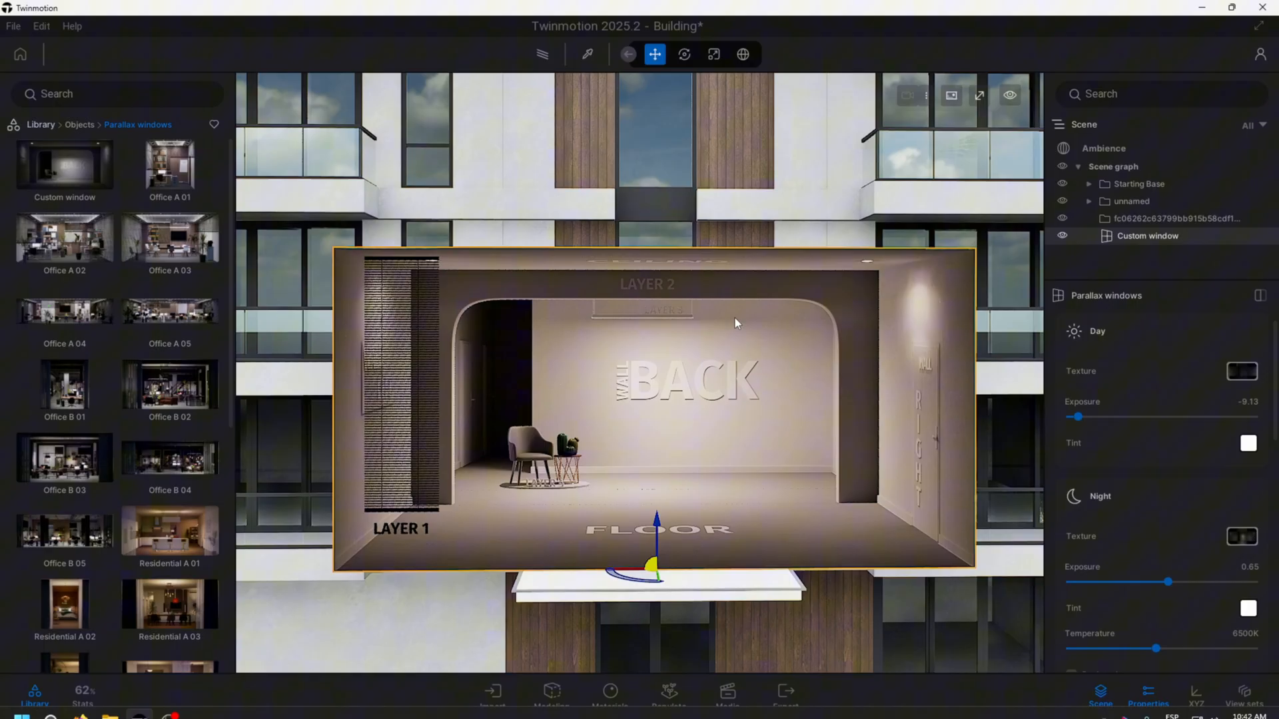
pyautogui.moveTo(767, 457)
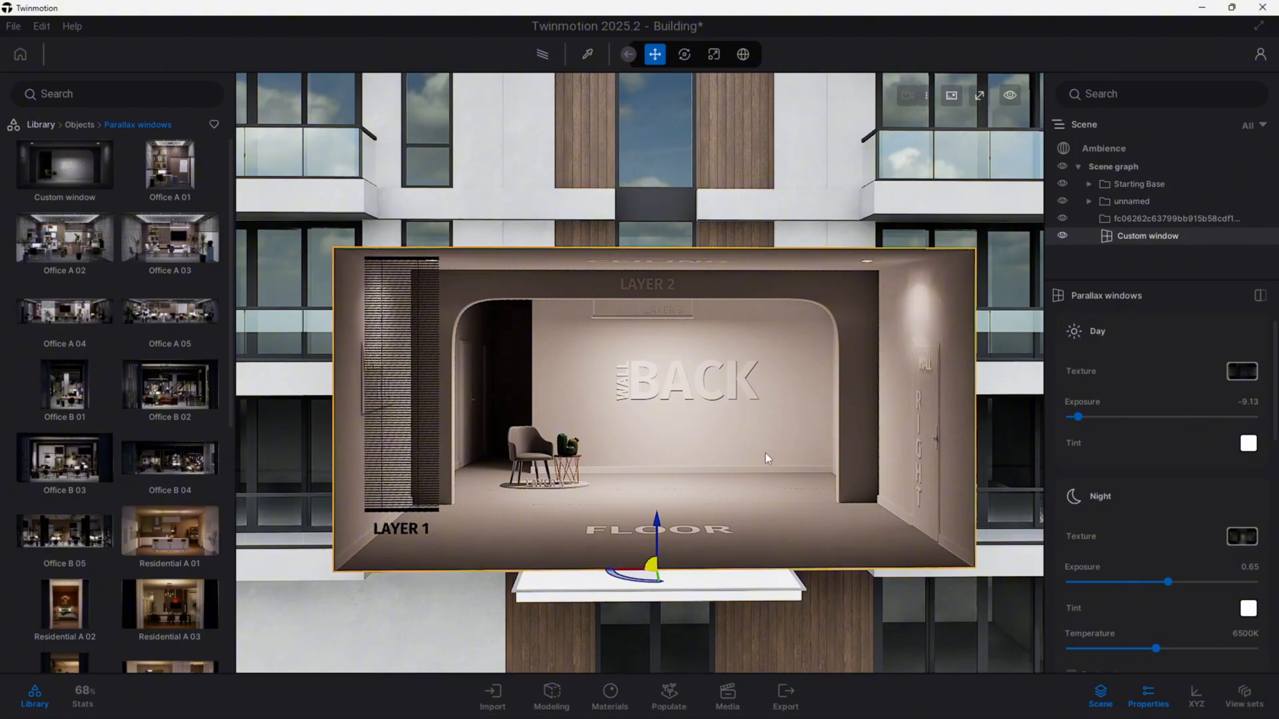
# Switch the custom window to scaling and load the downloaded lobby collage as its Day Texture
pyautogui.click(713, 54)
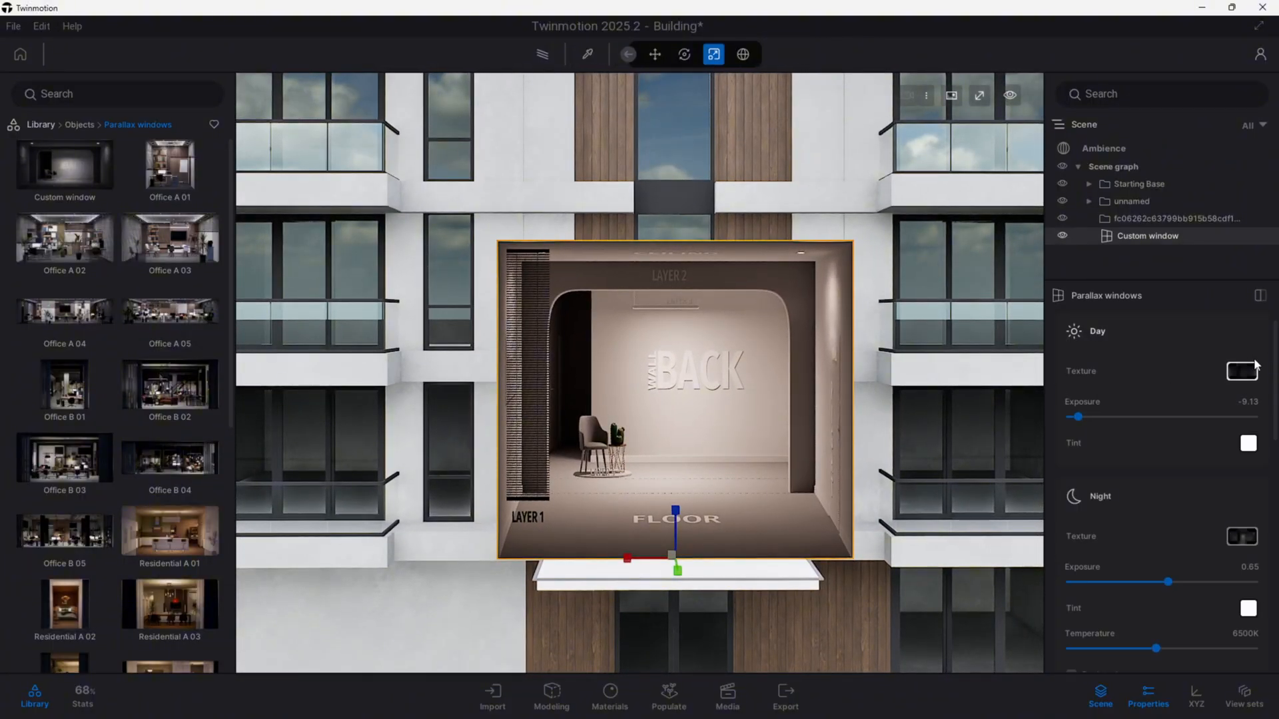
pyautogui.click(1240, 371)
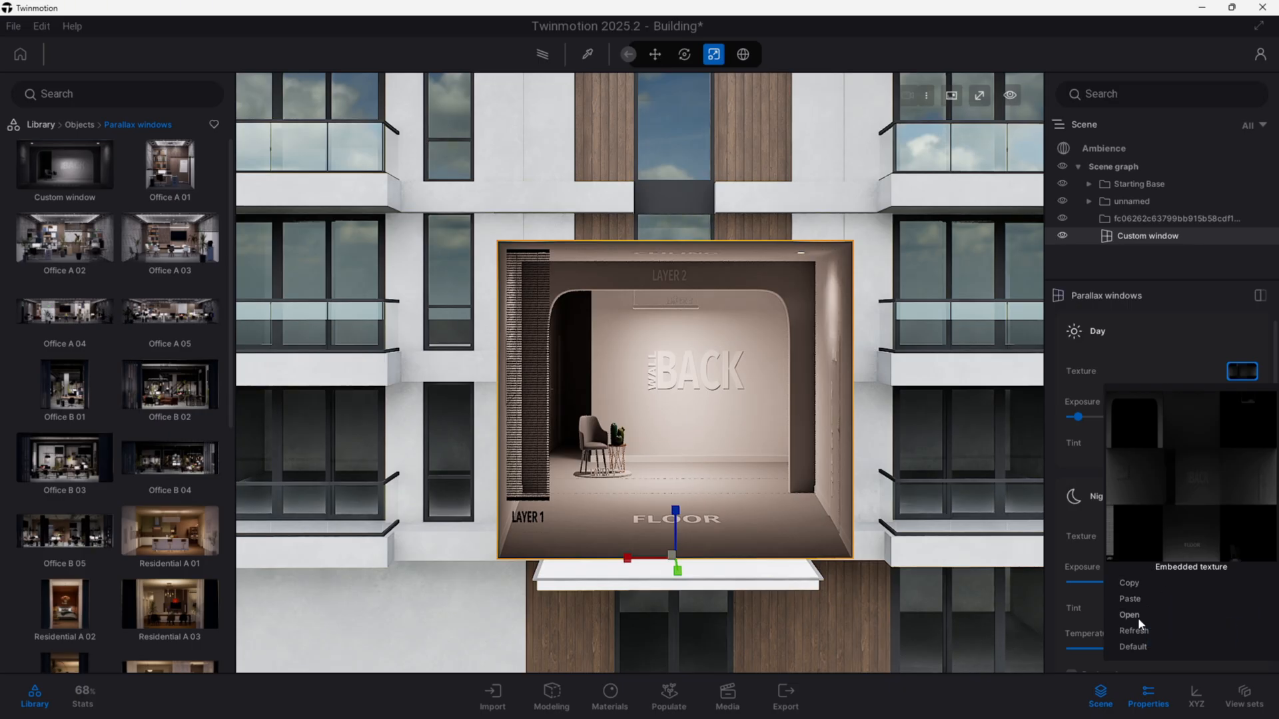
pyautogui.click(1129, 615)
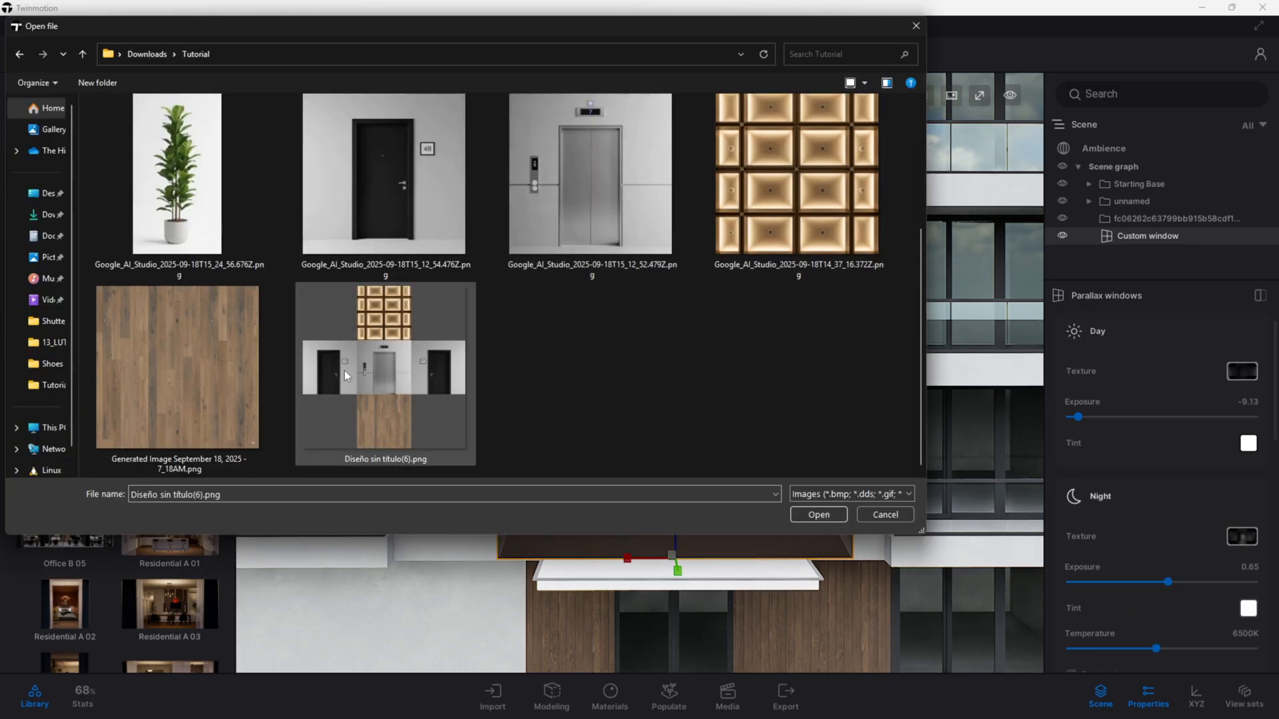
pyautogui.click(817, 514)
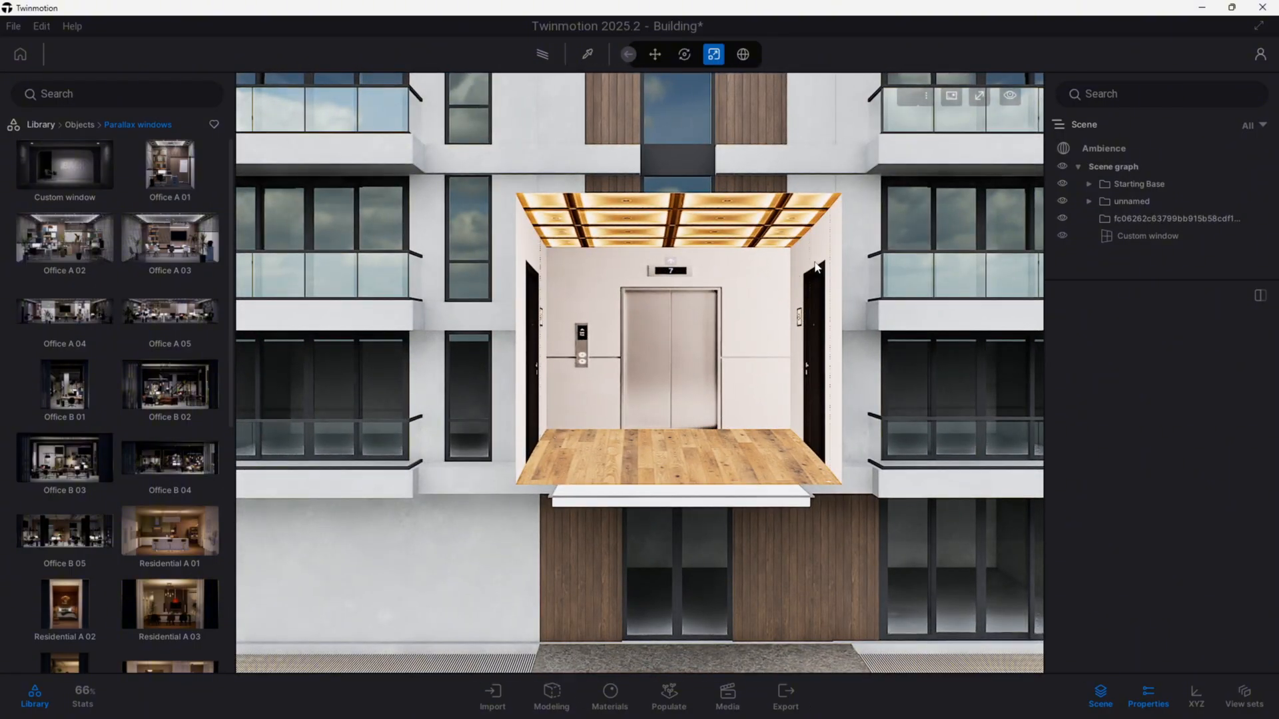
# Set width ratio 1.09 and depth 0.98, then scale the lobby window into the facade opening
pyautogui.click(1146, 235)
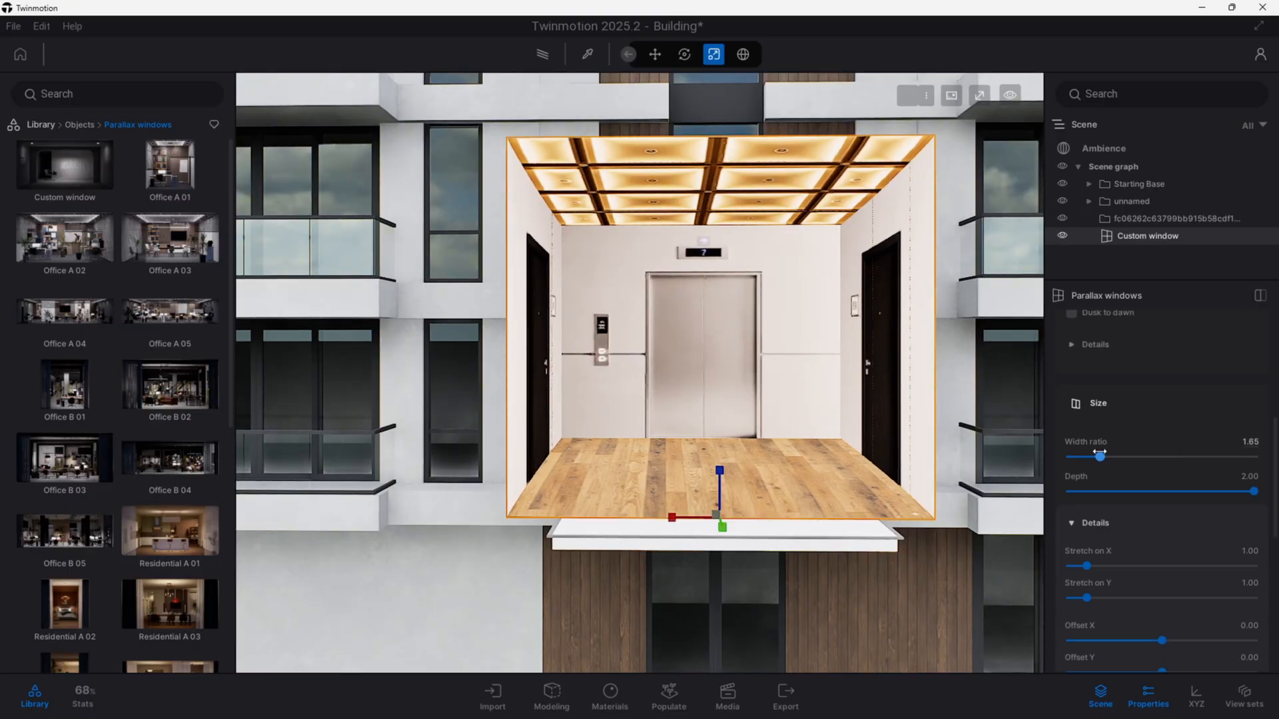
pyautogui.moveTo(1101, 457); pyautogui.dragTo(1070, 457)
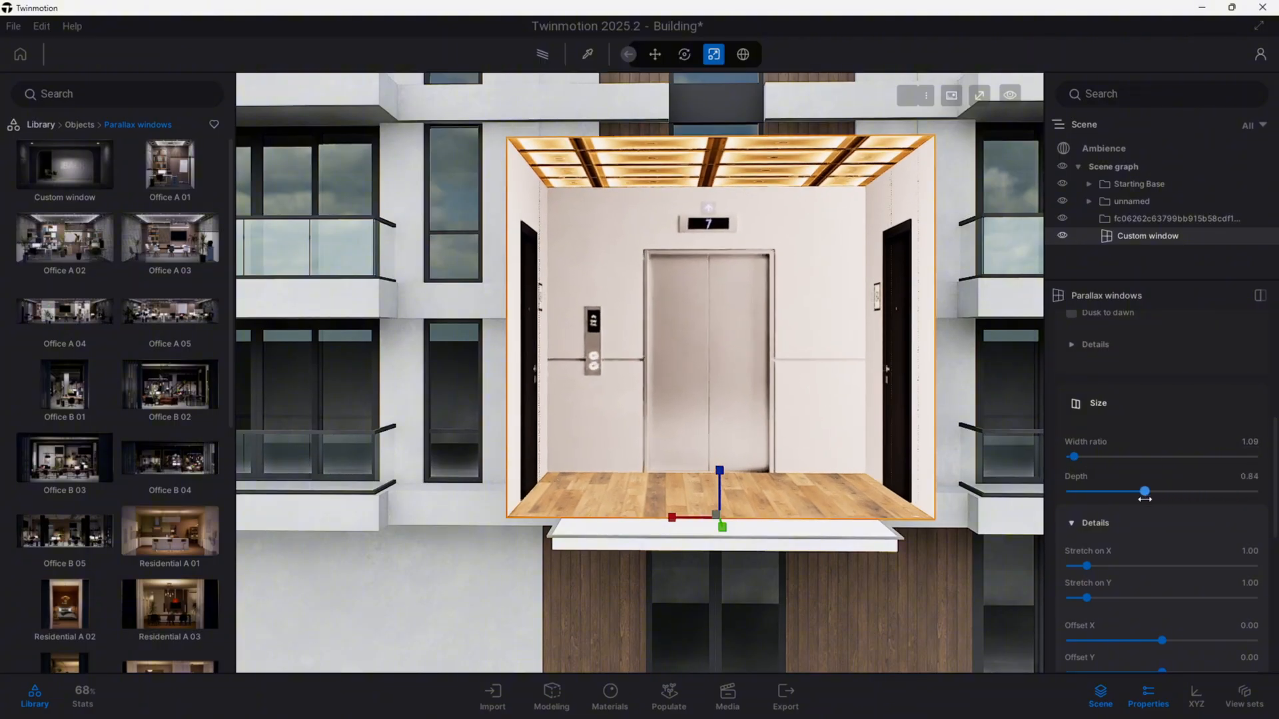
pyautogui.moveTo(1144, 491); pyautogui.dragTo(1158, 491)
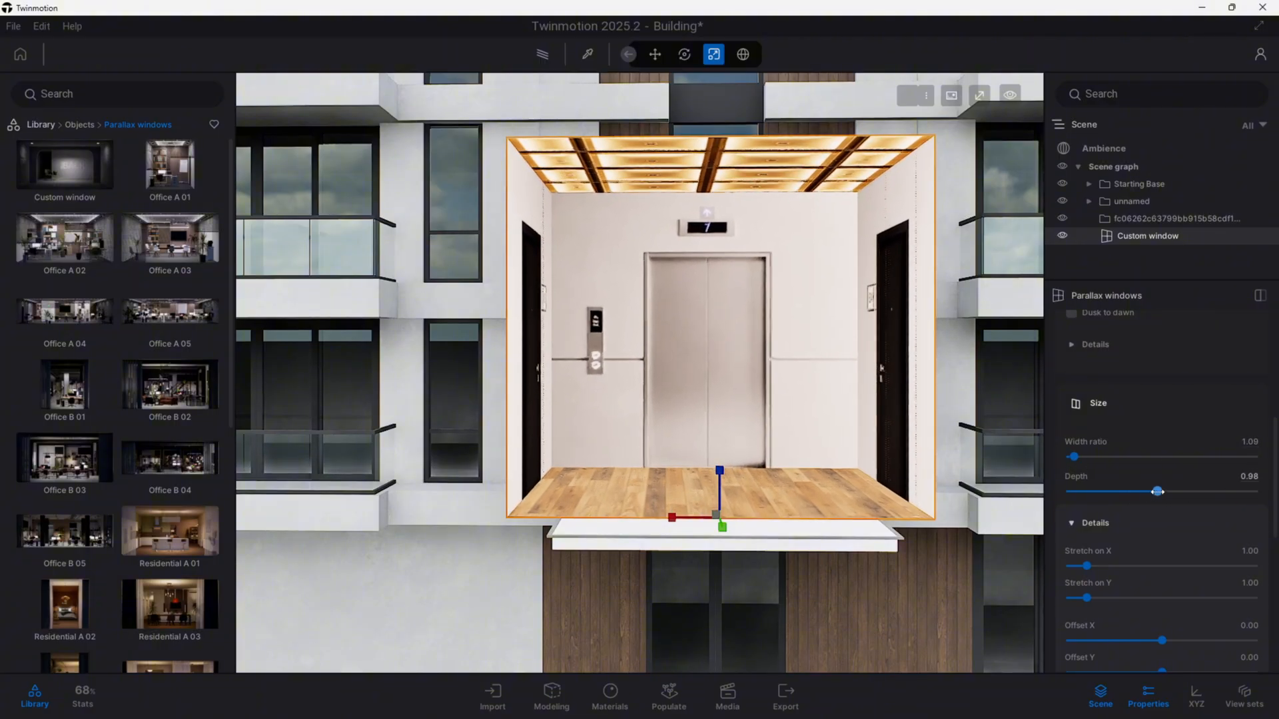
pyautogui.moveTo(717, 327); pyautogui.dragTo(839, 399)
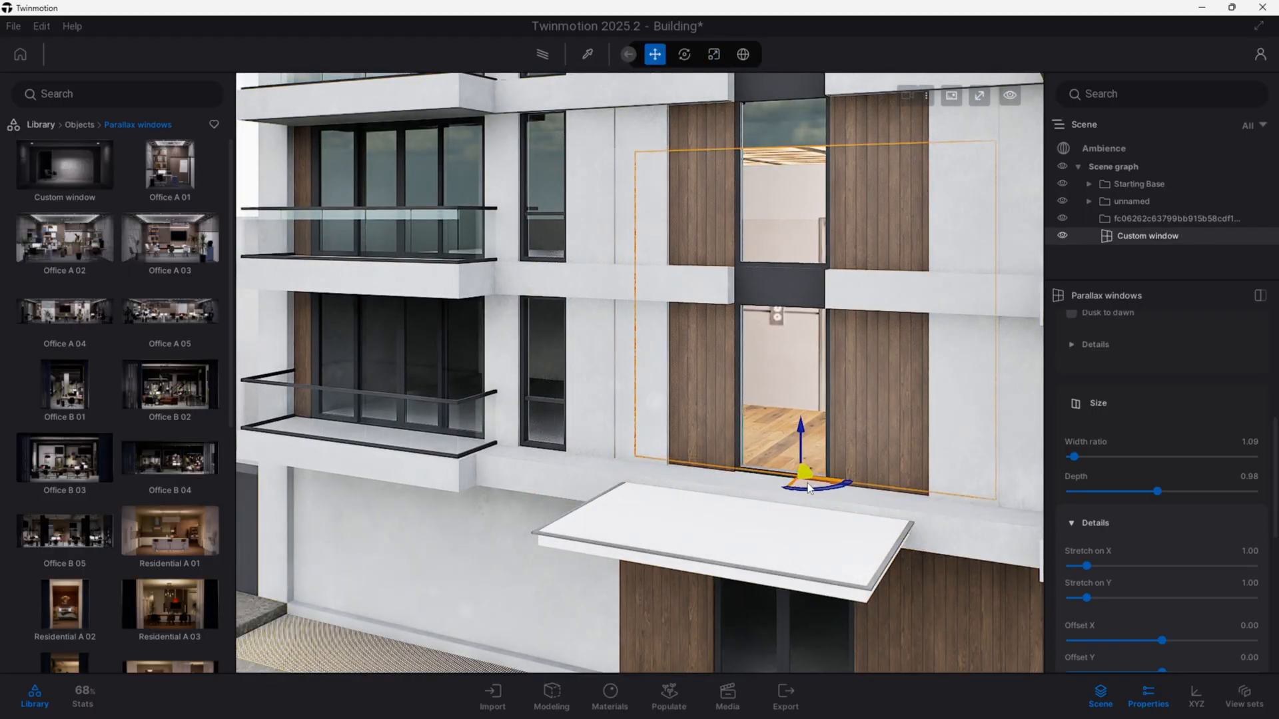
pyautogui.click(712, 54)
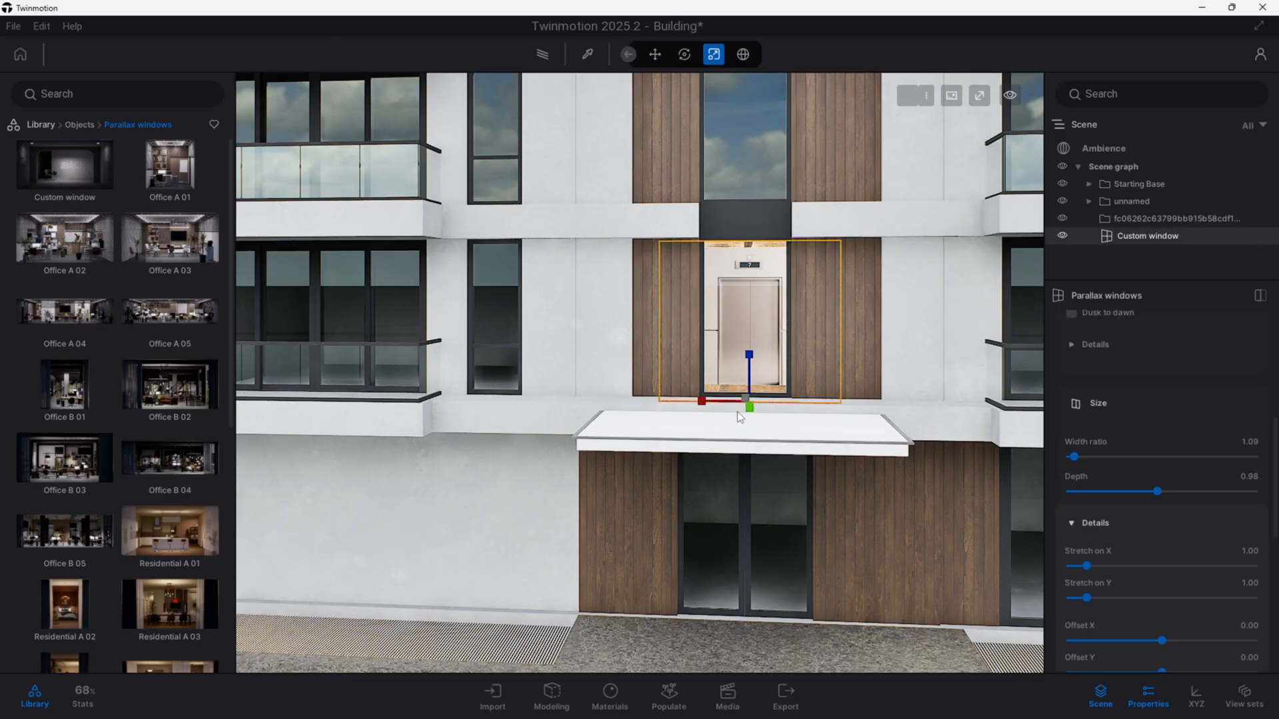
pyautogui.click(654, 53)
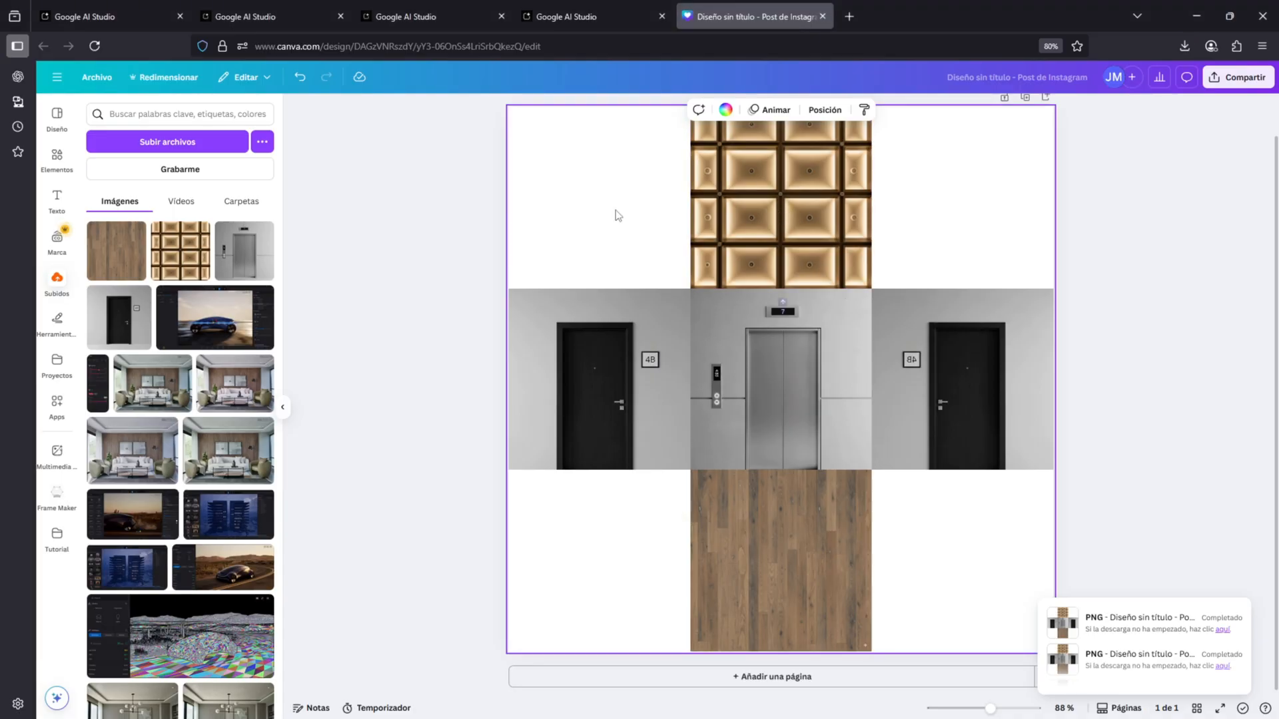
pyautogui.moveTo(446, 212)
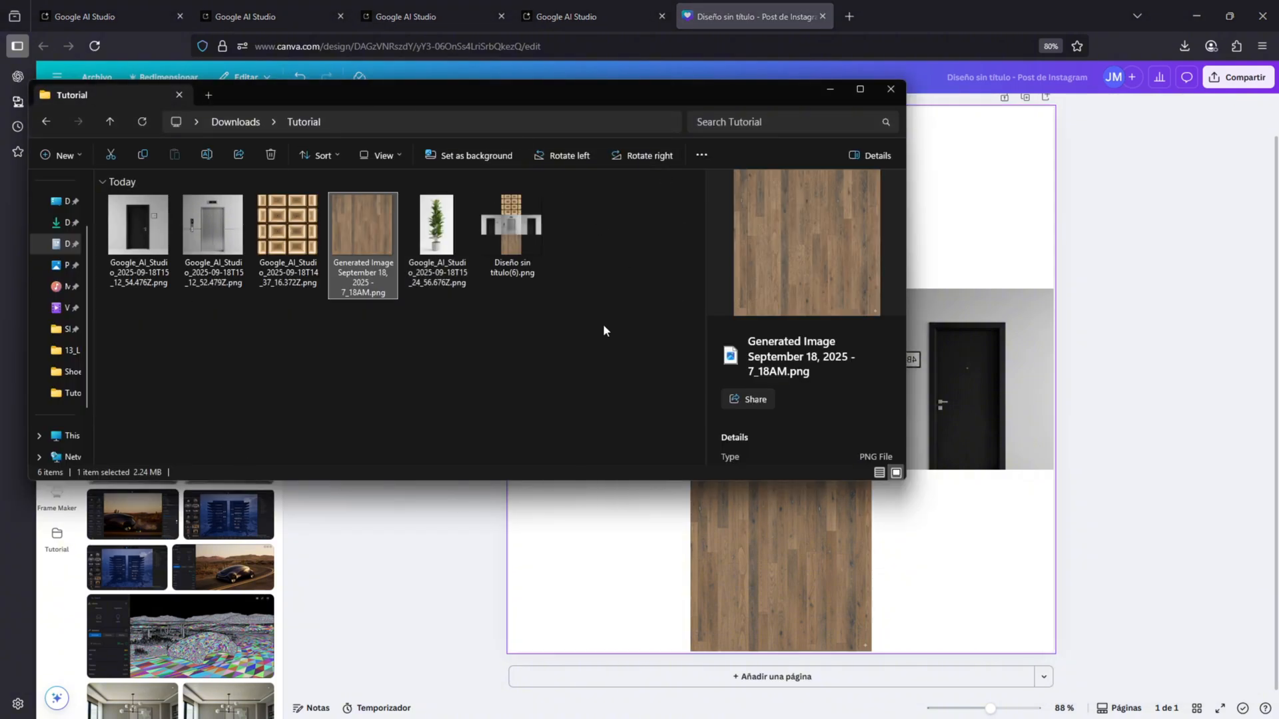
# Add the potted plant image to the collage and strip its background with Quitafondos
pyautogui.click(436, 225)
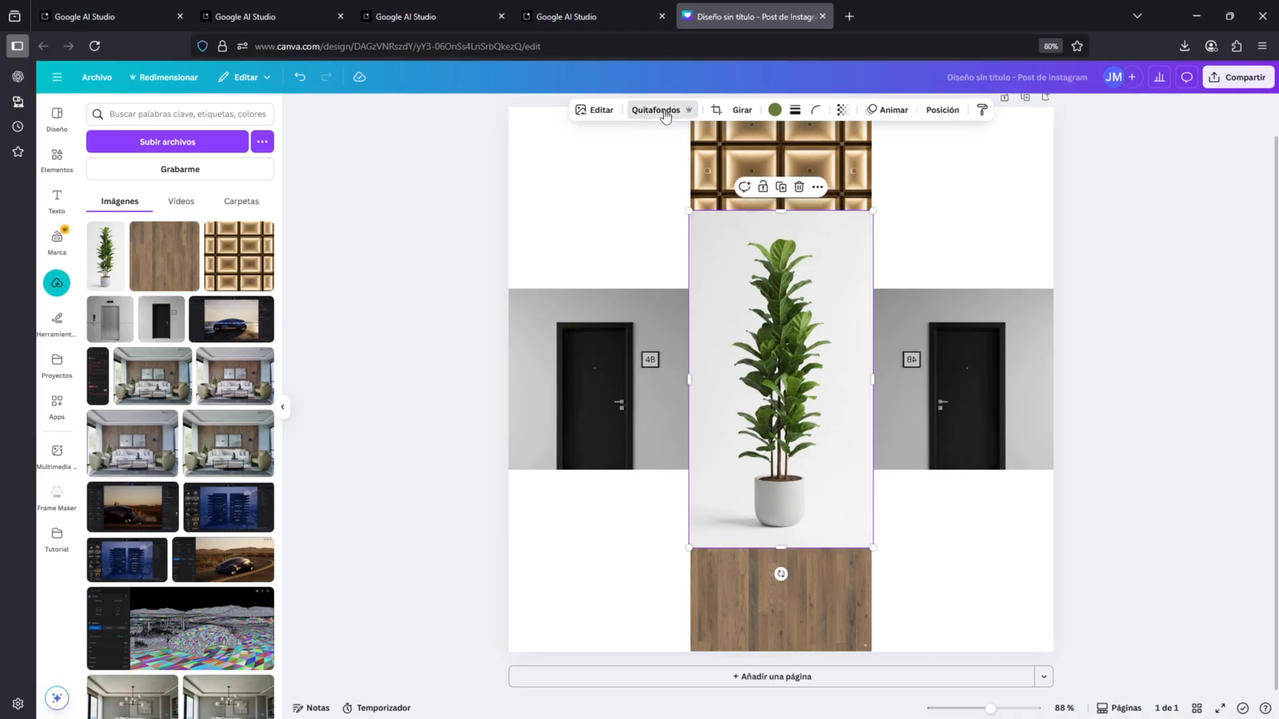
pyautogui.click(656, 109)
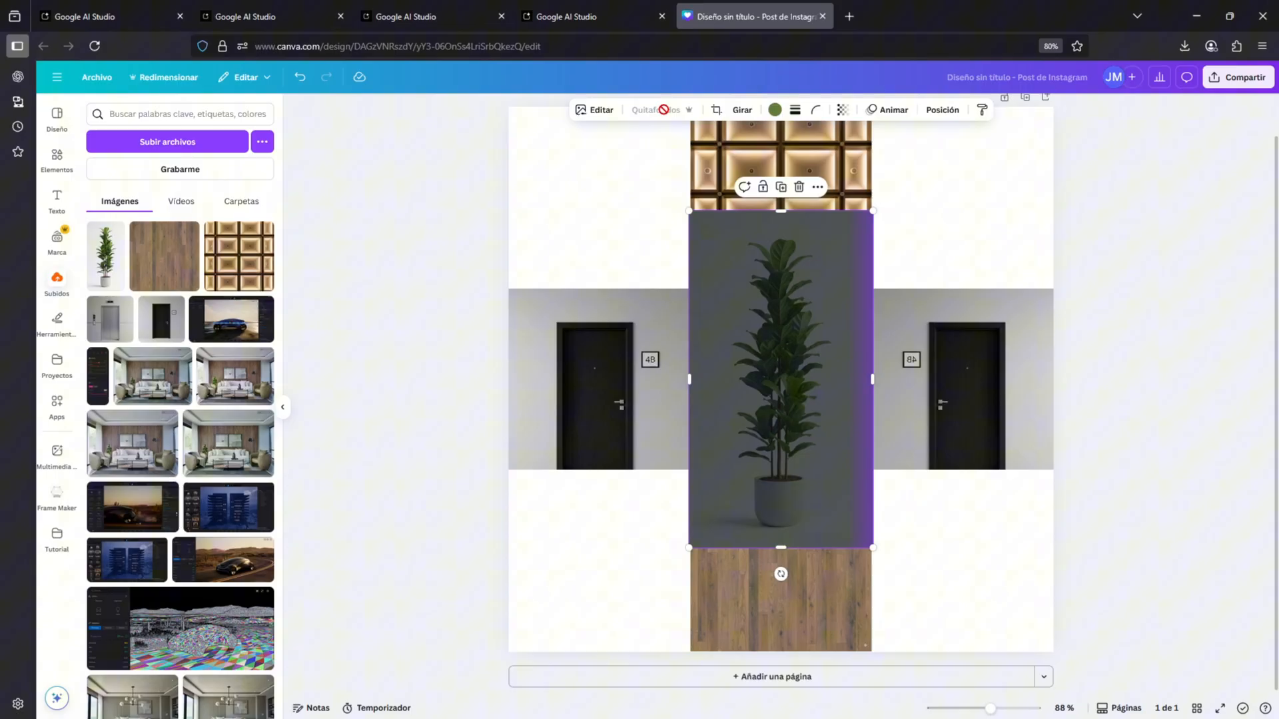
pyautogui.click(656, 110)
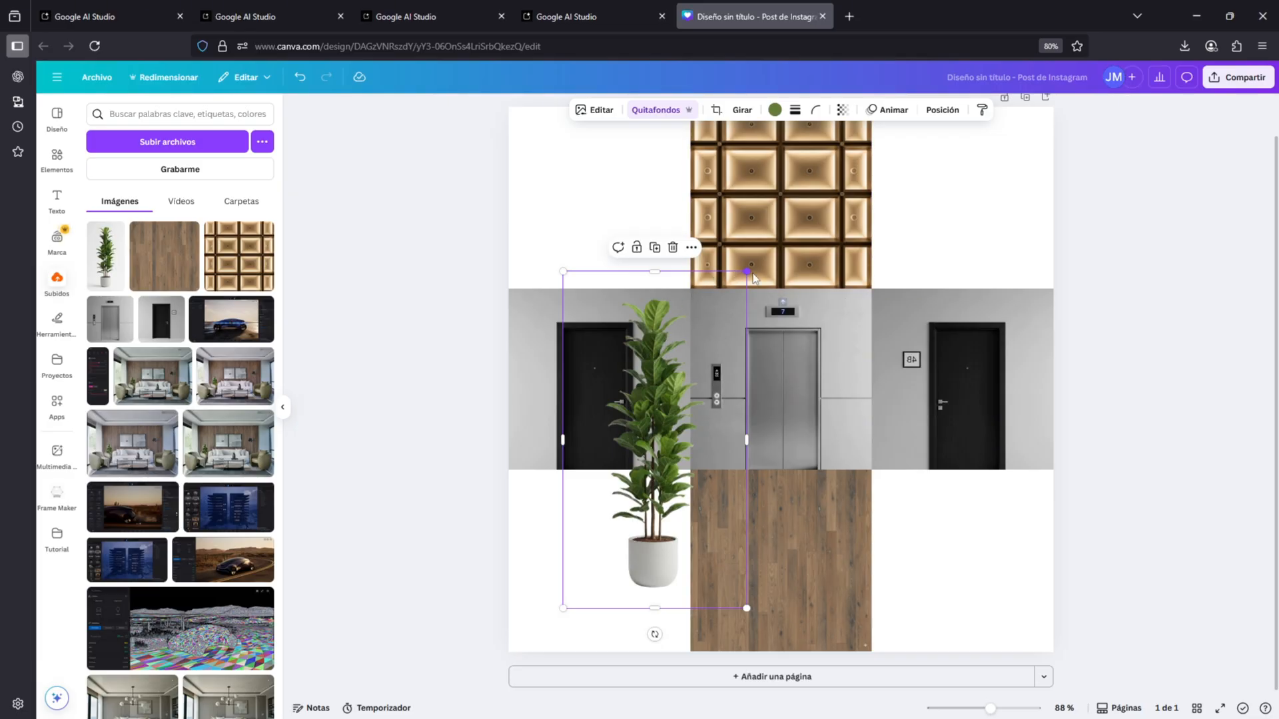
# Shrink the plant, try it by the door and elevator, then place it lower-left
pyautogui.moveTo(746, 271); pyautogui.dragTo(731, 296)
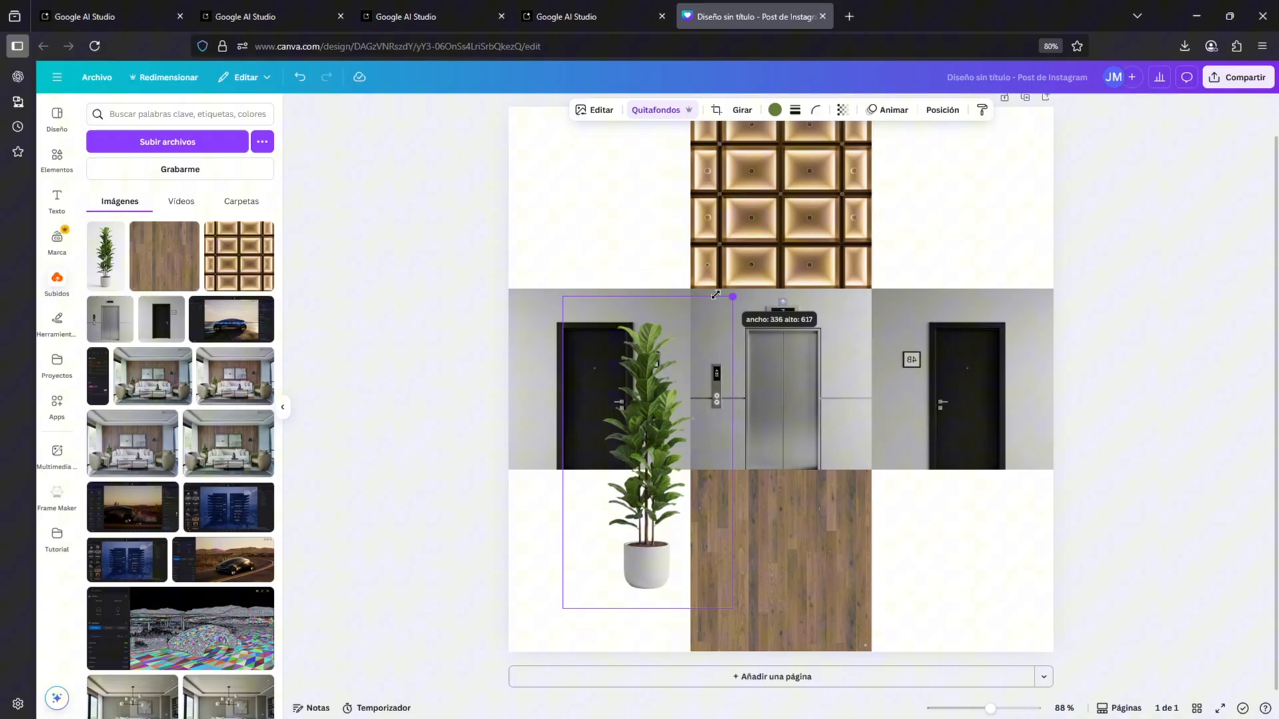
pyautogui.moveTo(731, 295); pyautogui.dragTo(737, 288)
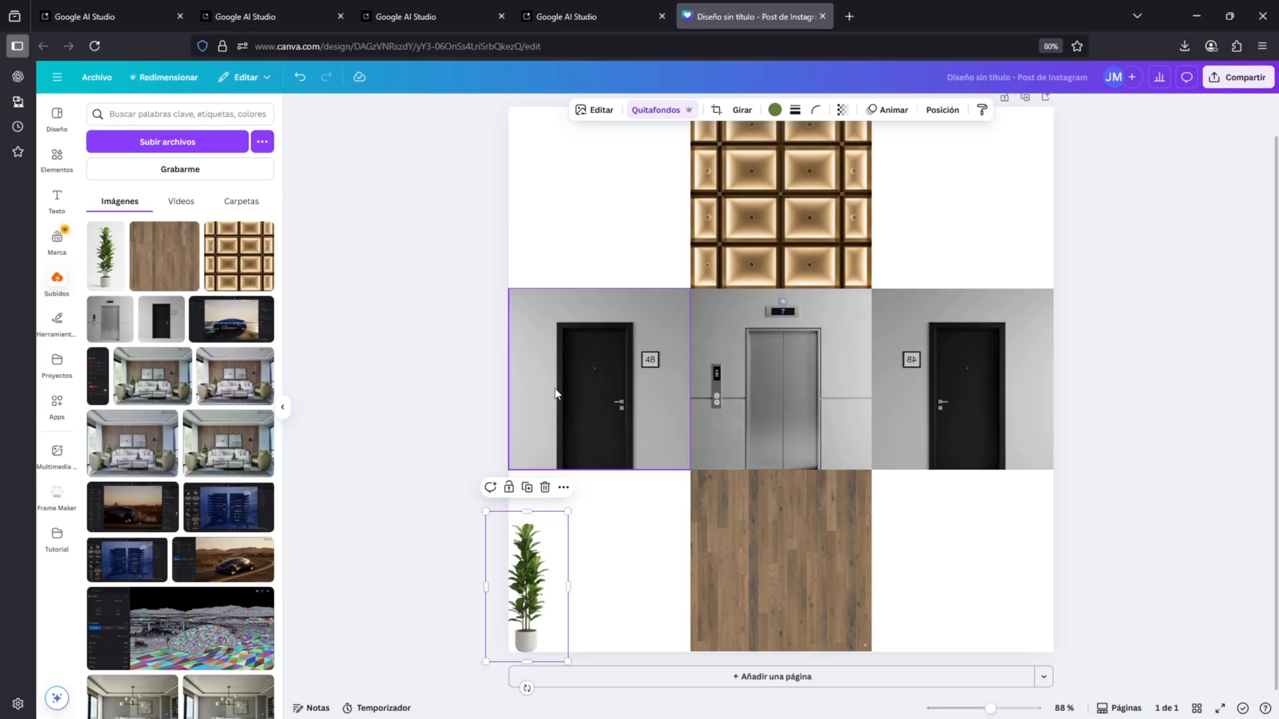
pyautogui.moveTo(526, 583); pyautogui.dragTo(526, 399)
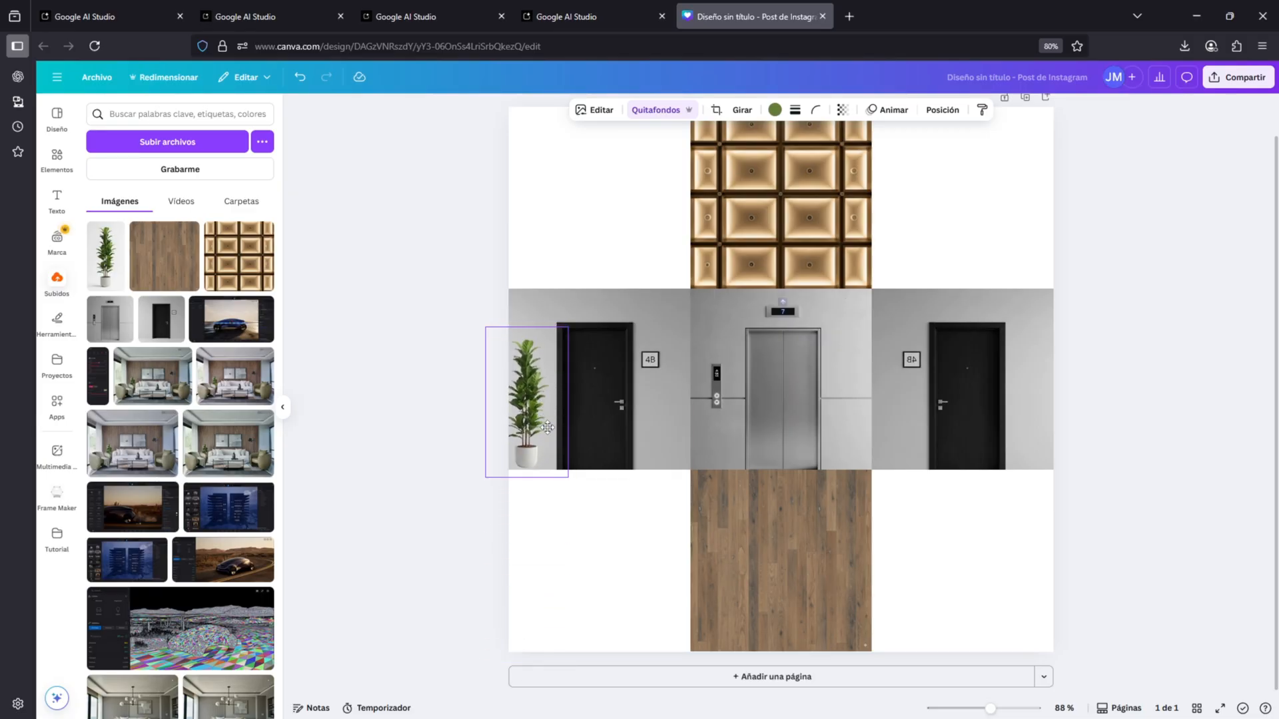
pyautogui.moveTo(526, 400); pyautogui.dragTo(718, 399)
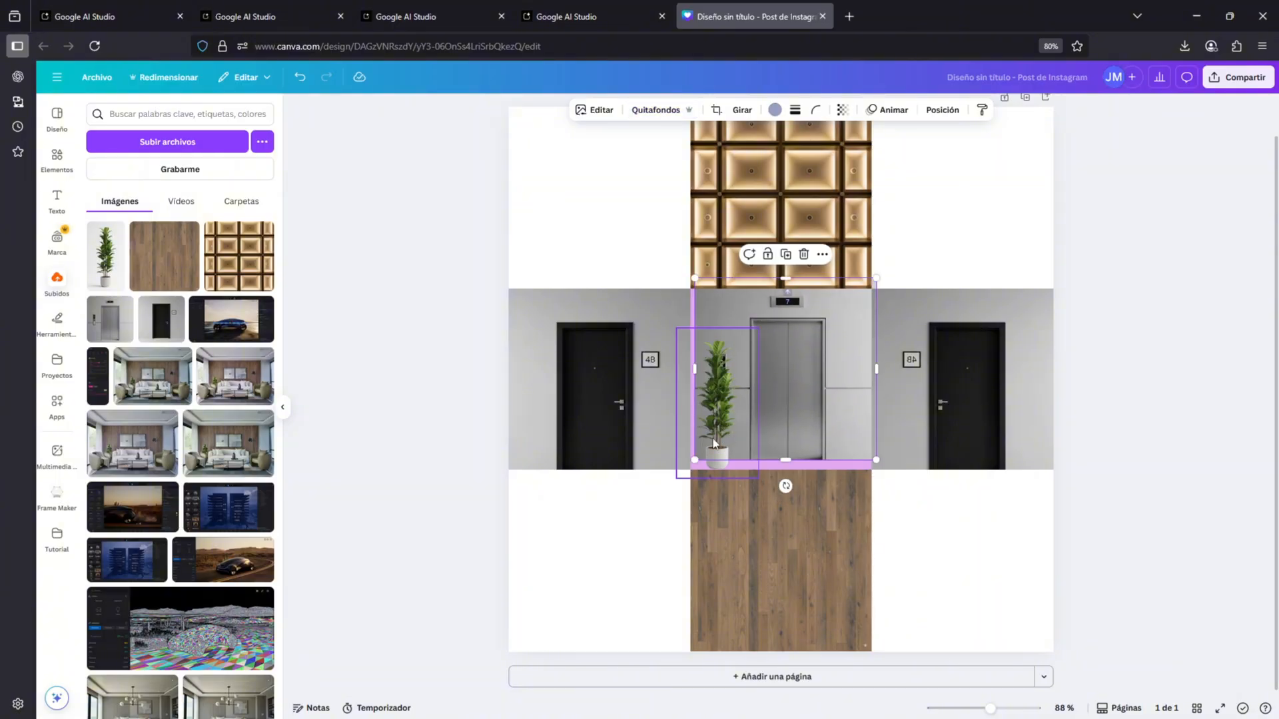
pyautogui.moveTo(716, 388); pyautogui.dragTo(646, 563)
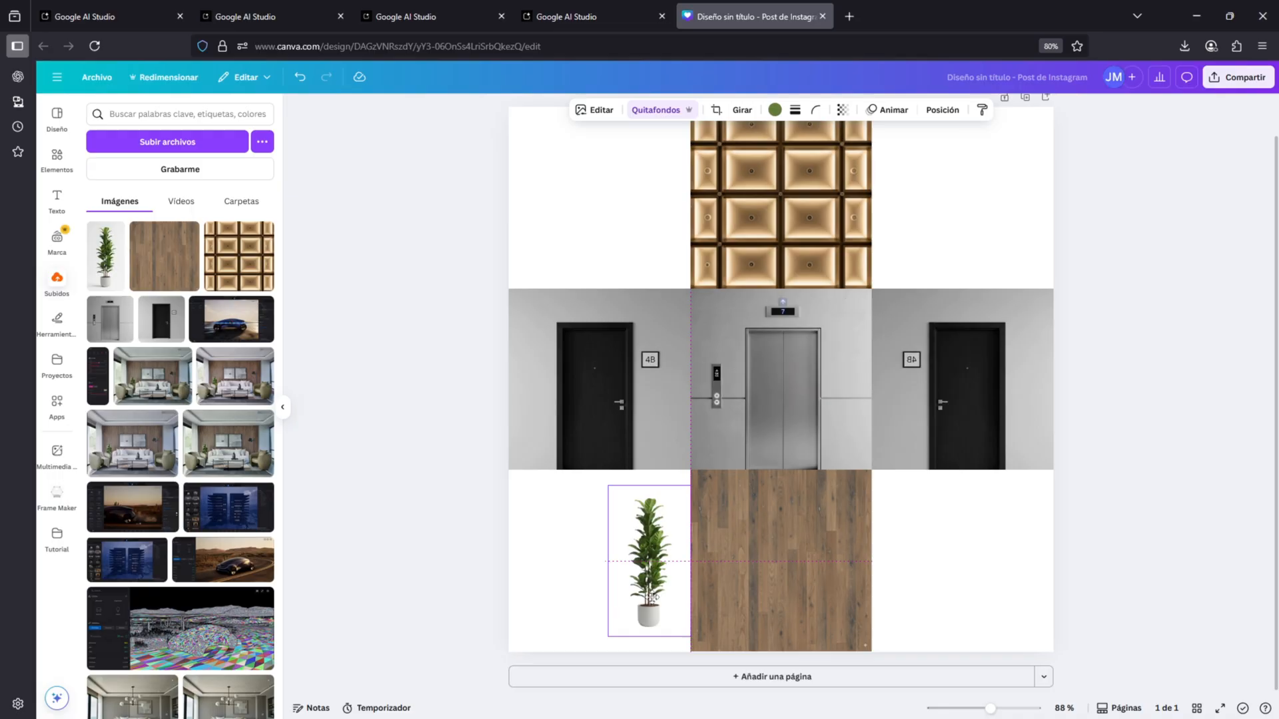
pyautogui.moveTo(646, 563); pyautogui.dragTo(845, 405)
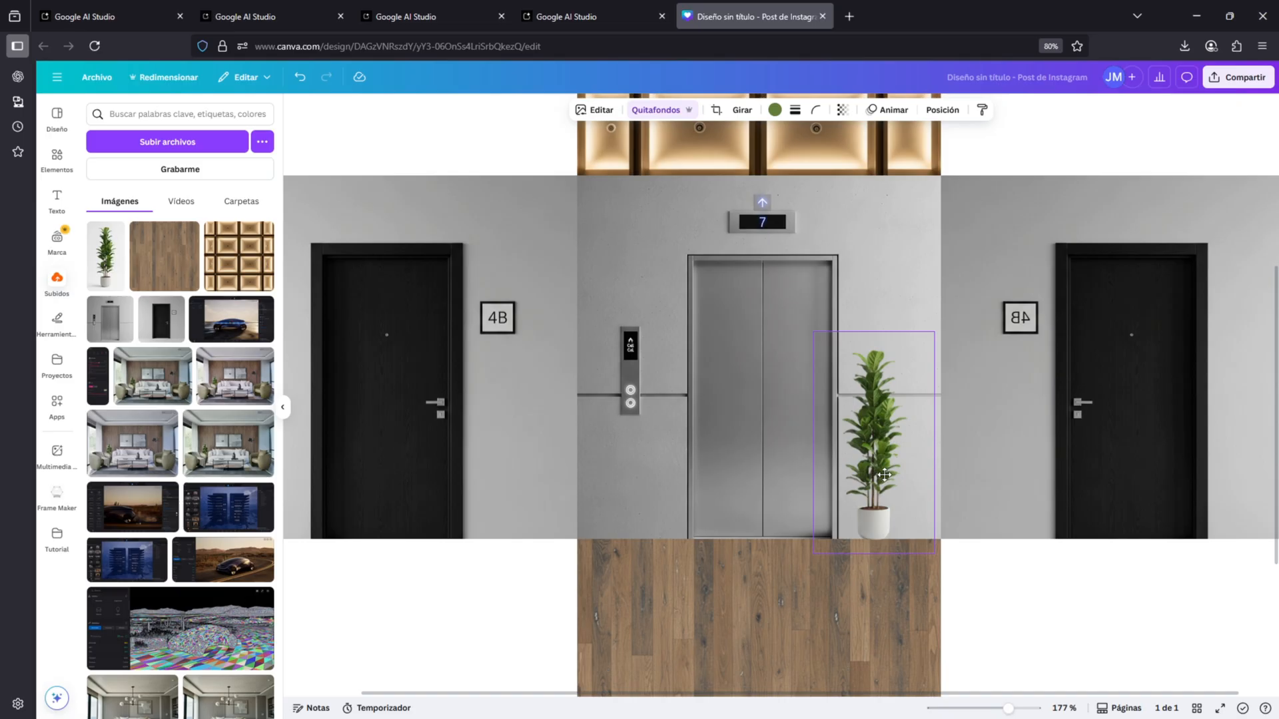
pyautogui.scroll(-3)
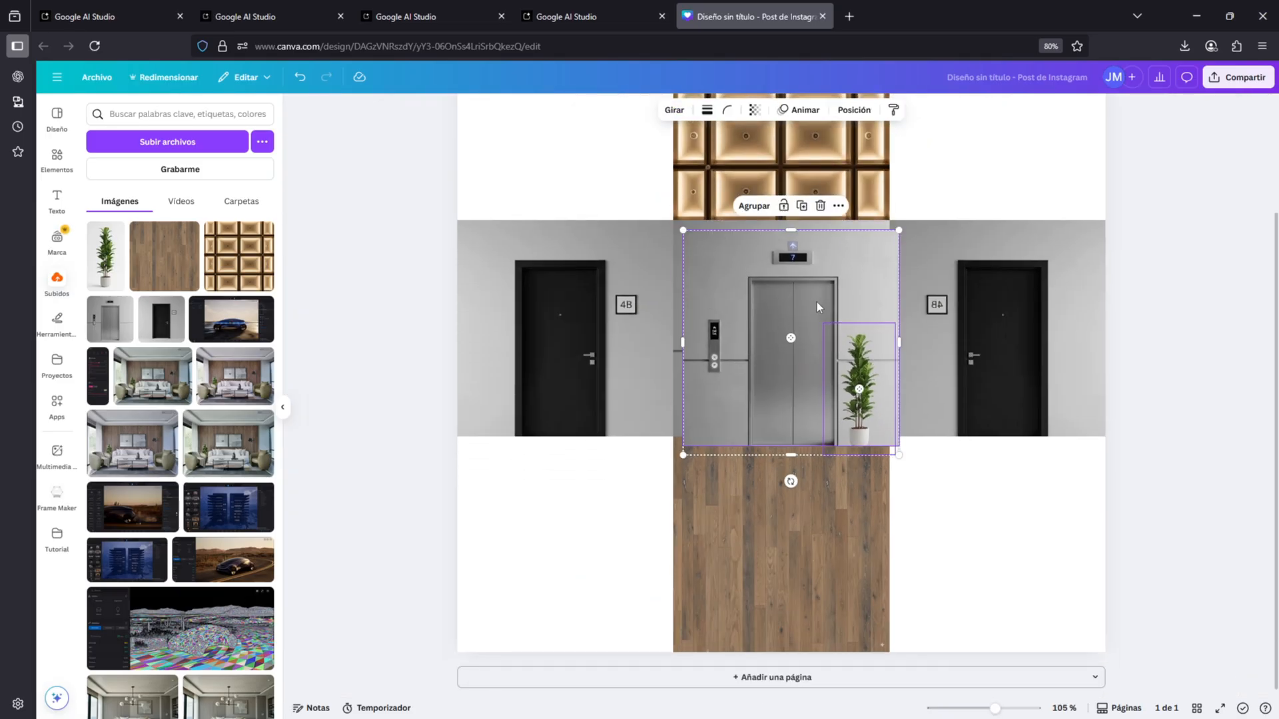
pyautogui.moveTo(789, 339); pyautogui.dragTo(566, 542)
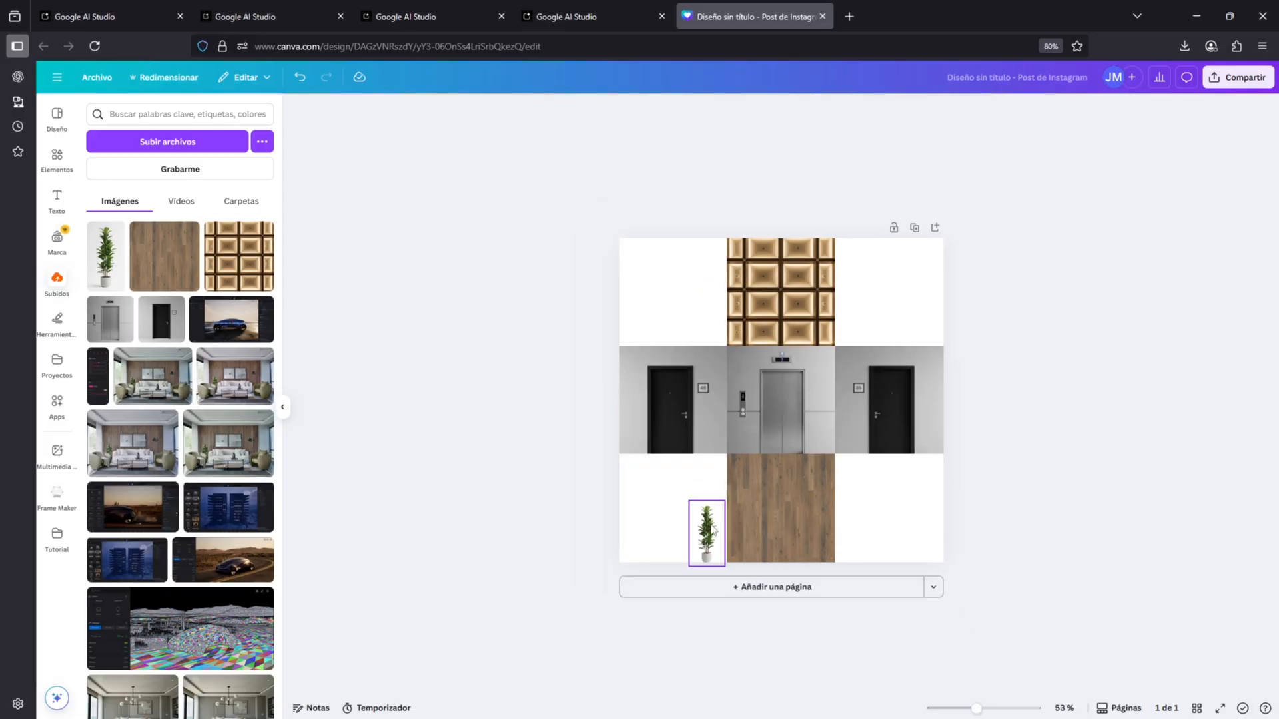
# Download the plant-decorated collage as a PNG with Fondo transparente enabled
pyautogui.click(1236, 76)
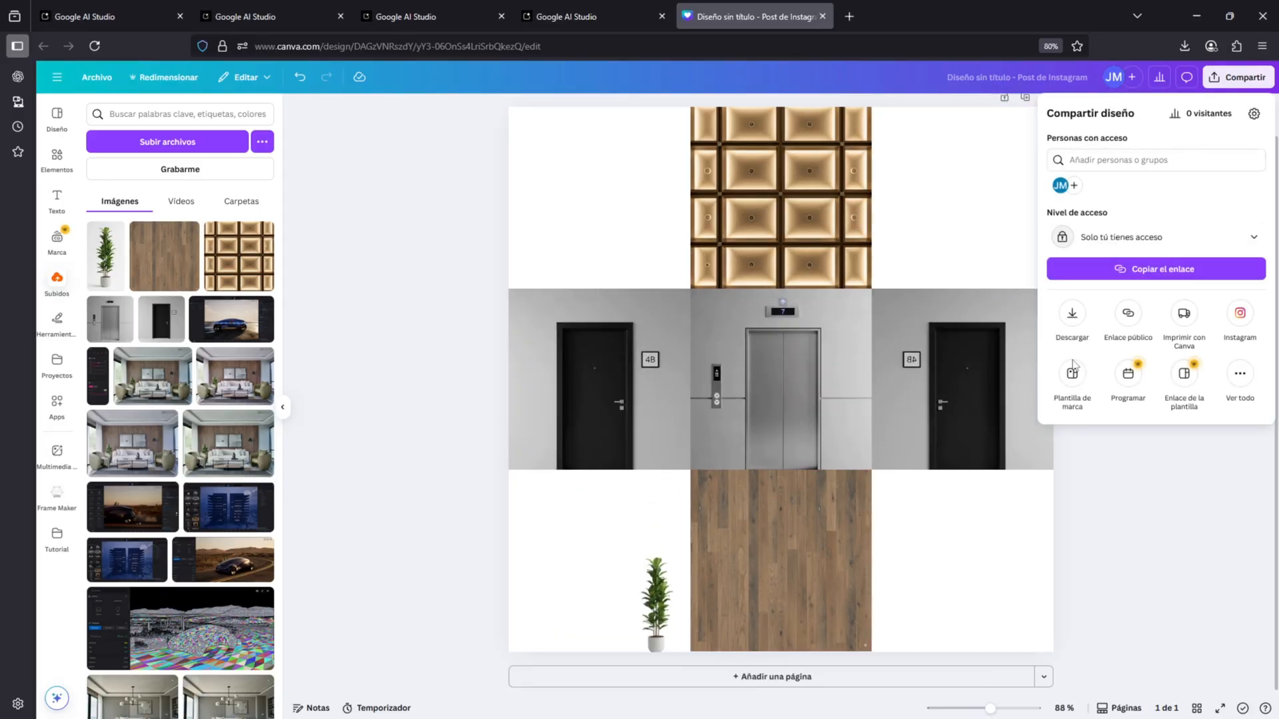
pyautogui.click(1071, 318)
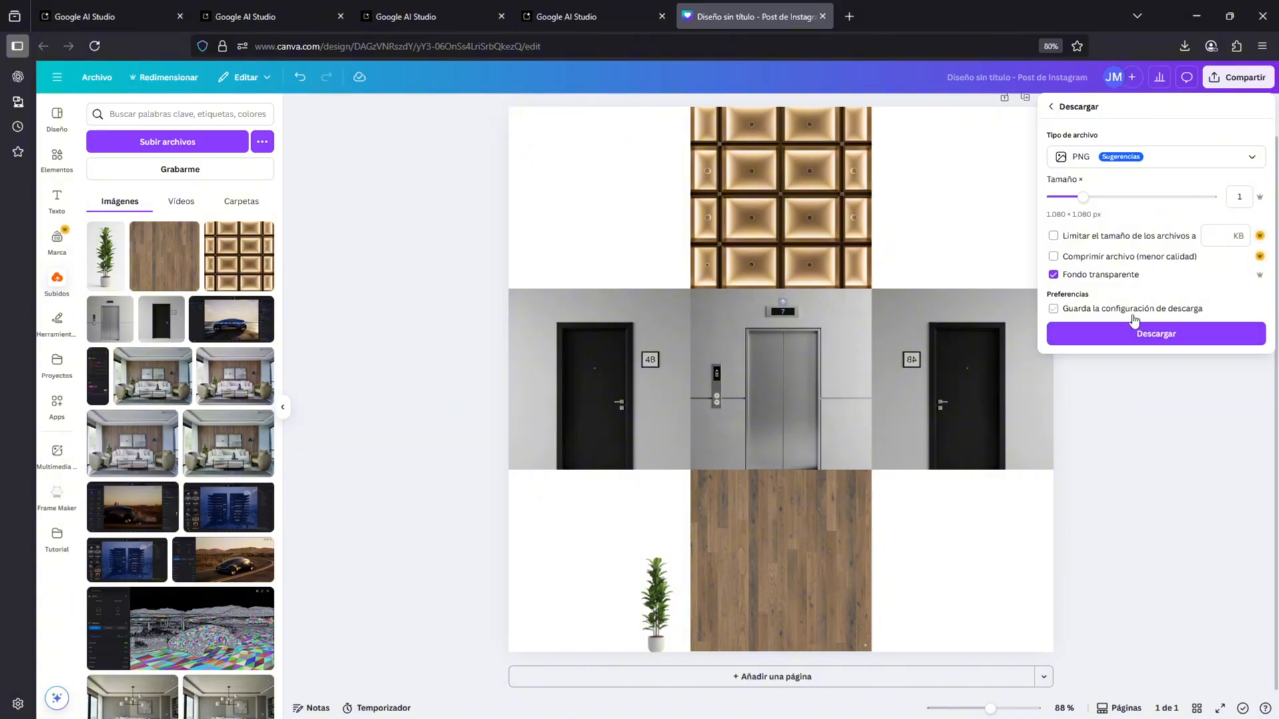
pyautogui.click(1154, 334)
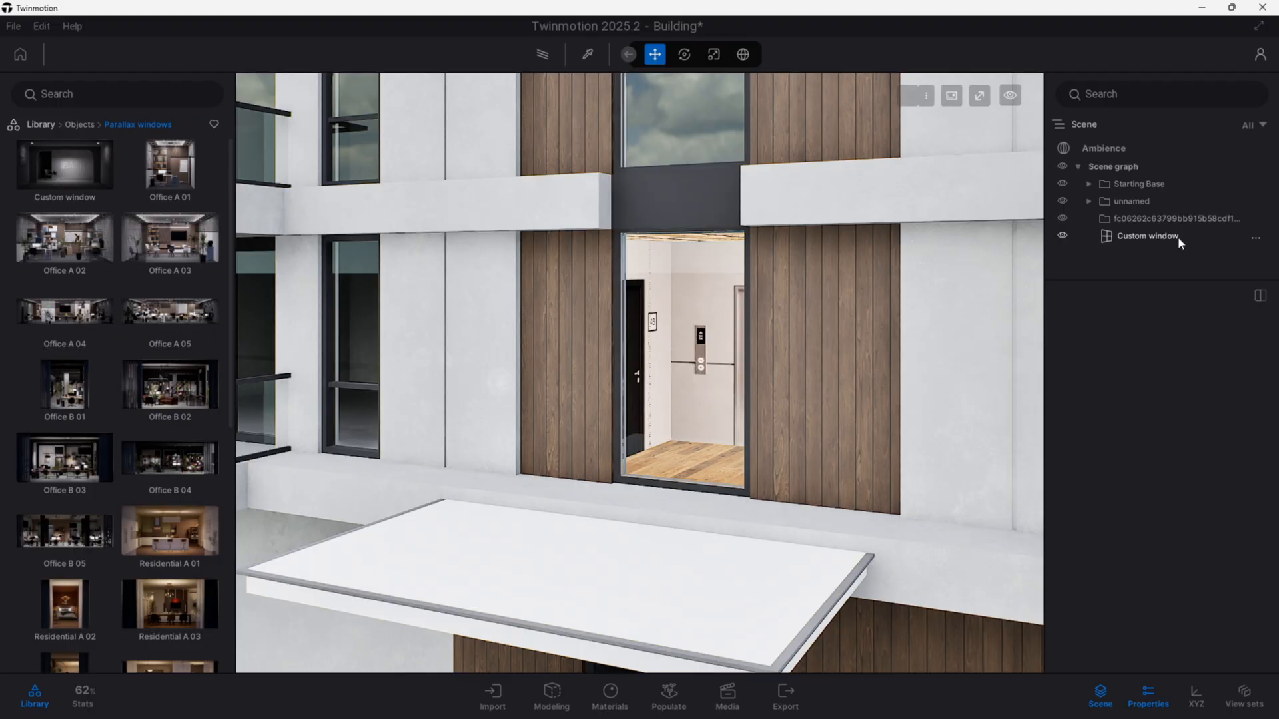
# Replace the custom window's Day Texture with Diseño sin título(6)1.png
pyautogui.click(1146, 236)
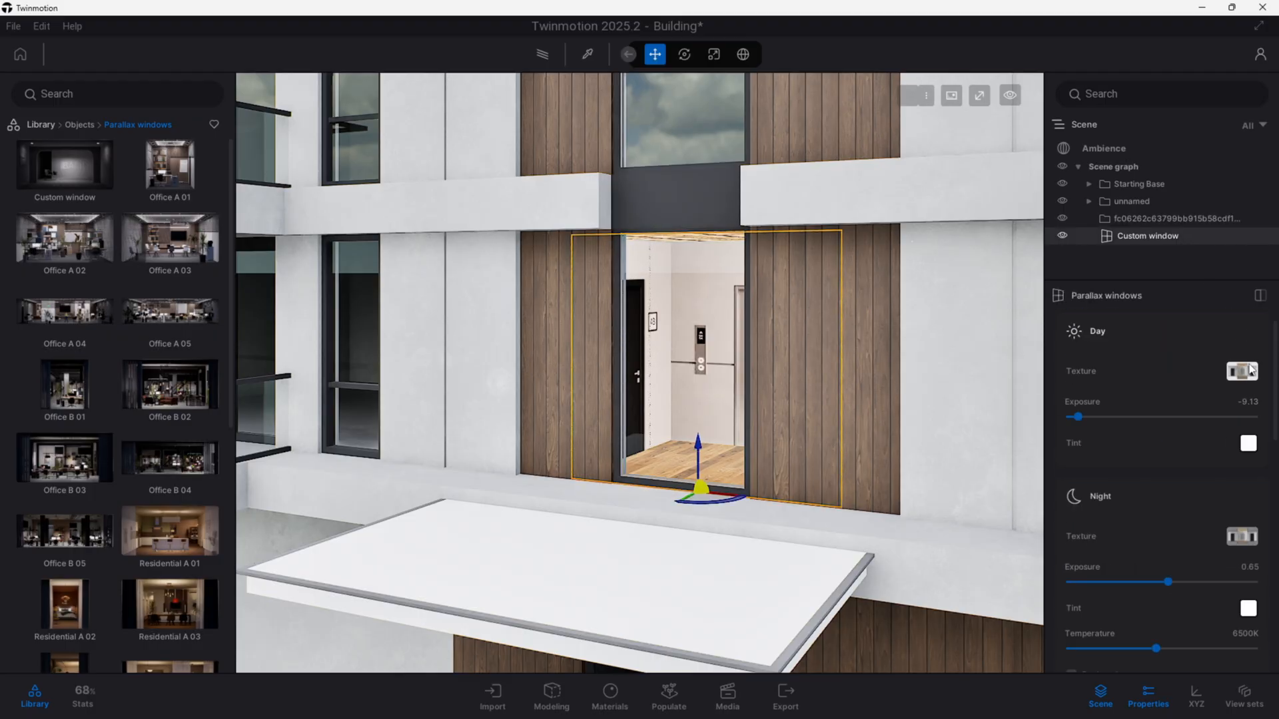
pyautogui.click(1239, 370)
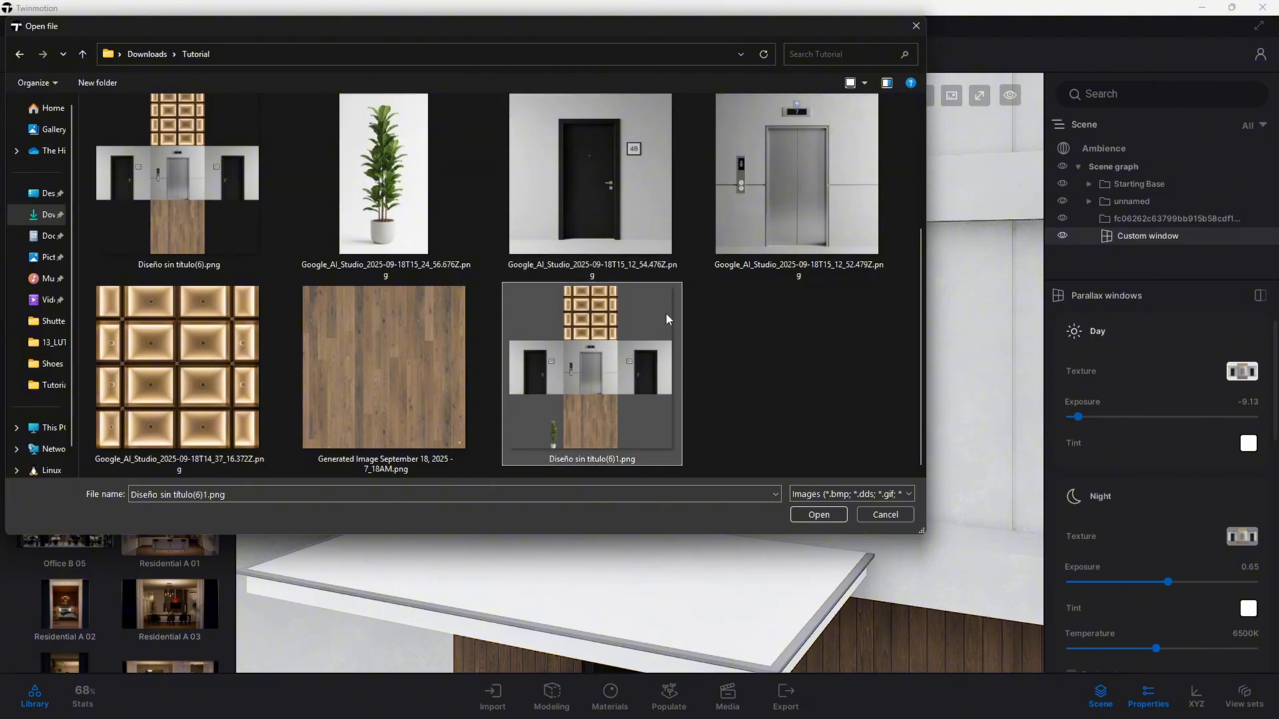
pyautogui.moveTo(547, 429)
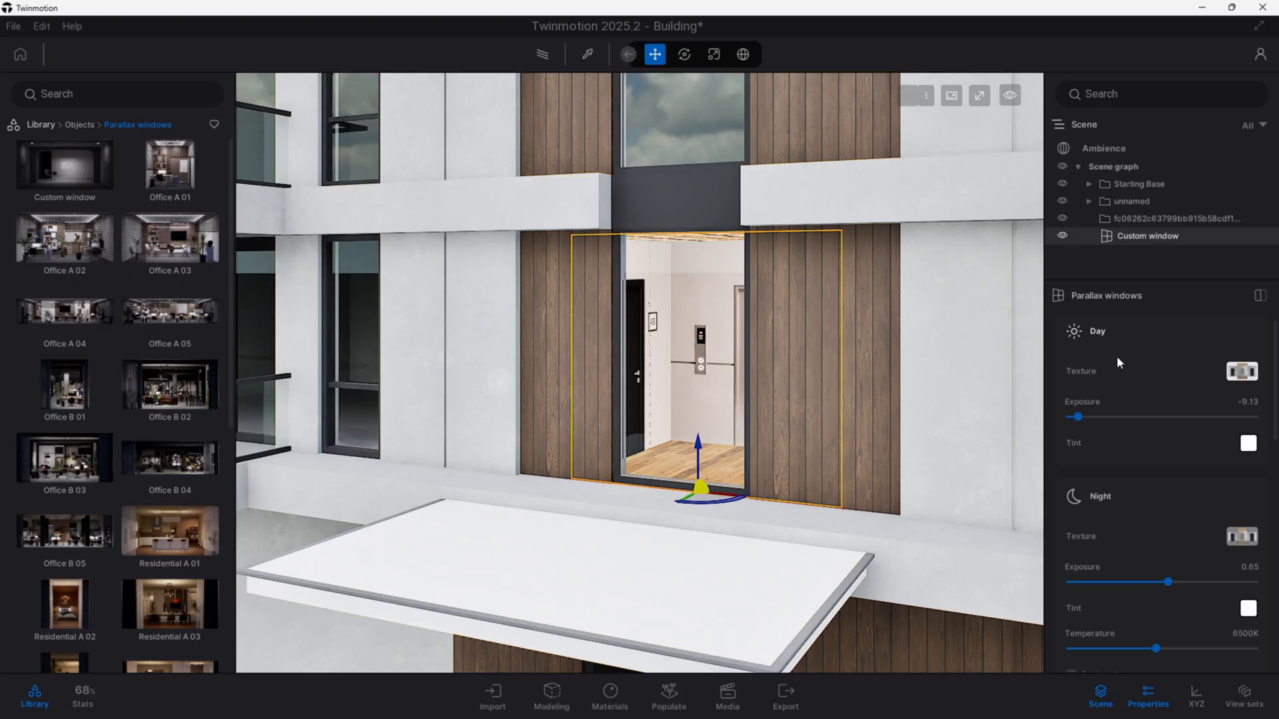
pyautogui.moveTo(1132, 488)
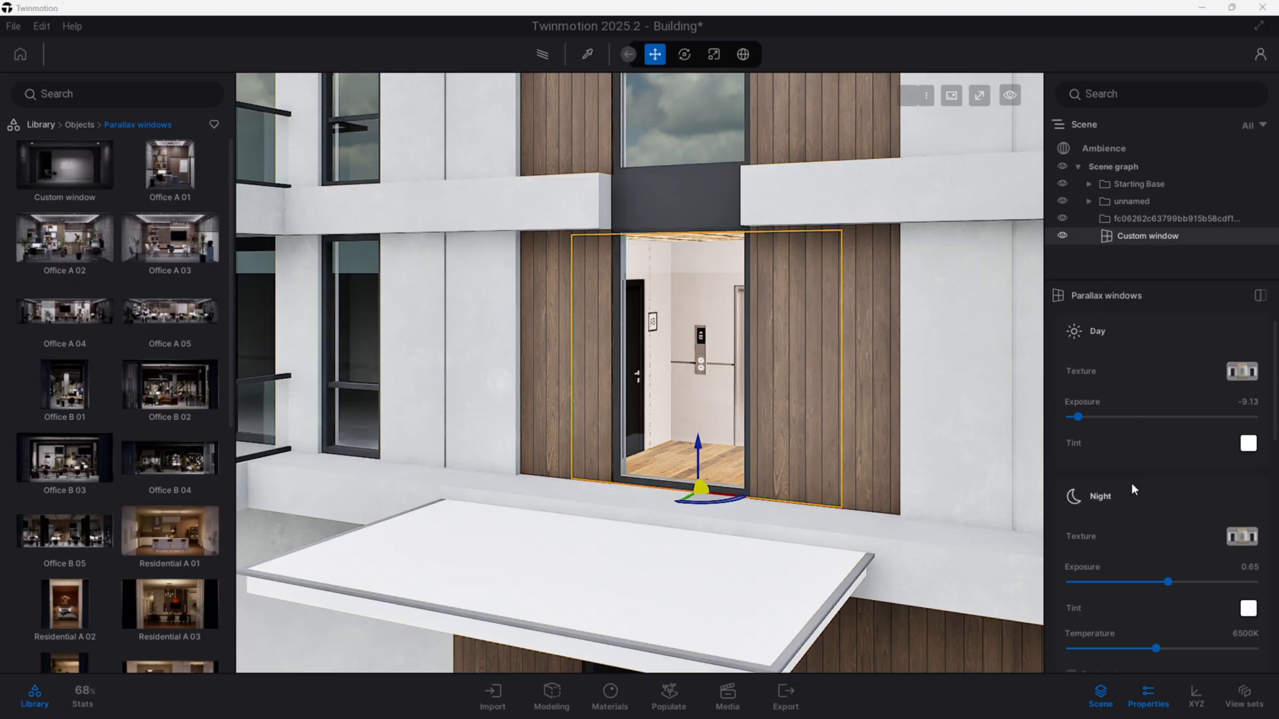
pyautogui.click(1240, 371)
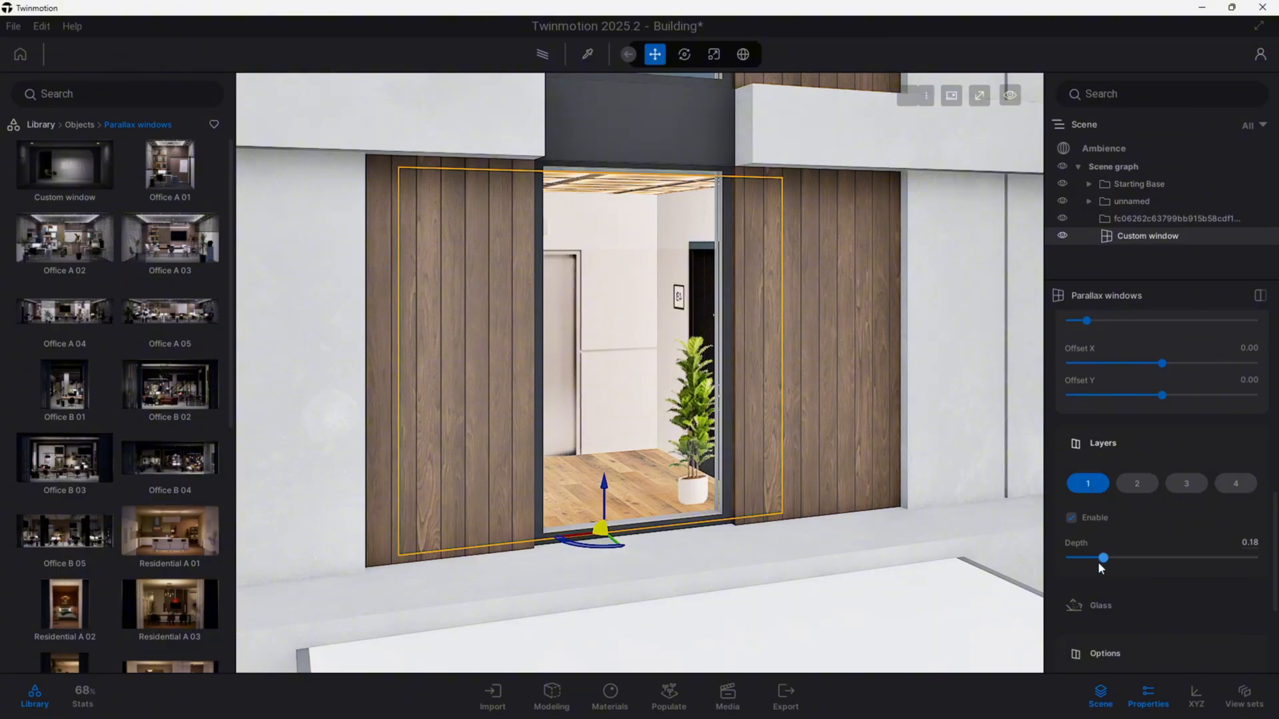
# Raise layer 1 depth to about 0.93 and slightly increase Day Exposure
pyautogui.moveTo(1103, 558); pyautogui.dragTo(1224, 558)
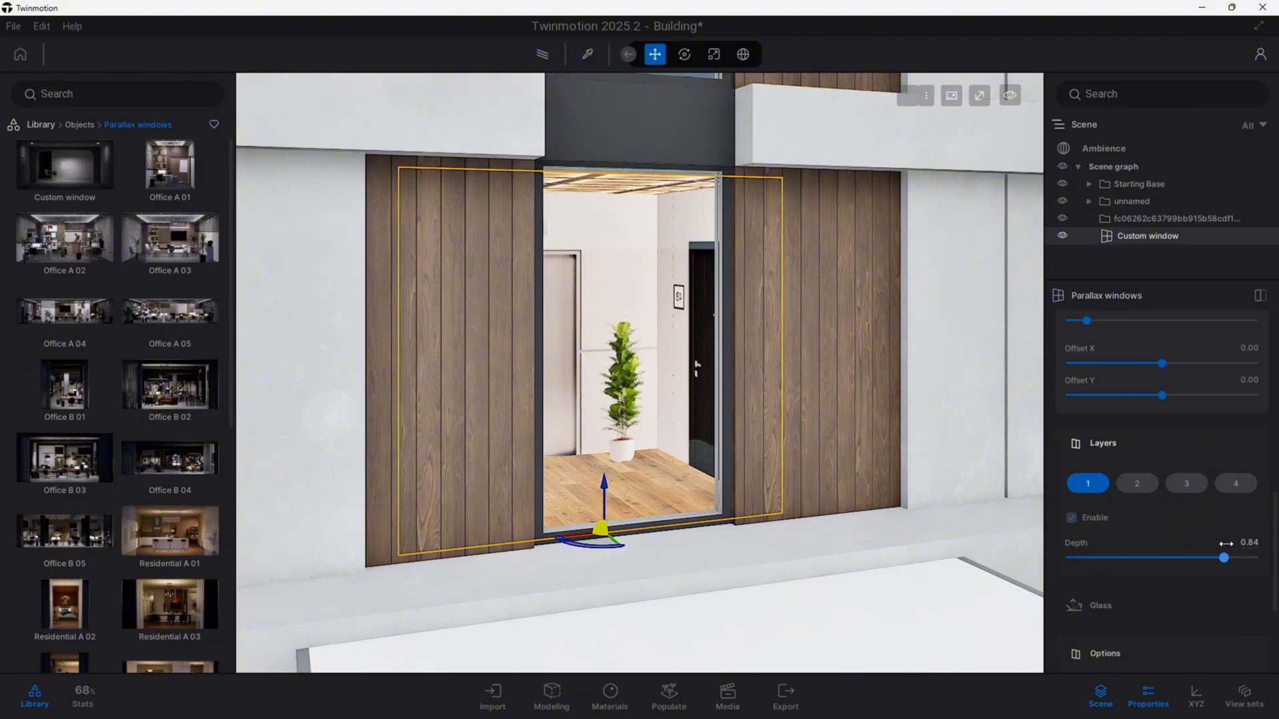
pyautogui.moveTo(1223, 557); pyautogui.dragTo(1240, 556)
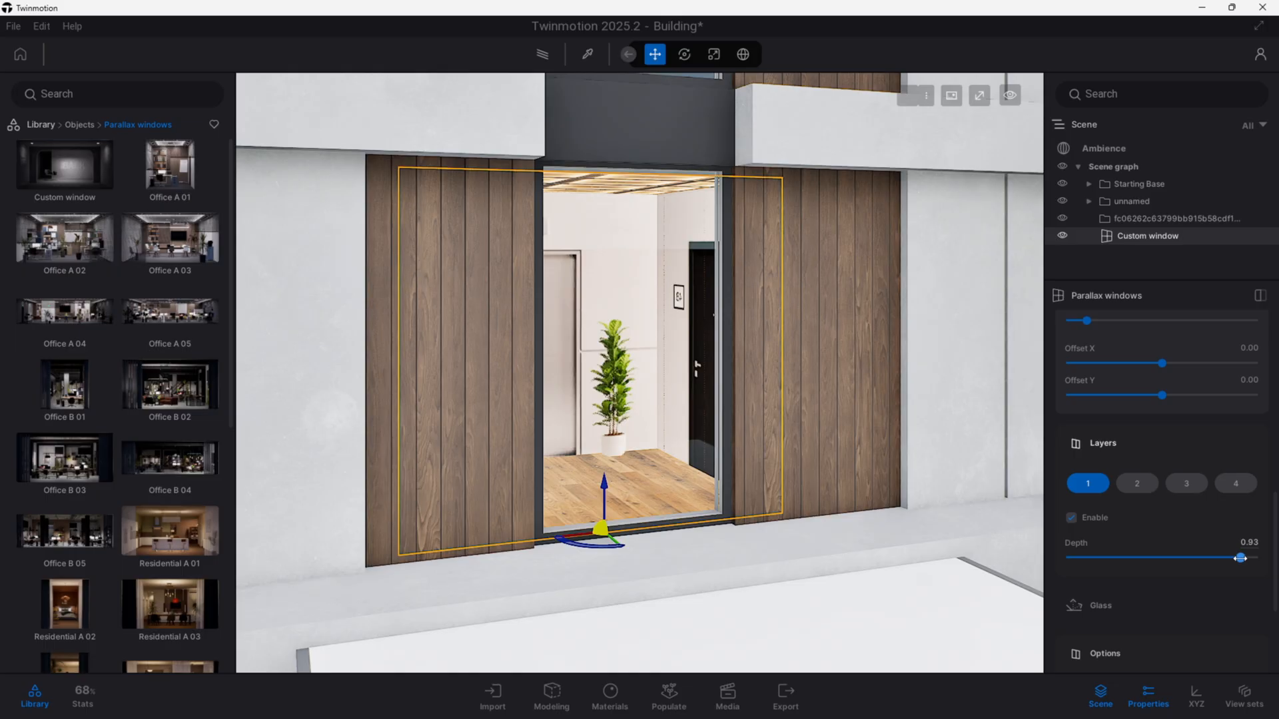
pyautogui.moveTo(1241, 558); pyautogui.dragTo(1227, 558)
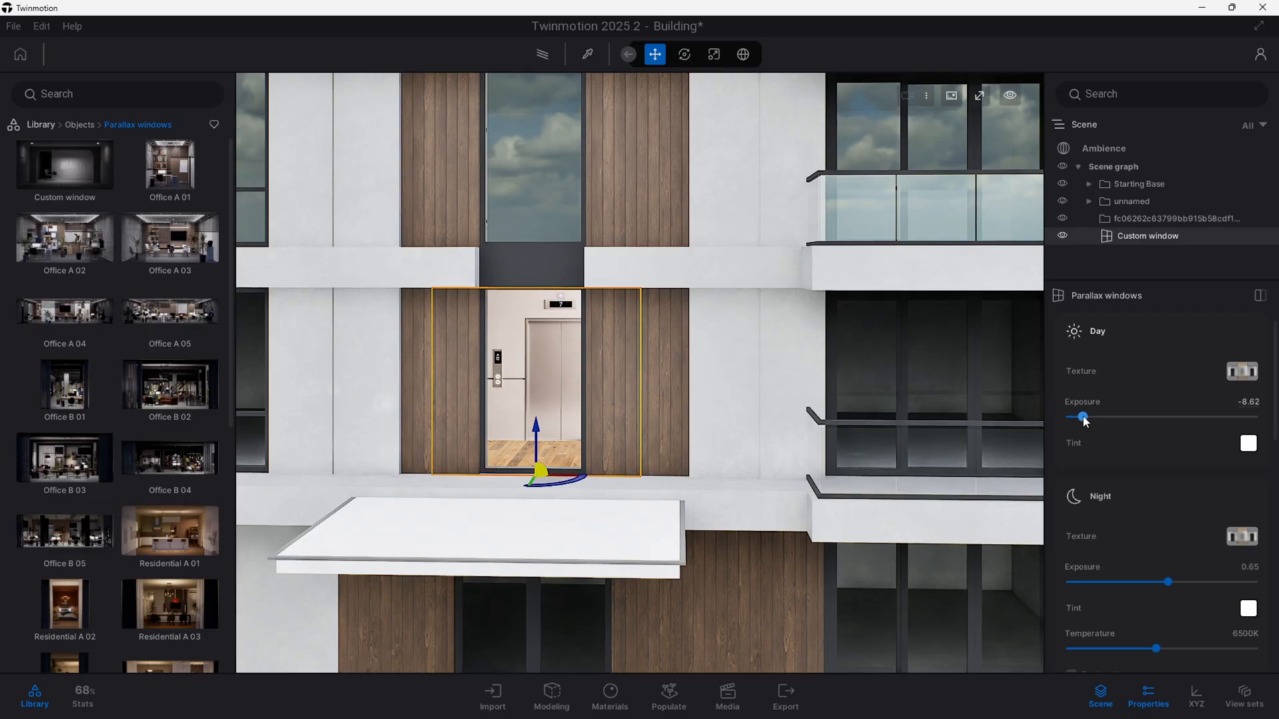
pyautogui.moveTo(1082, 417); pyautogui.dragTo(1129, 416)
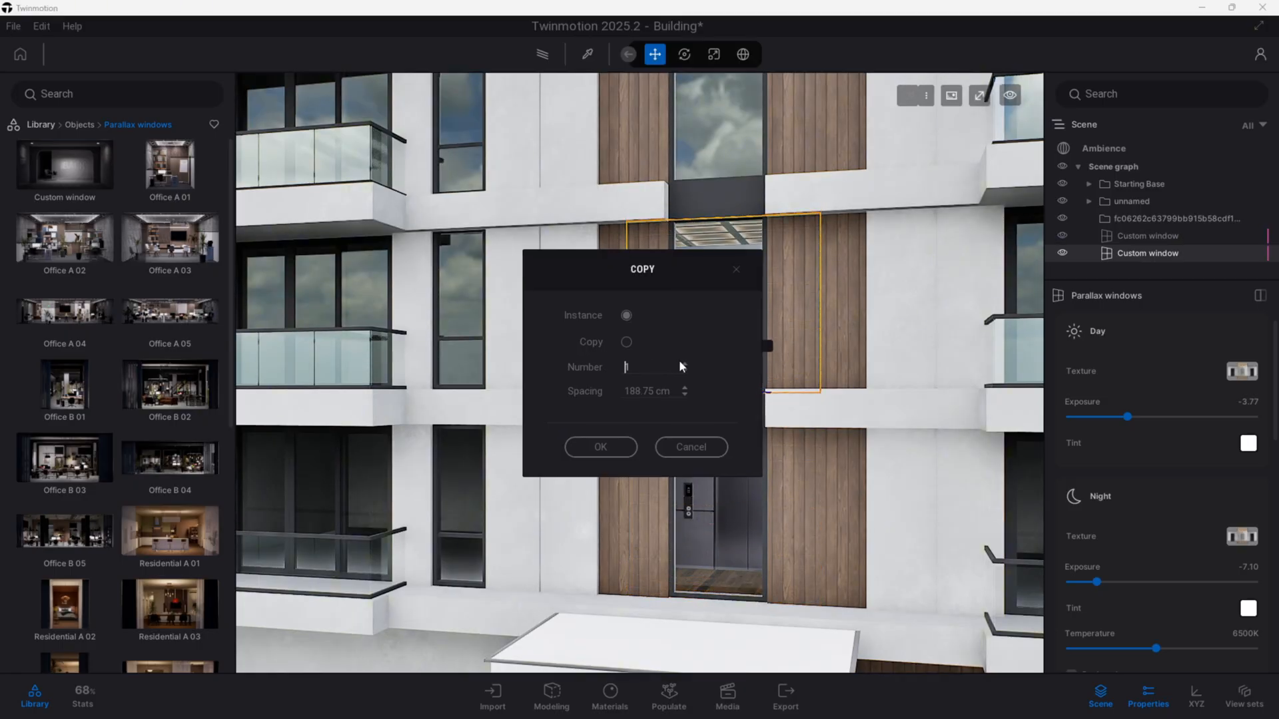
# Create instanced vertical copies so five lobby windows stack up the shaft
pyautogui.click(600, 446)
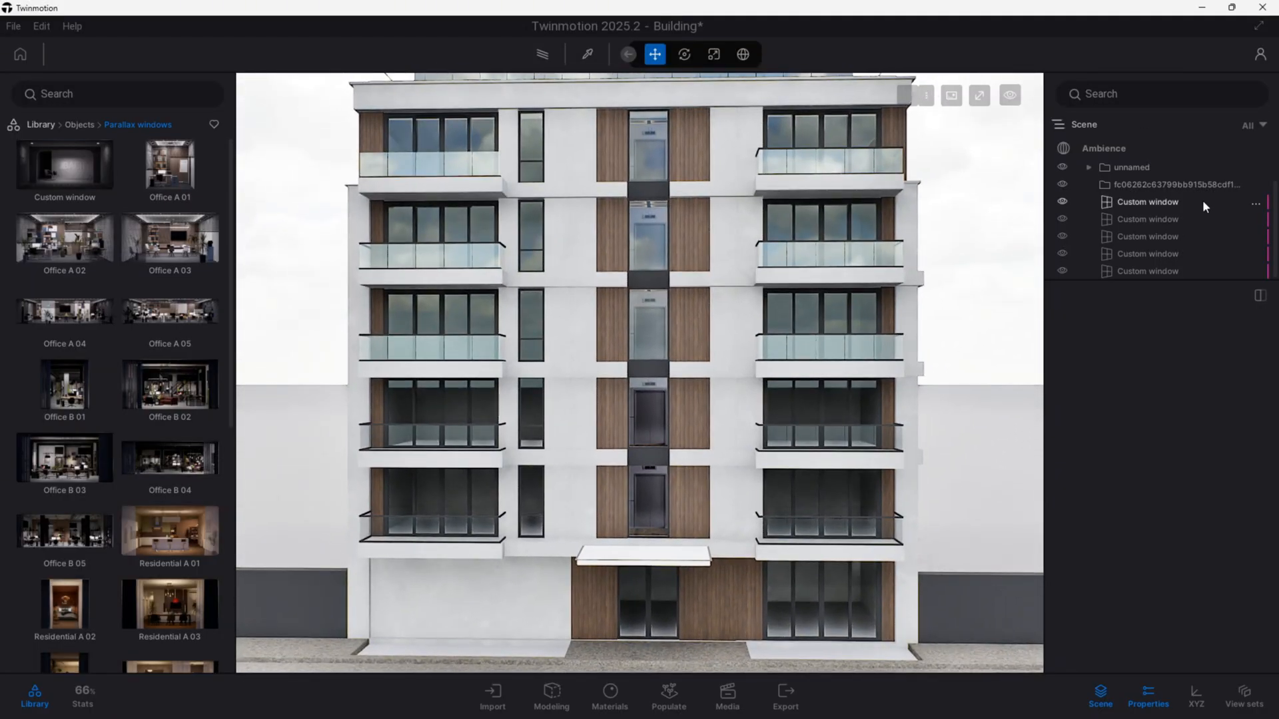
pyautogui.click(1147, 201)
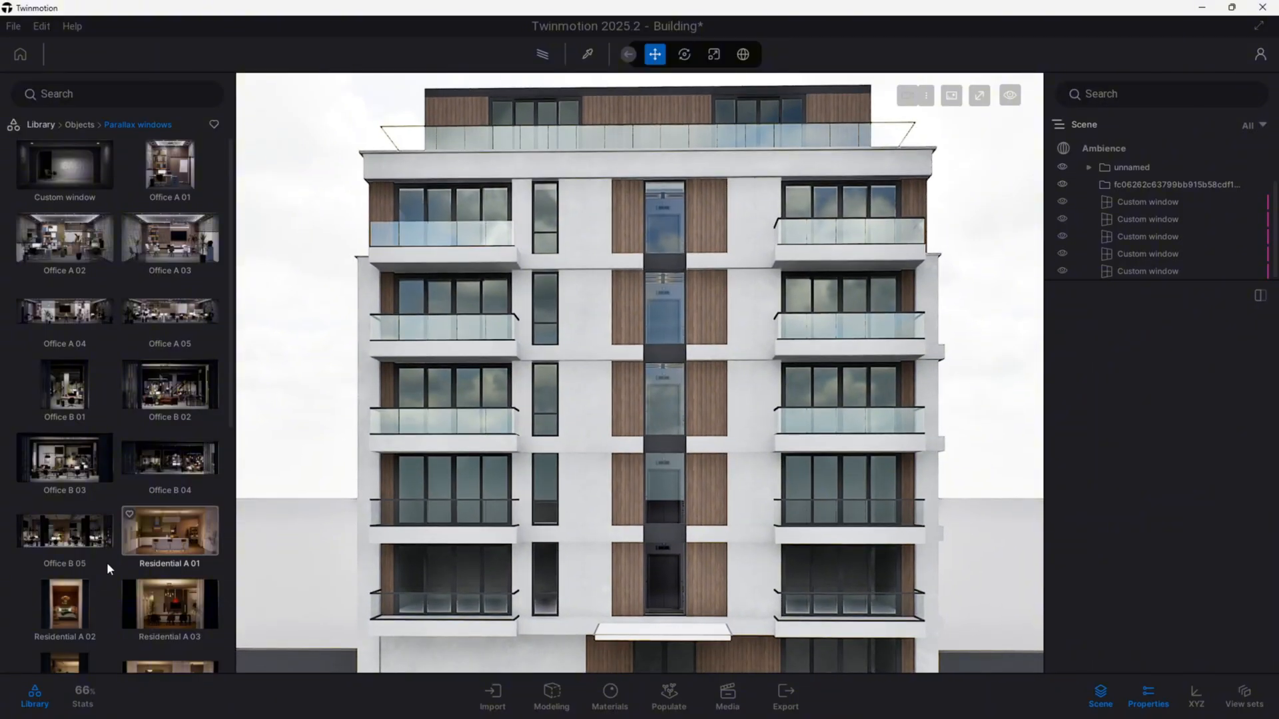
pyautogui.scroll(-3)
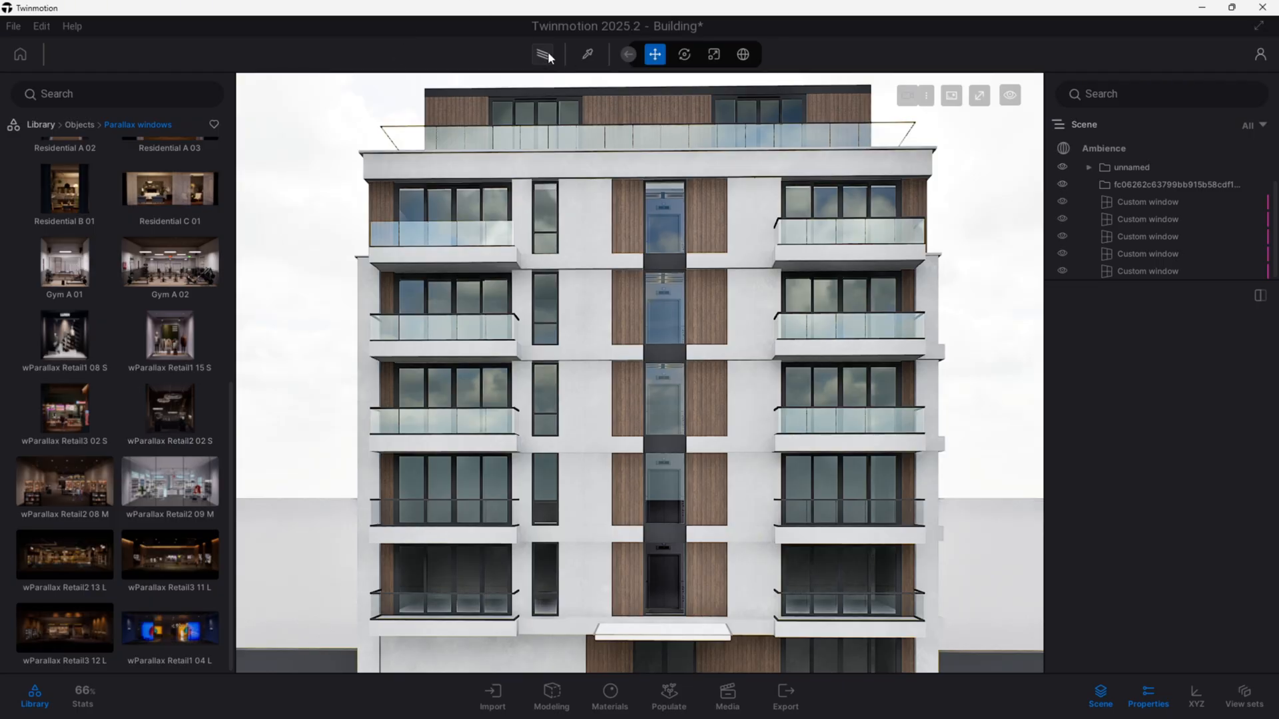
# Turn on the Path tracer to render the facade with its five stacked windows
pyautogui.click(542, 54)
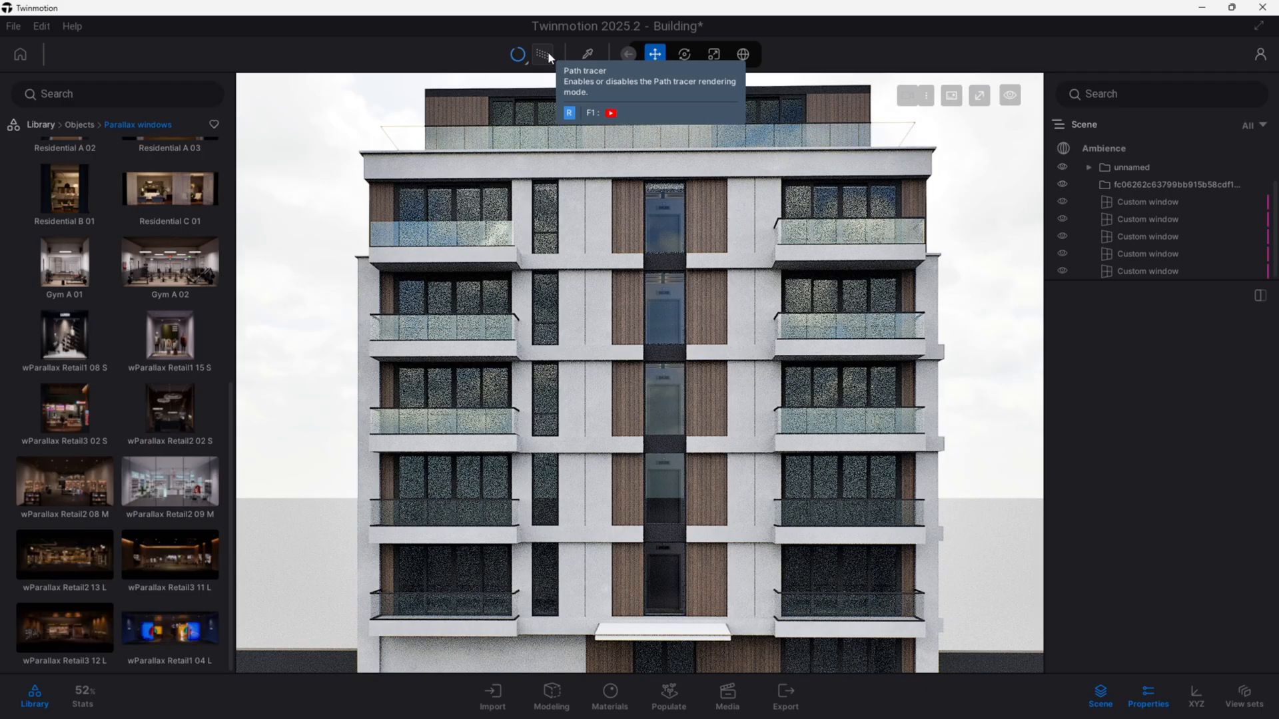
pyautogui.click(517, 54)
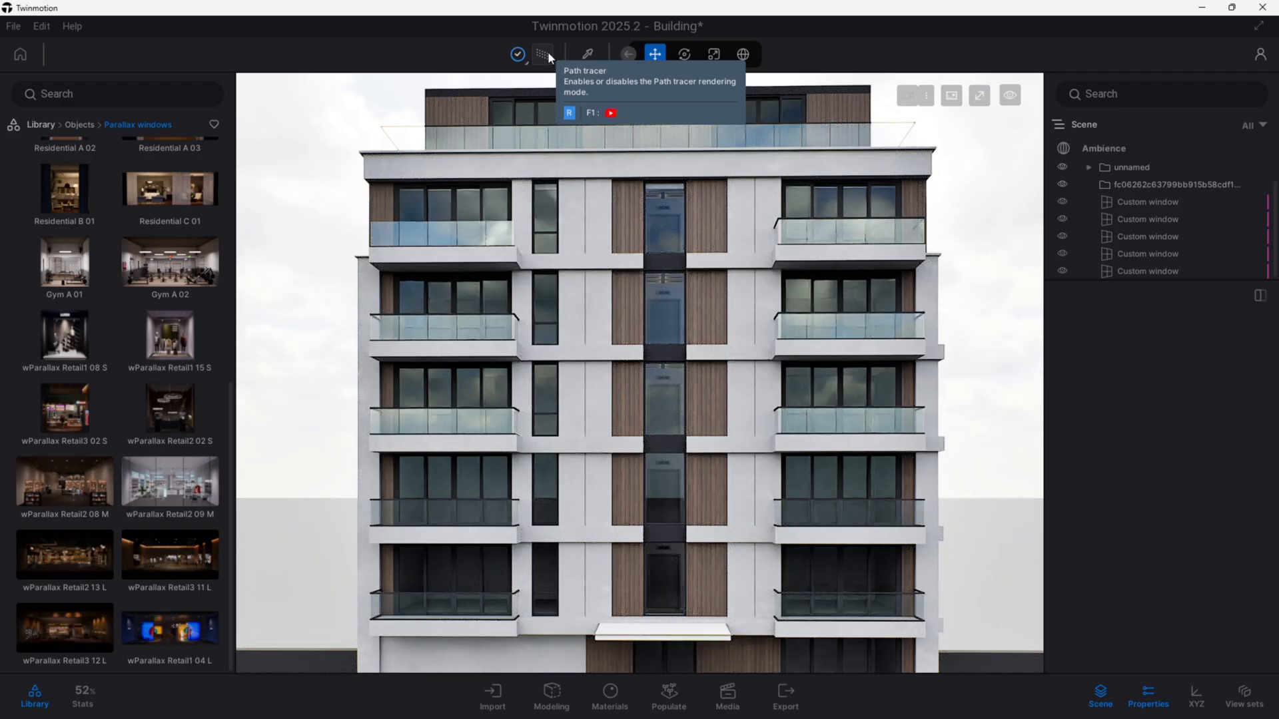